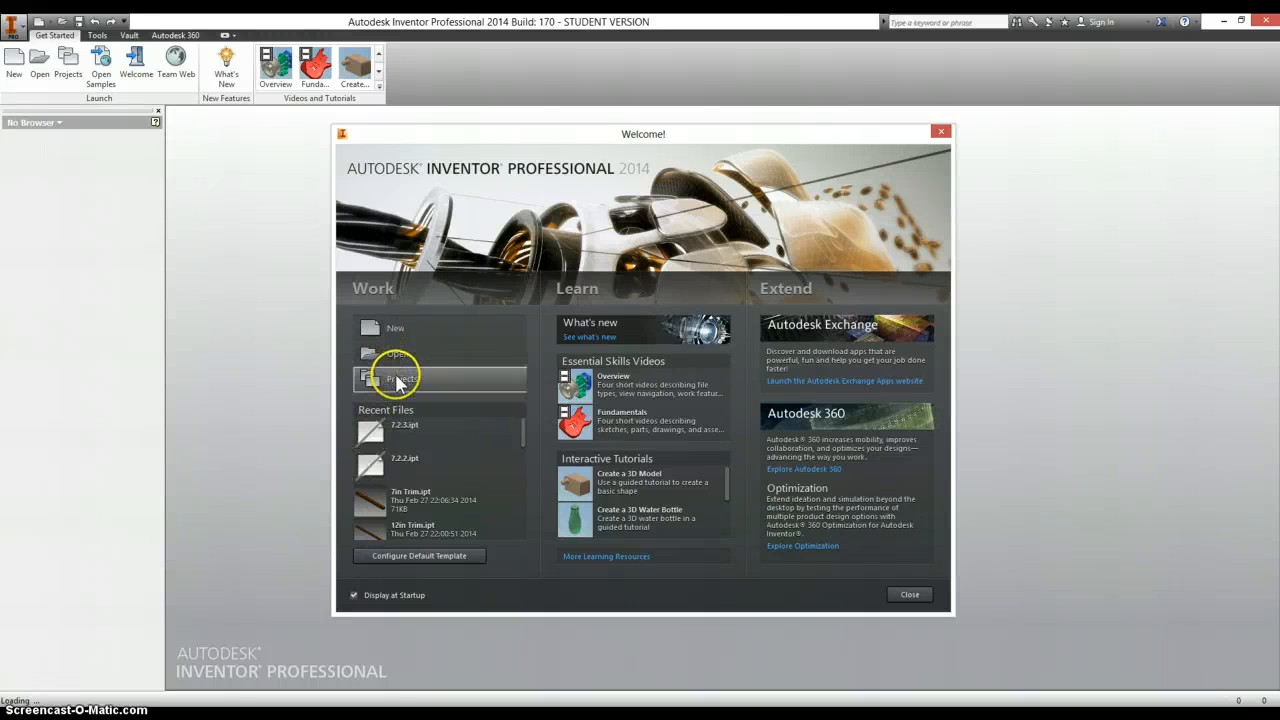
Create a new single-user project named 'Mini Train' and make it active.
click(400, 378)
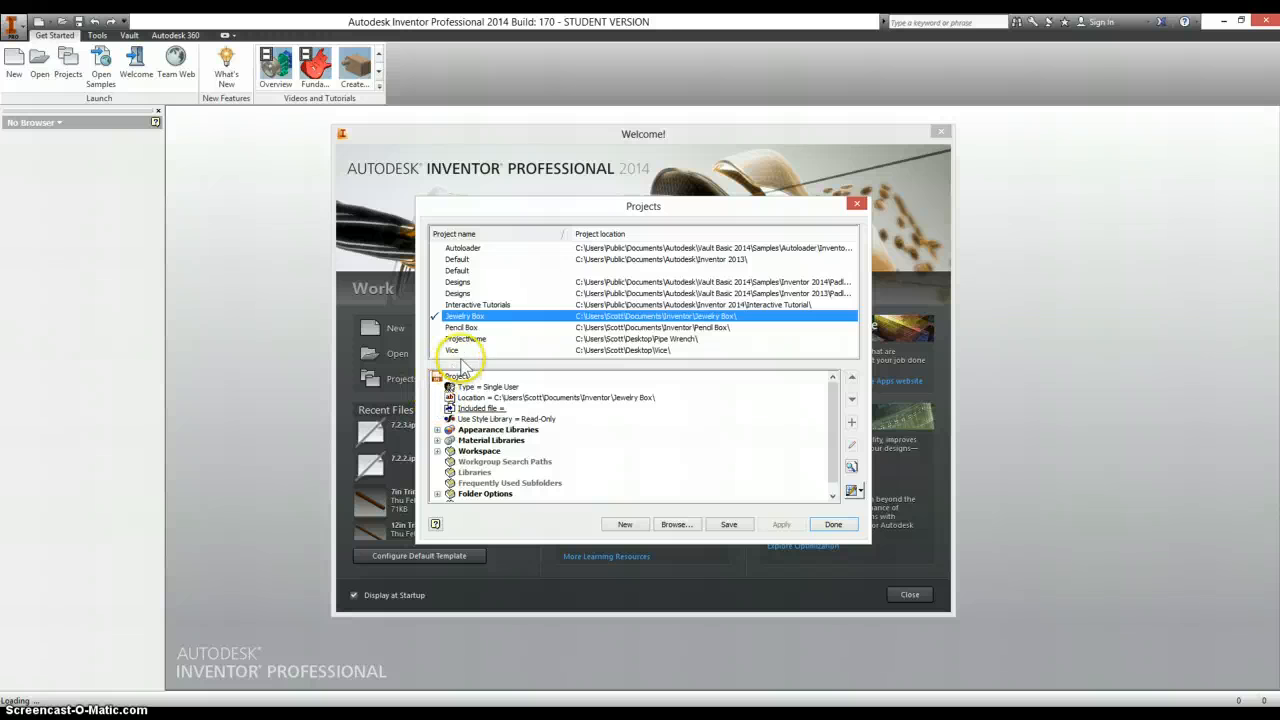
click(624, 524)
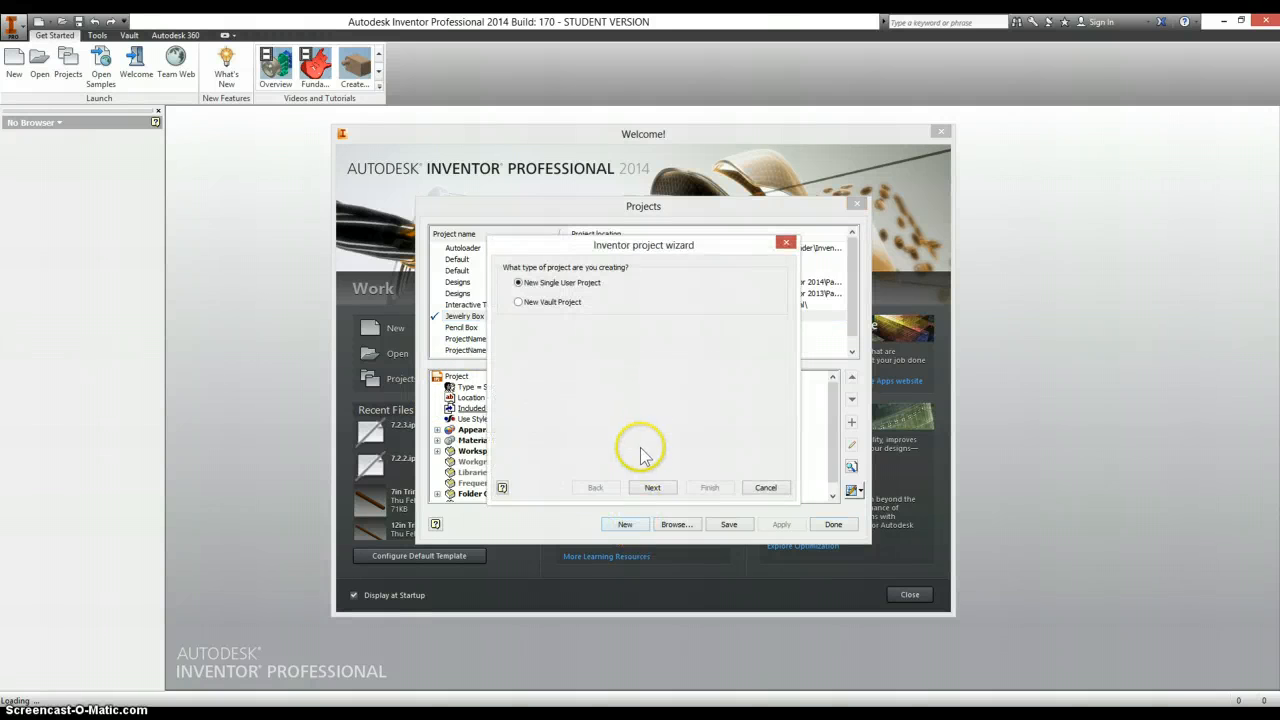
click(652, 488)
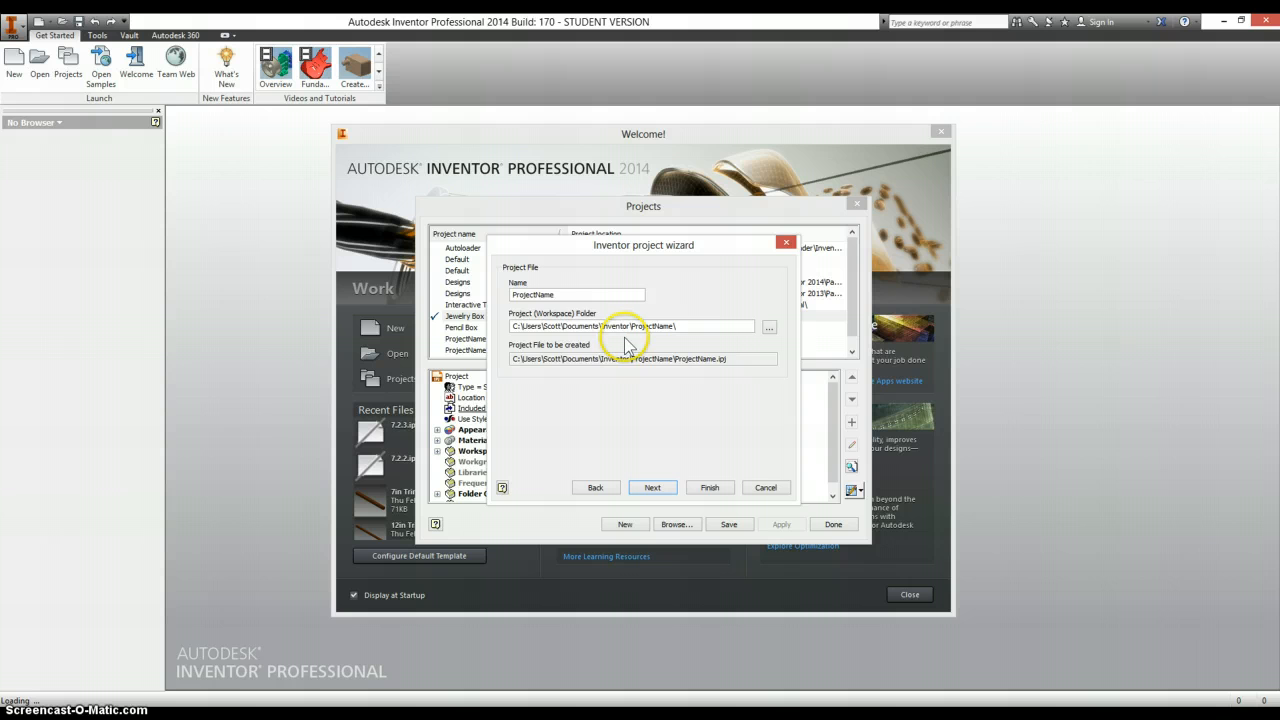
text(M)
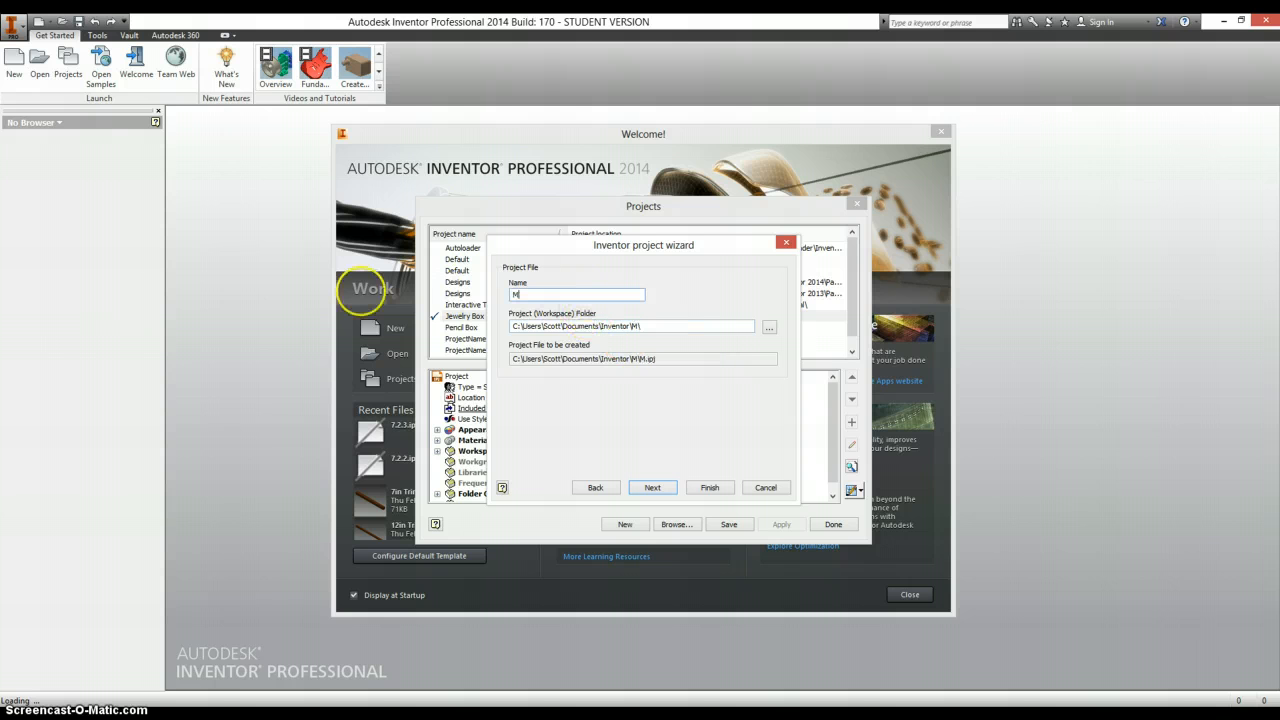
text(ini Train)
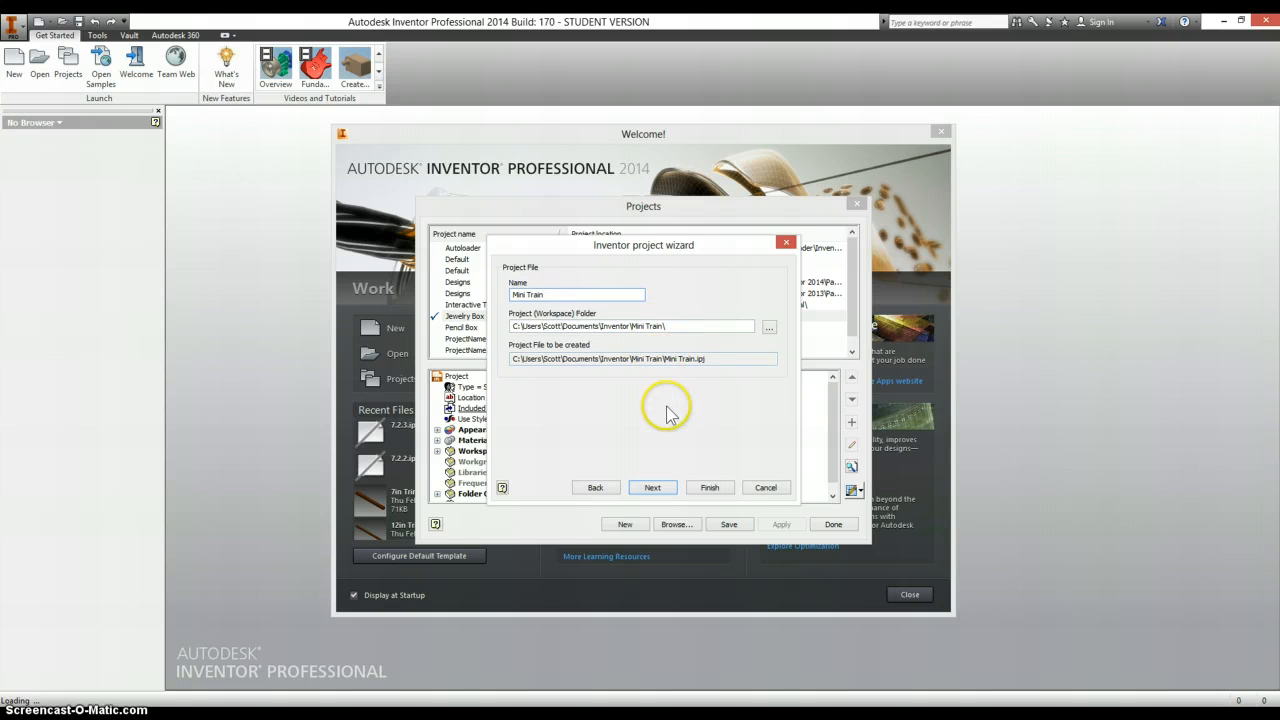
click(708, 488)
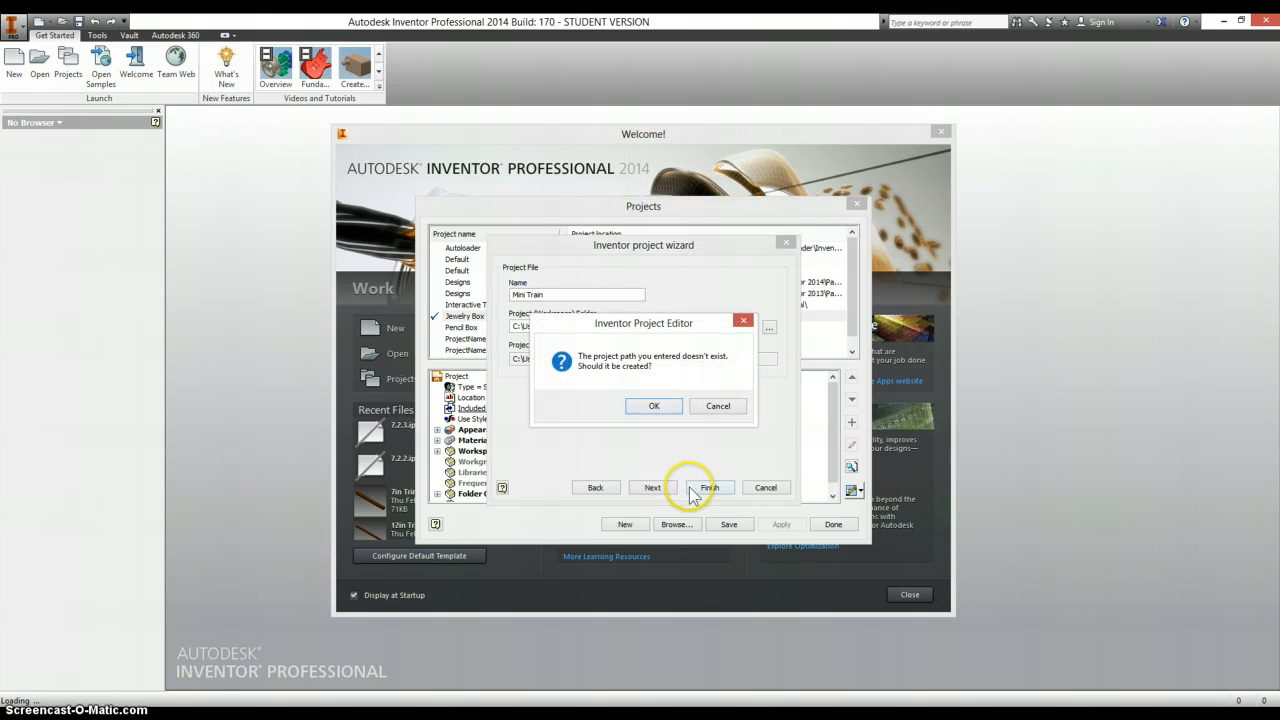
click(654, 404)
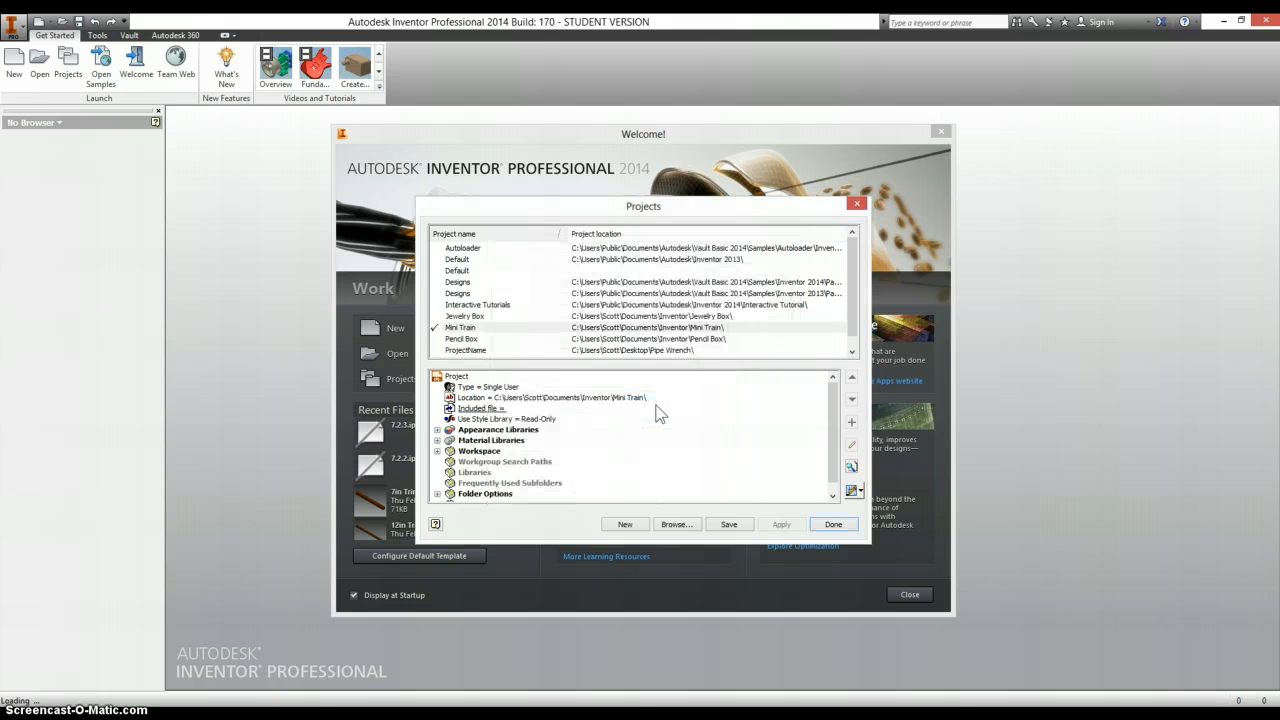
click(832, 524)
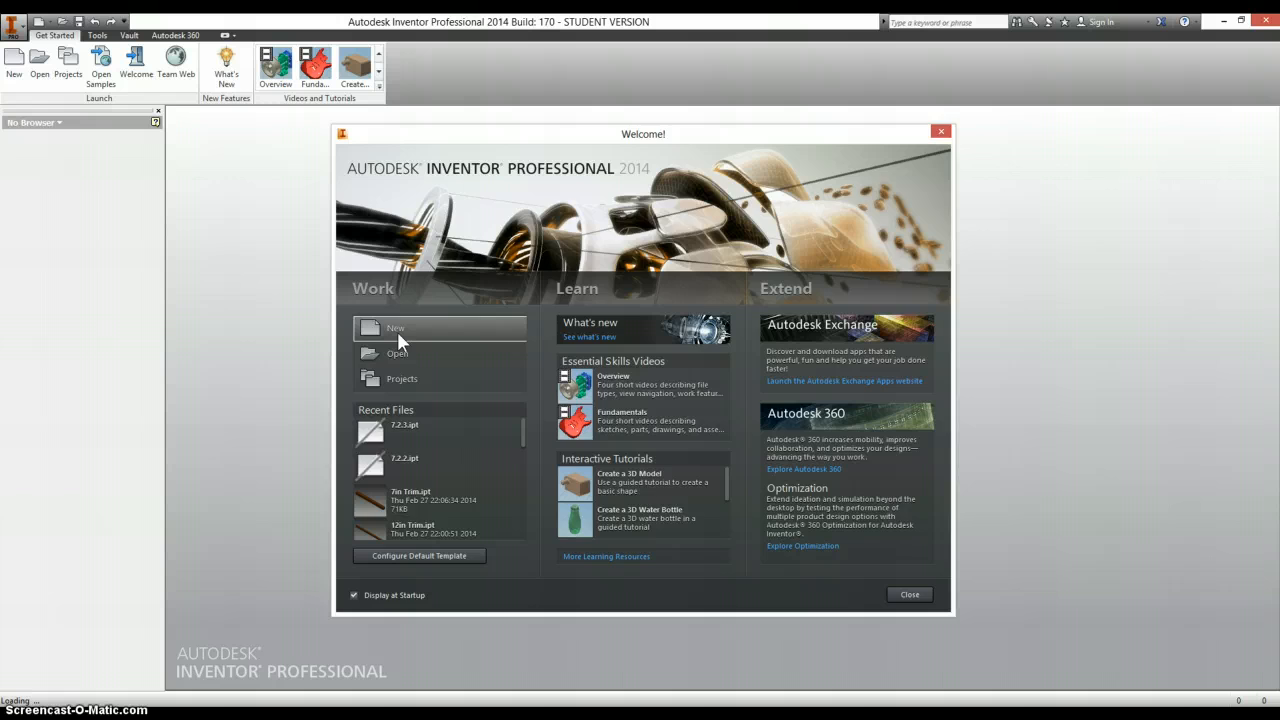
Start a new part file from the Standard.ipt template.
click(396, 328)
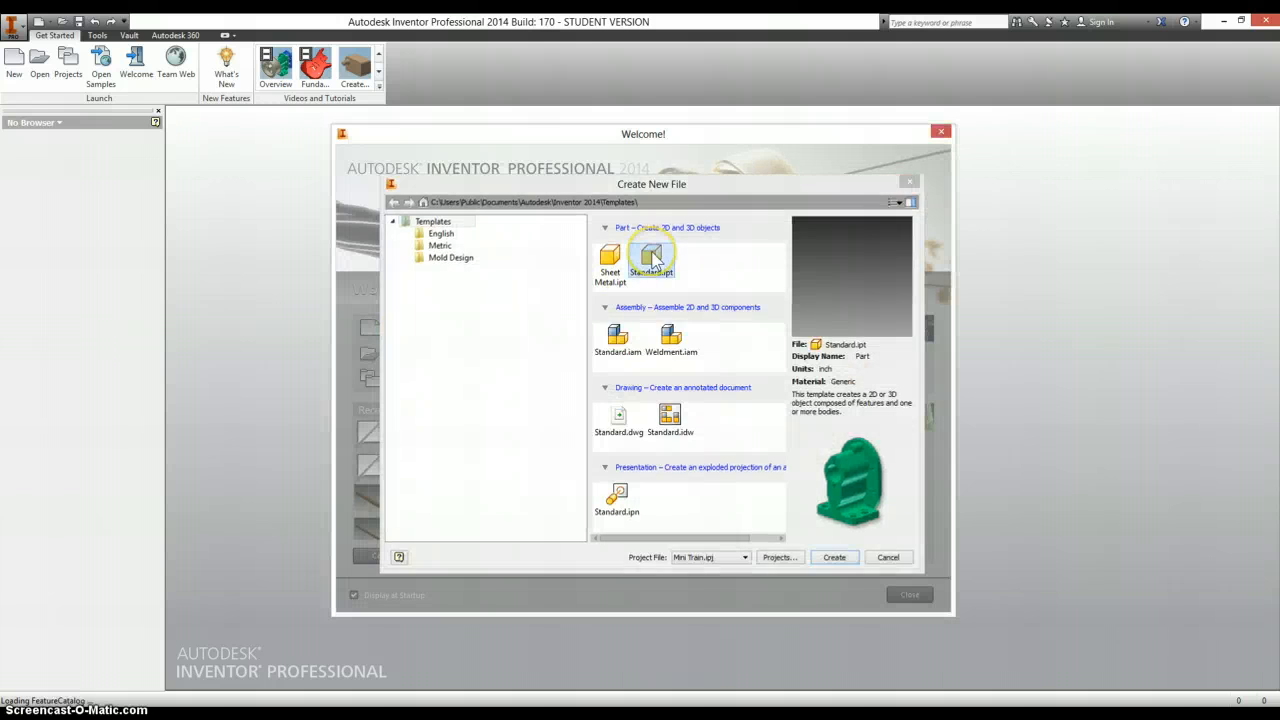
click(888, 556)
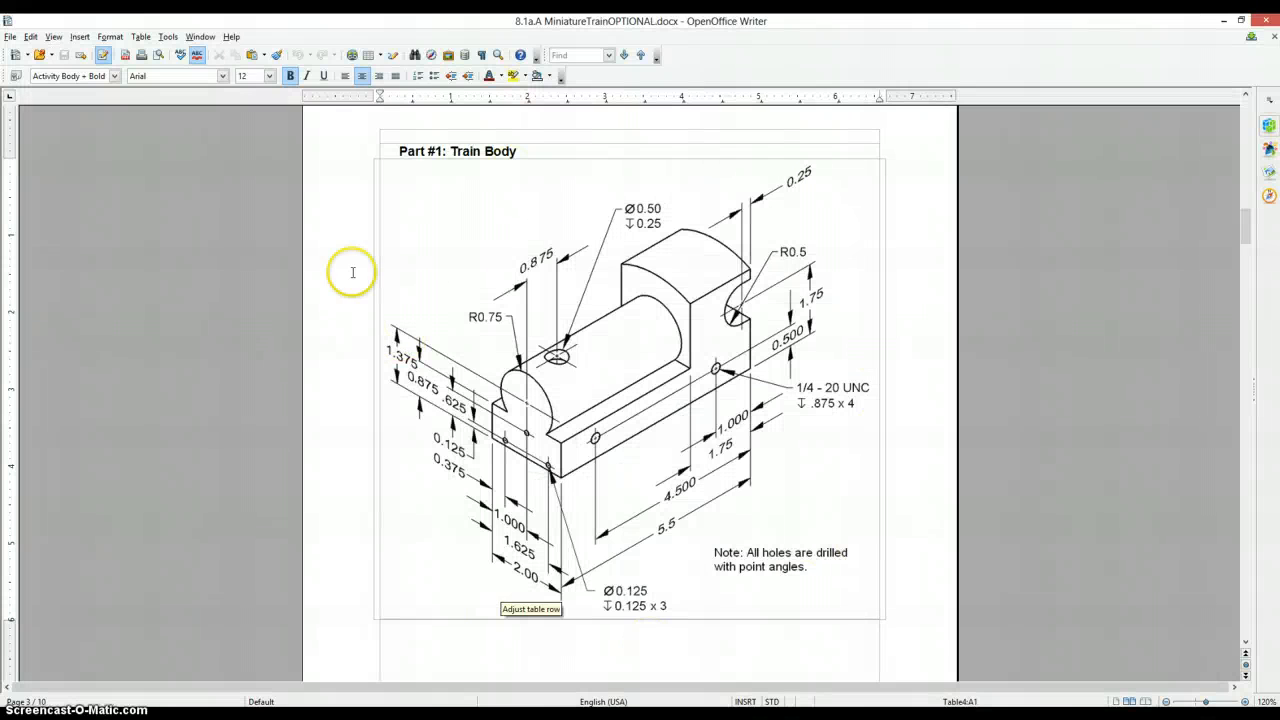
mouse_move(836, 490)
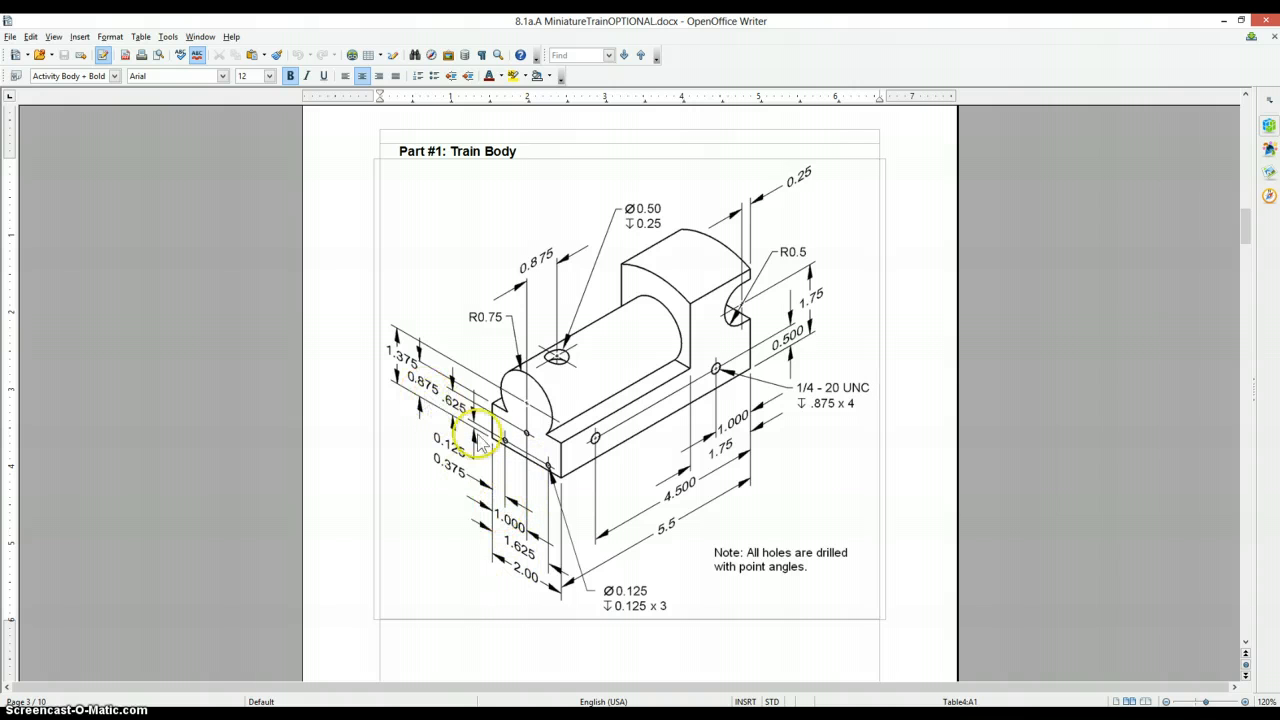
Switch back from the Train Body drawing to the Inventor part model.
key(alt+tab)
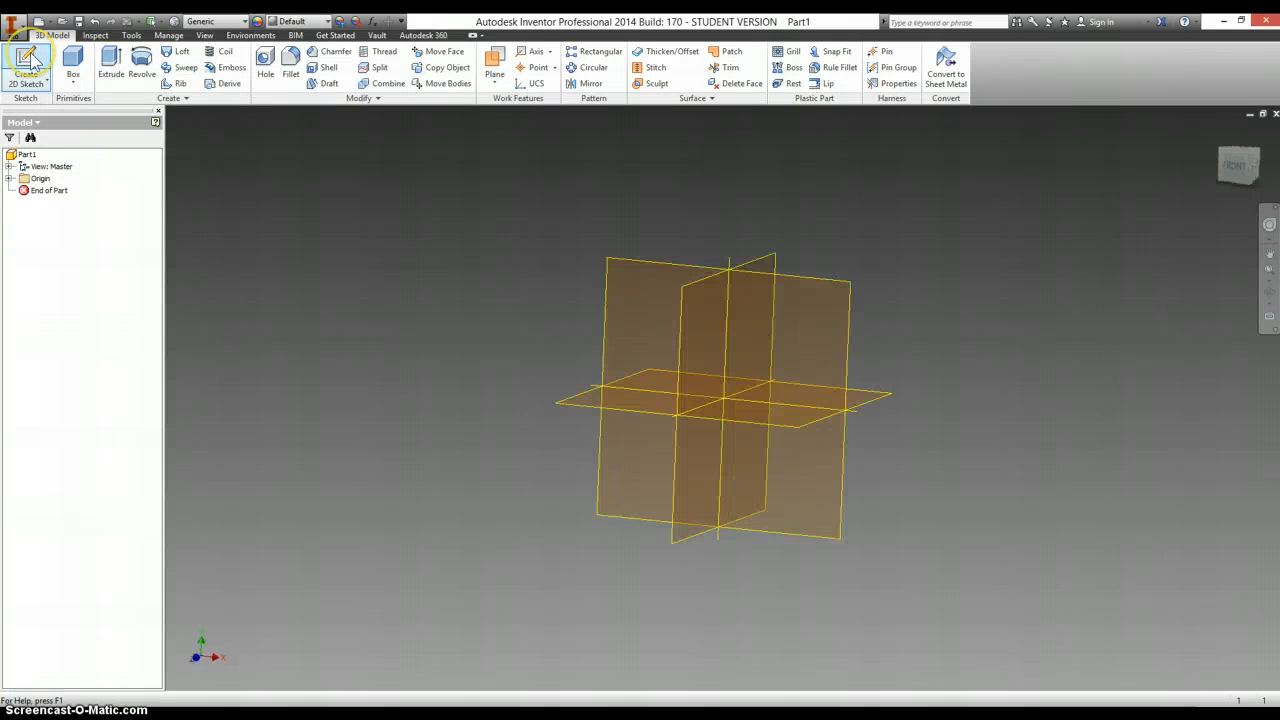
Begin a new 2D sketch on an origin plane of the part.
click(24, 64)
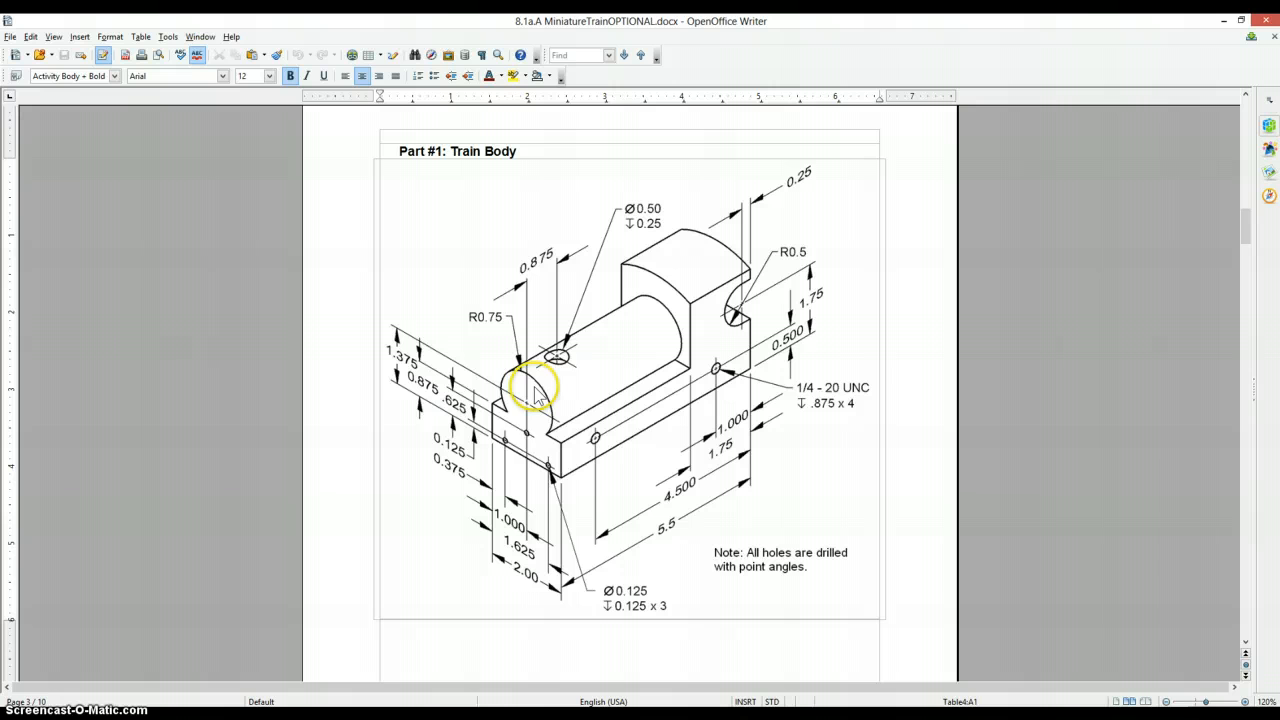
mouse_move(438, 388)
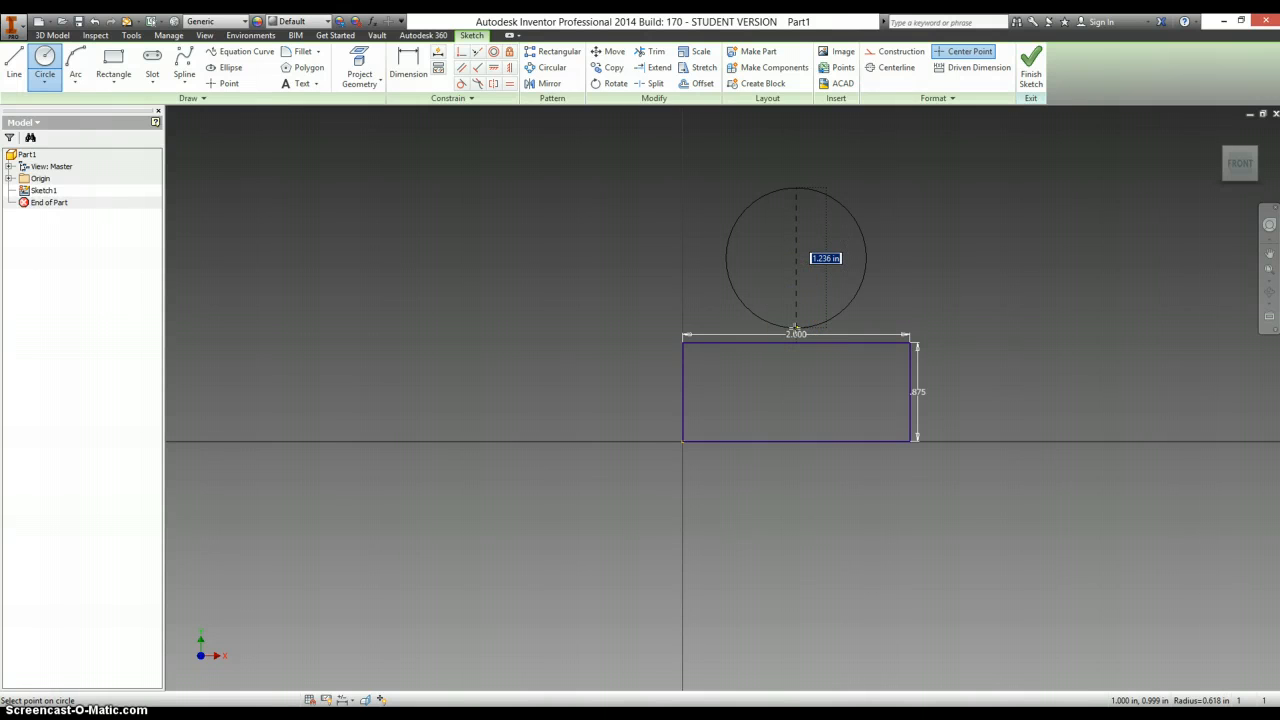
Dimension the circle at .75 and finish the base-and-circle sketch.
text(.75)
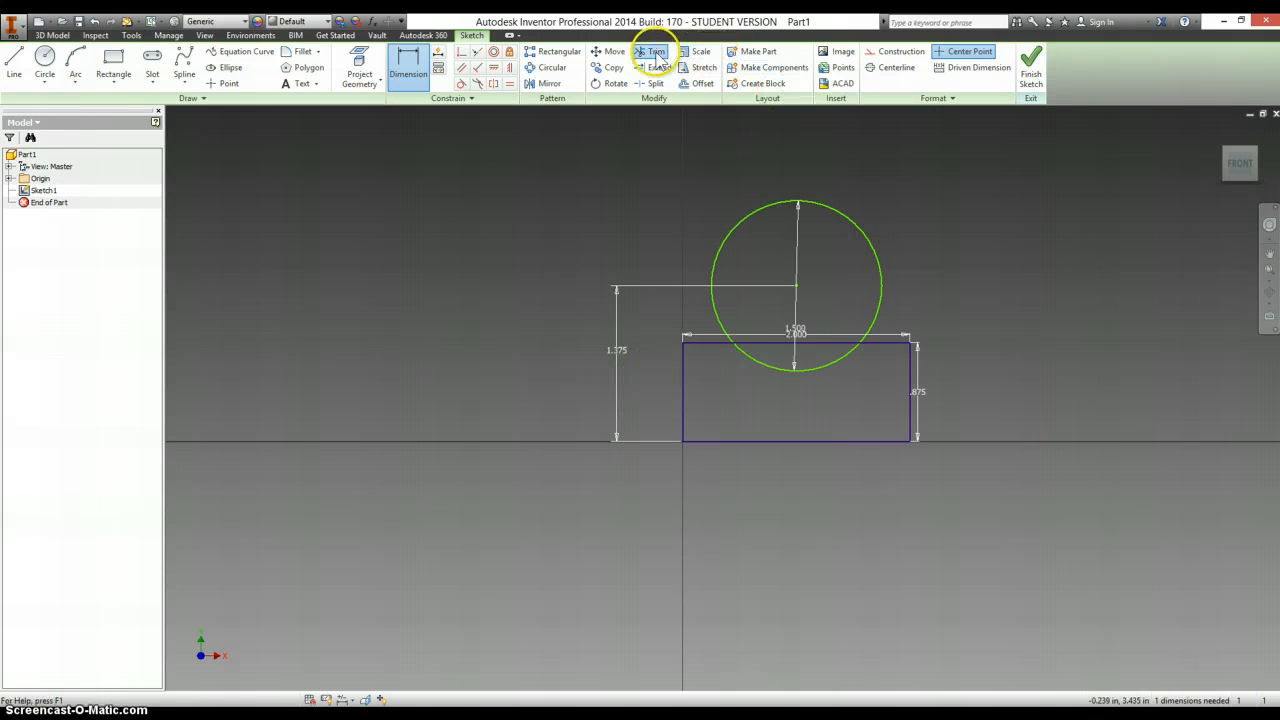
click(656, 52)
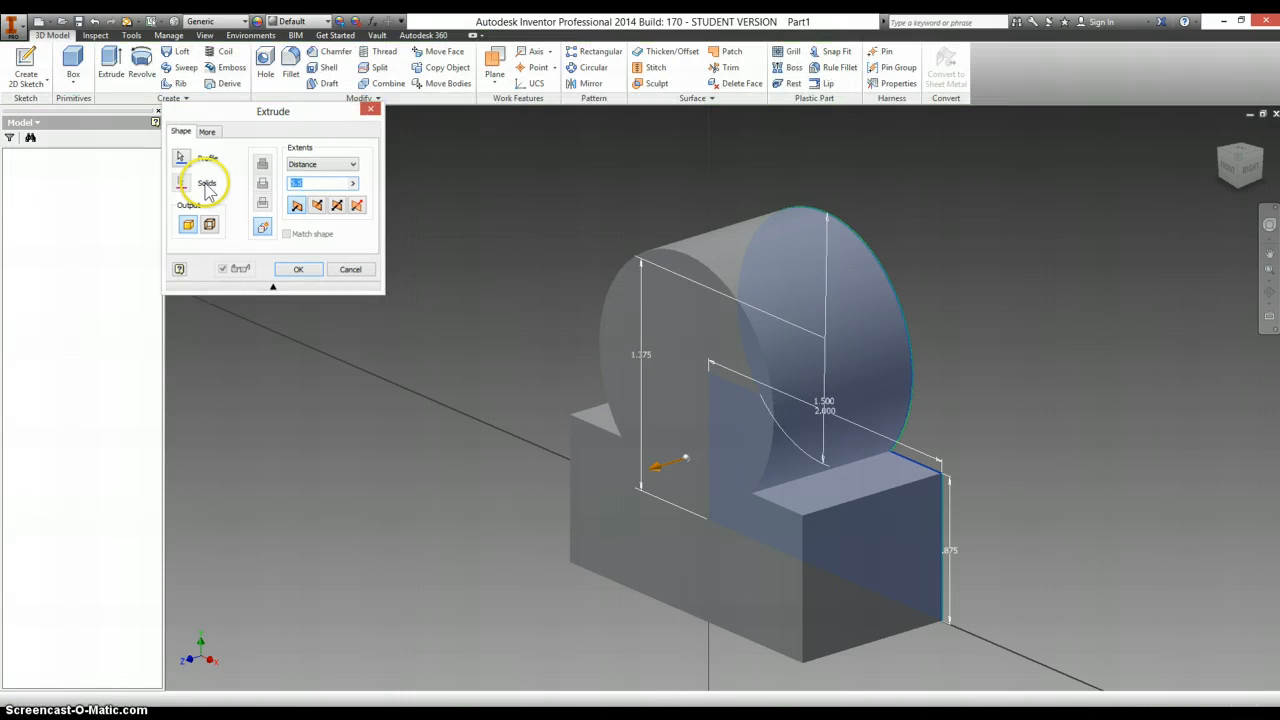
Extrude the base and cylinder profiles, then begin a sketch on the front face.
click(298, 268)
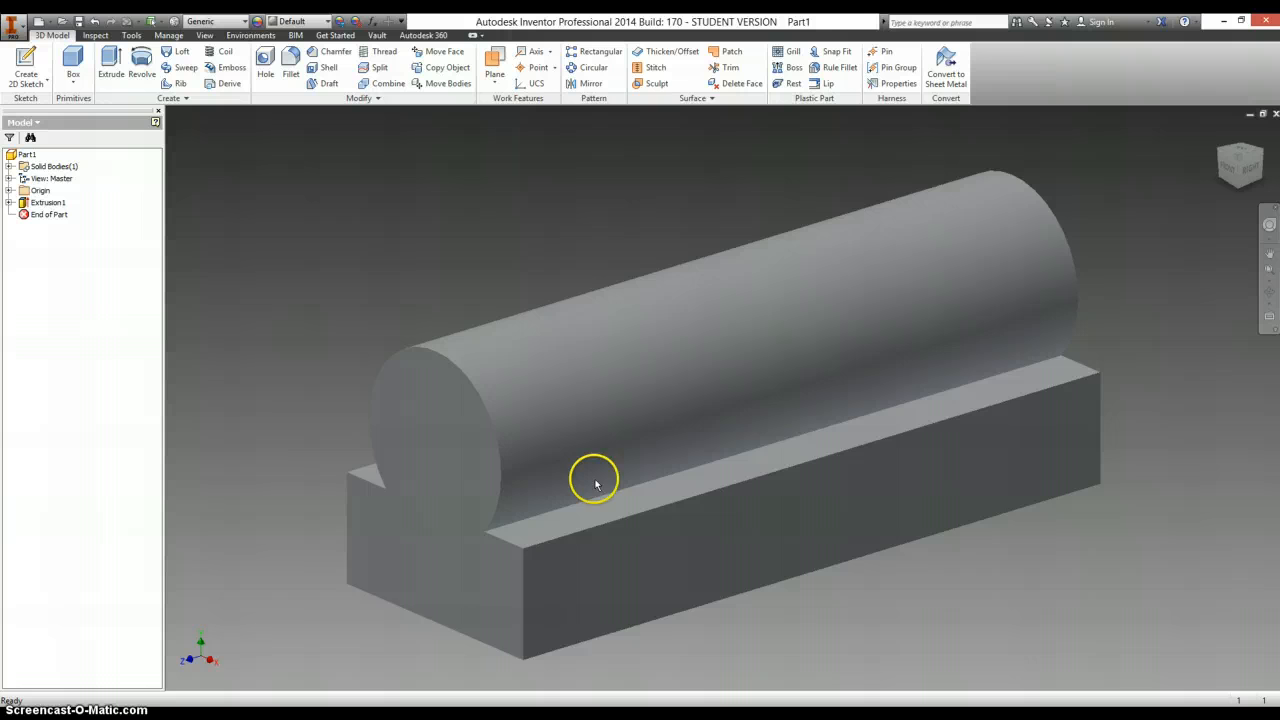
right_click(596, 480)
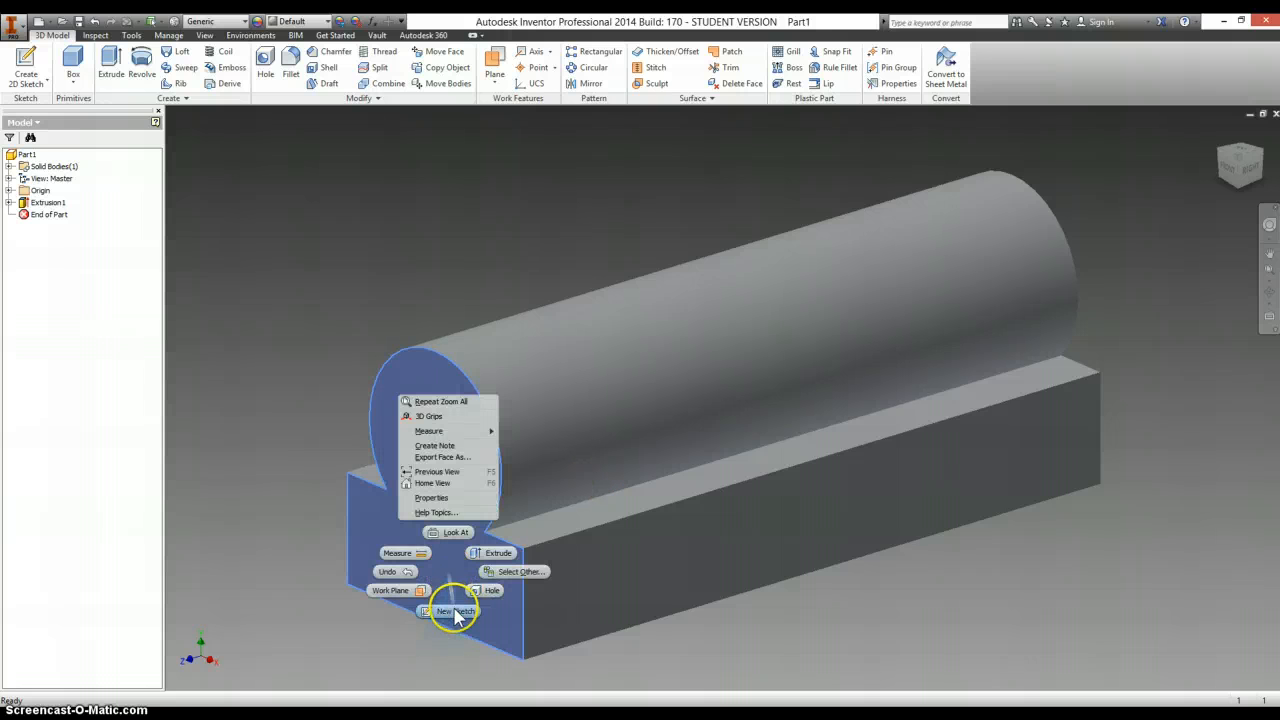
click(454, 612)
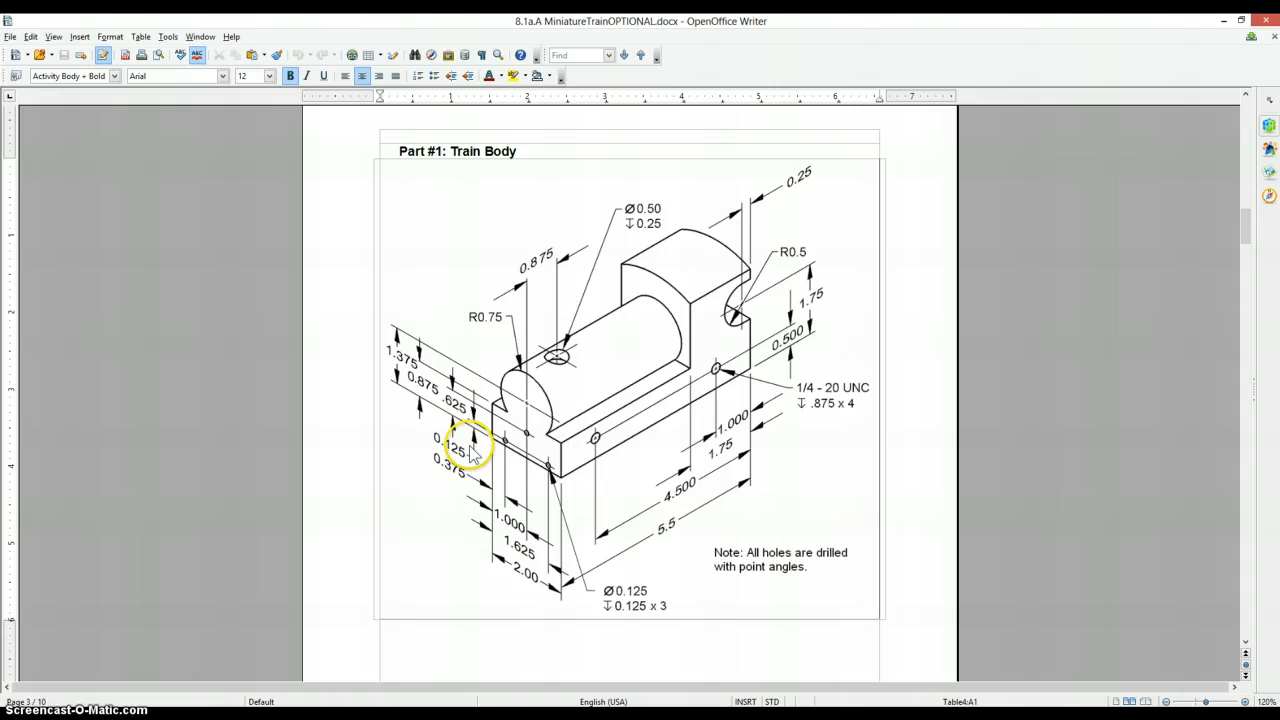
mouse_move(484, 446)
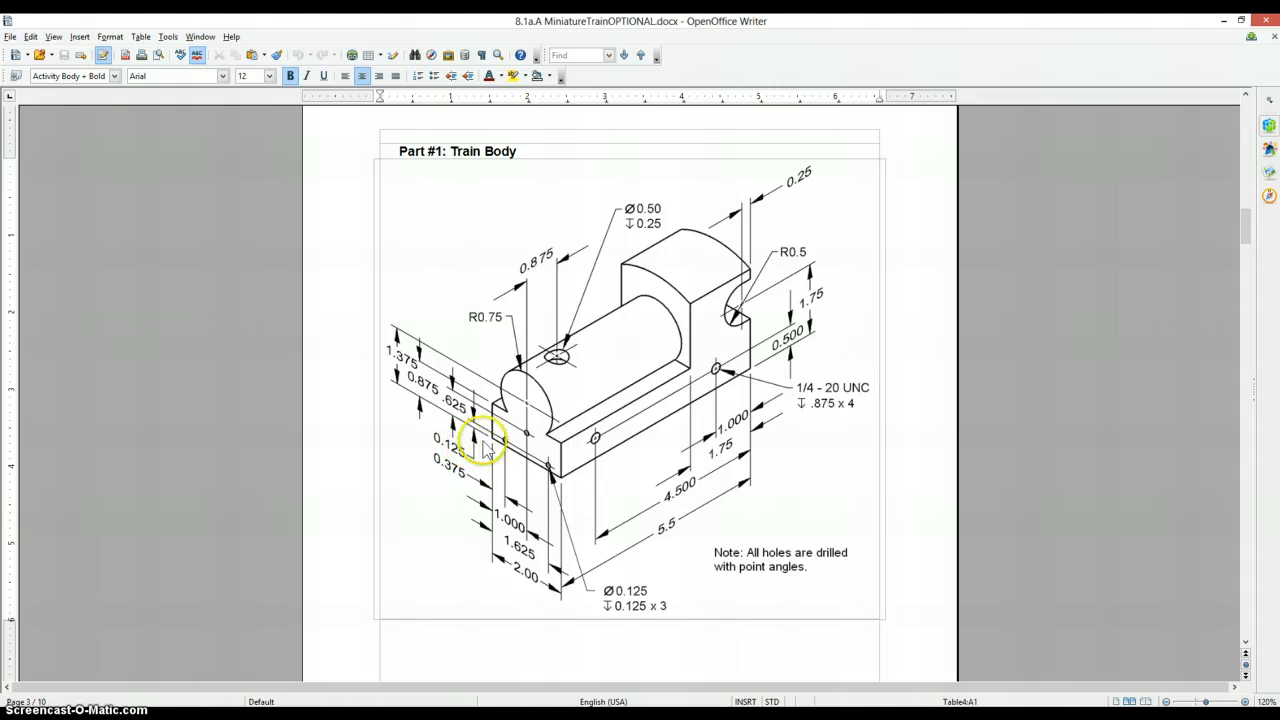
mouse_move(484, 500)
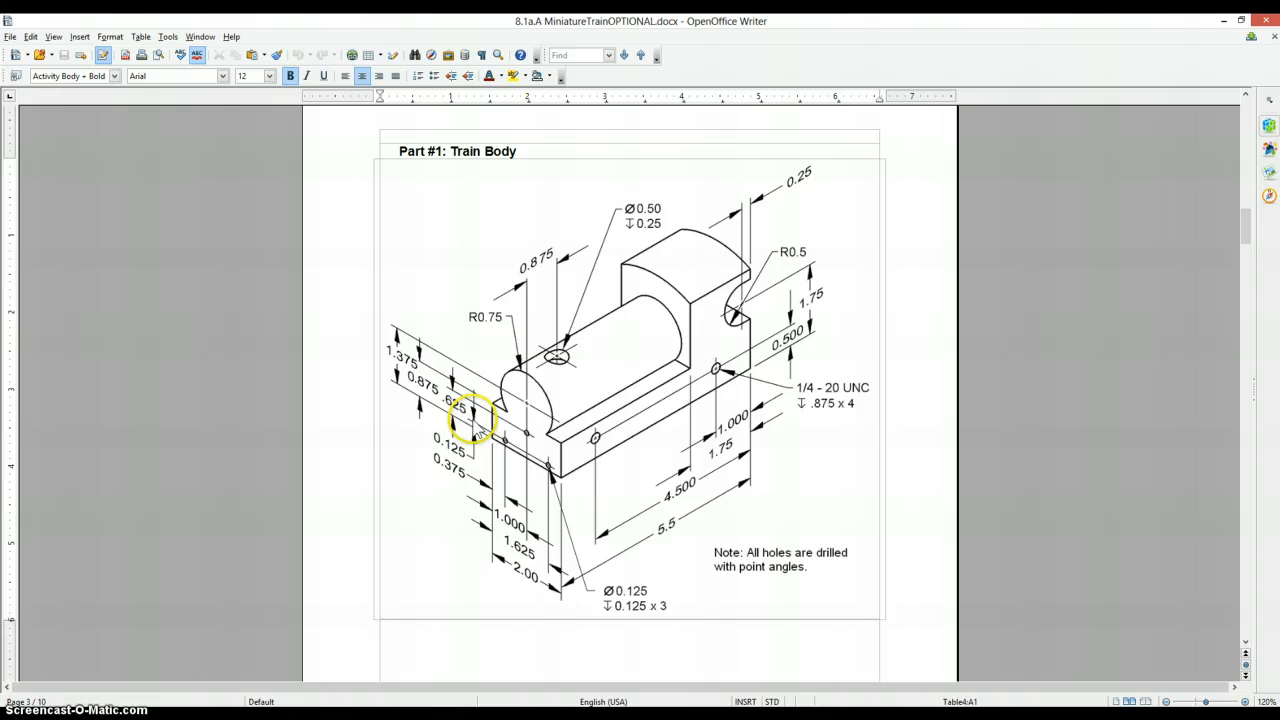
mouse_move(544, 456)
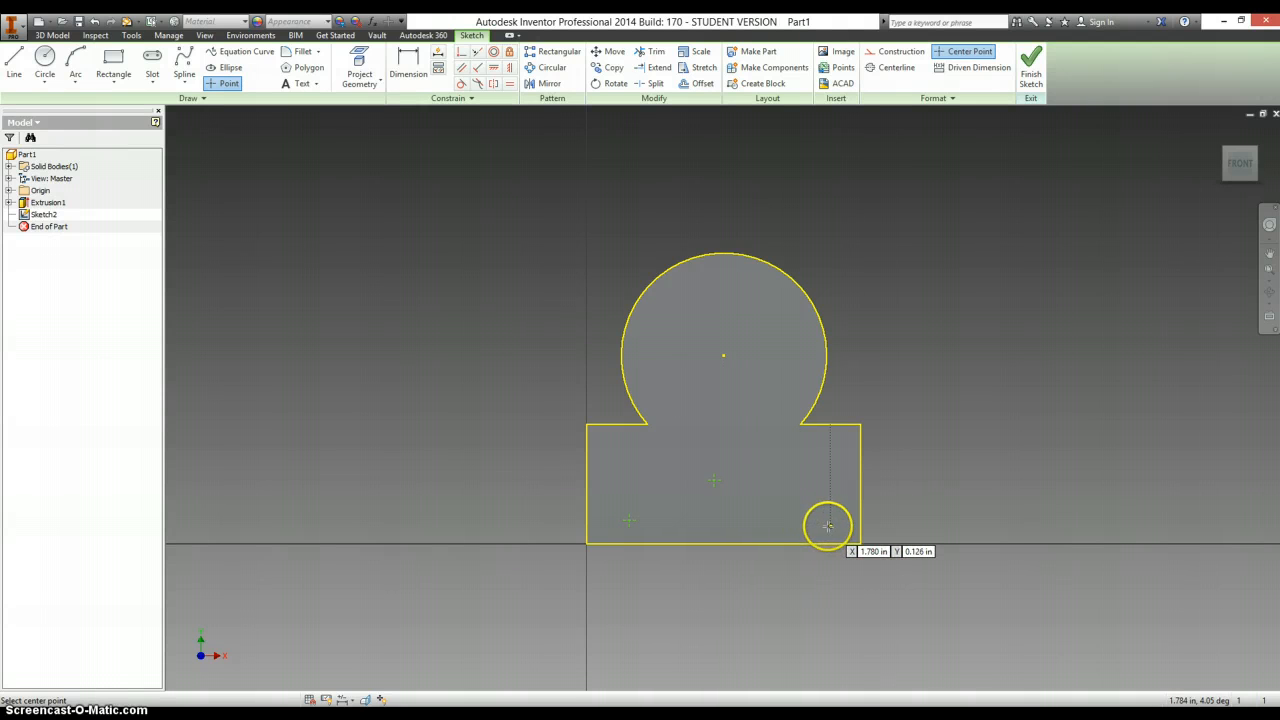
mouse_move(524, 508)
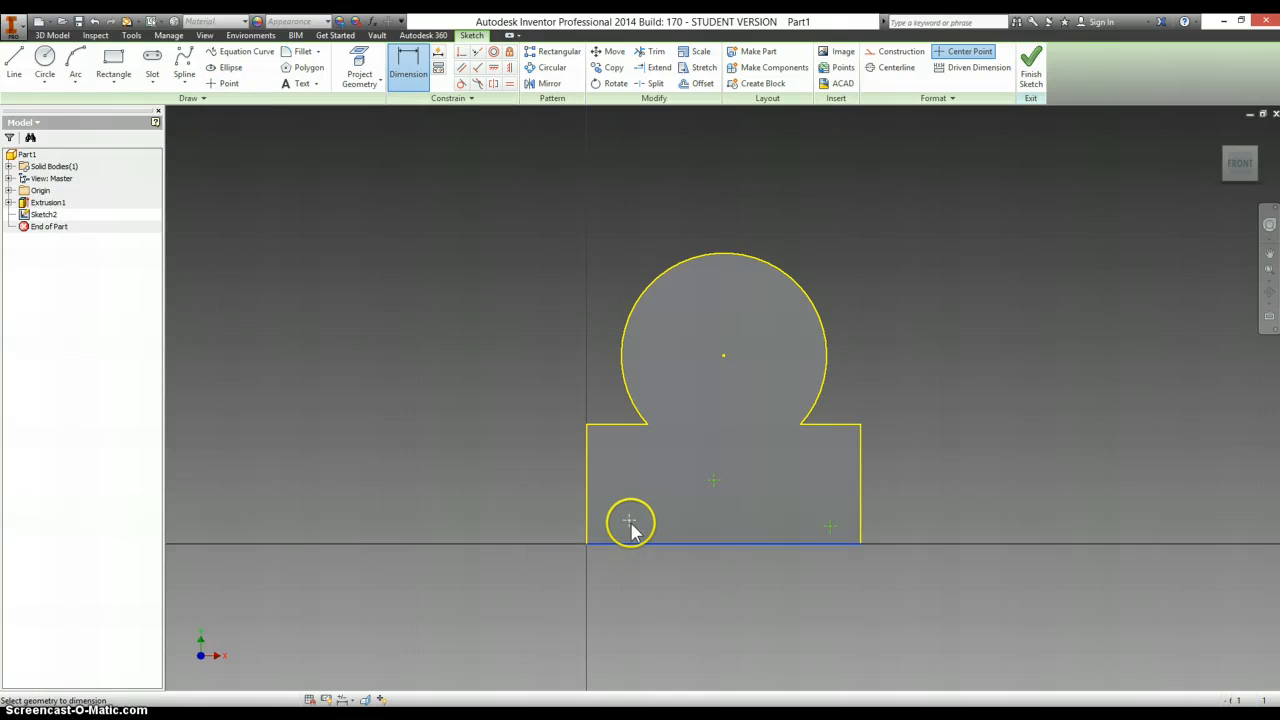
Dimension the front hole-centre points at .125, .375 and .625 from the edges.
click(628, 524)
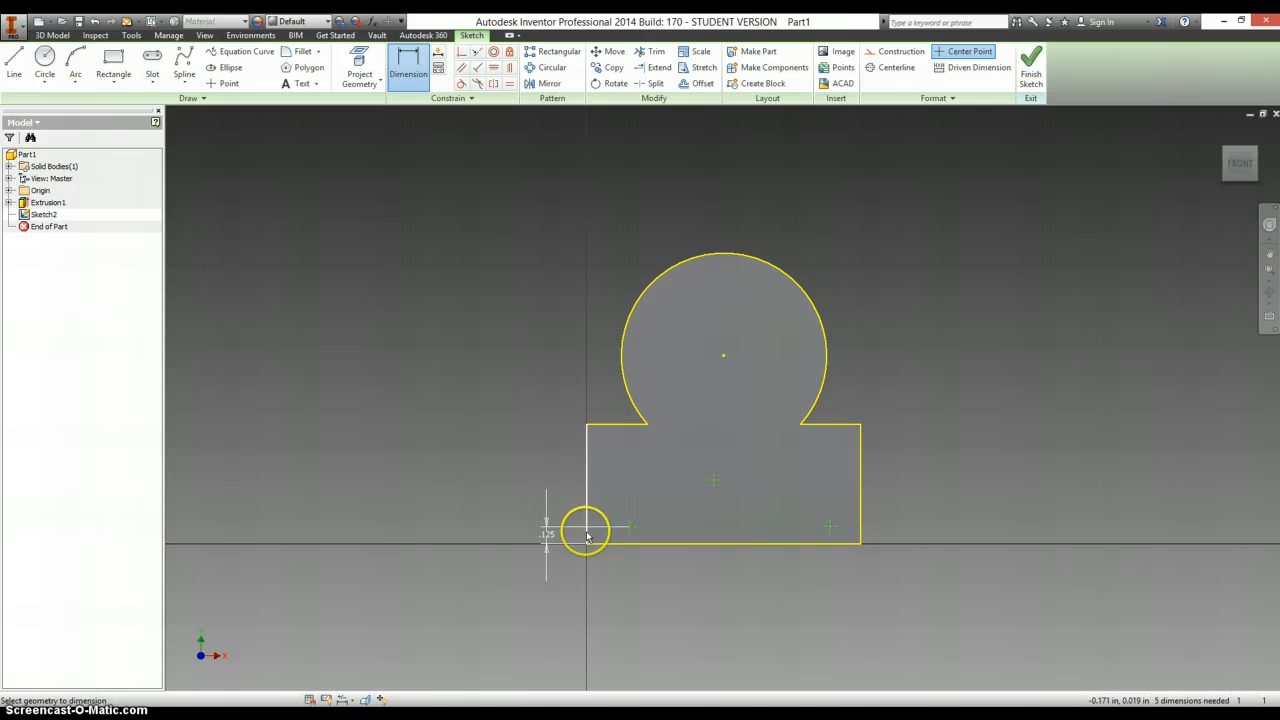
click(588, 532)
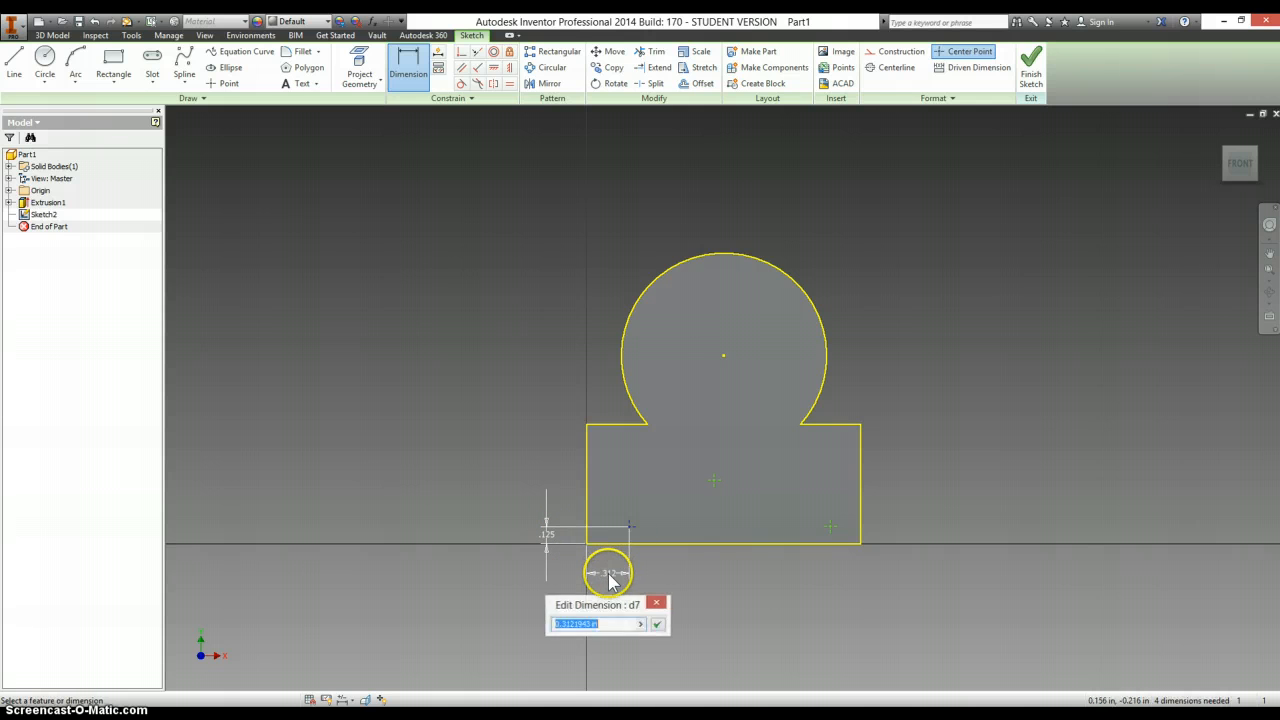
text(.375)
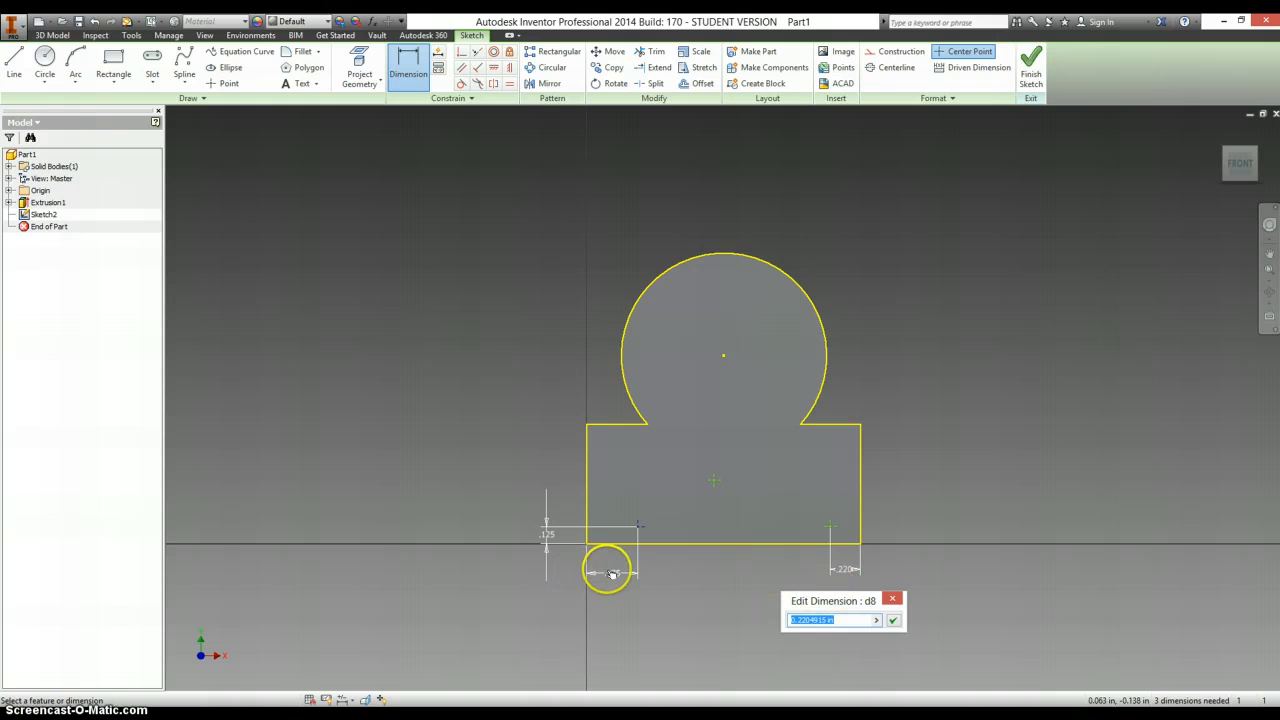
click(892, 620)
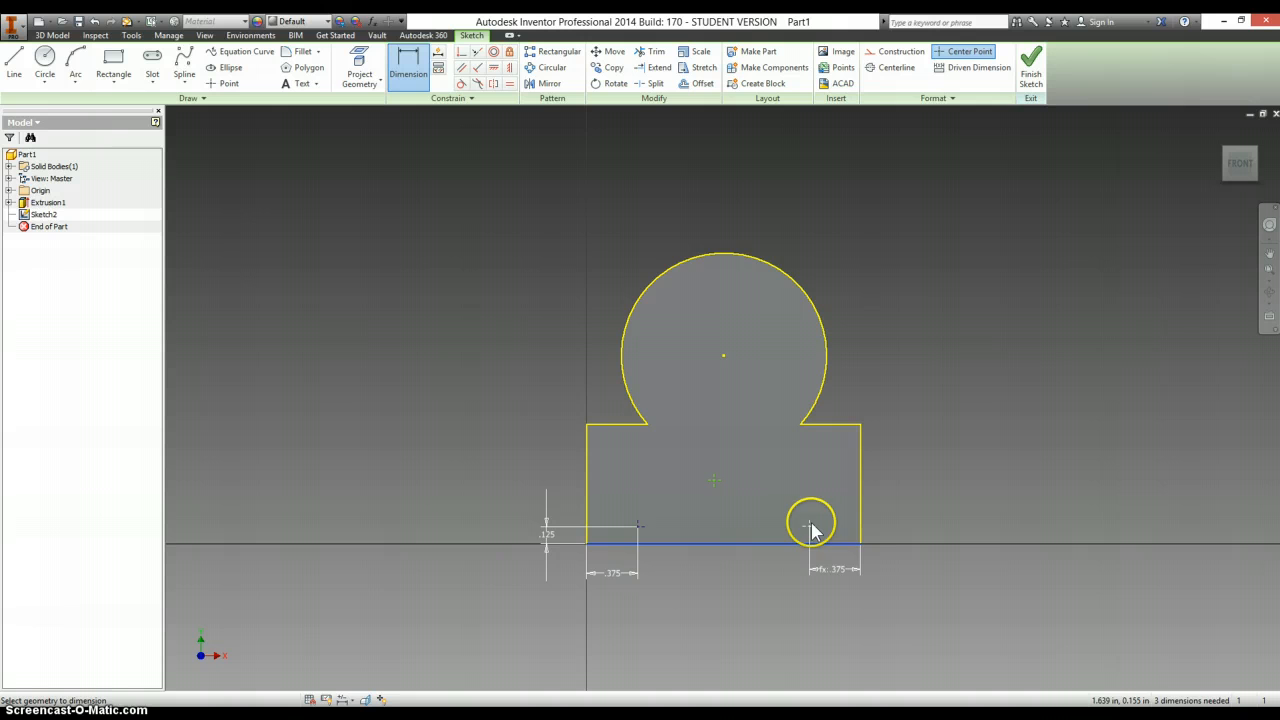
click(808, 528)
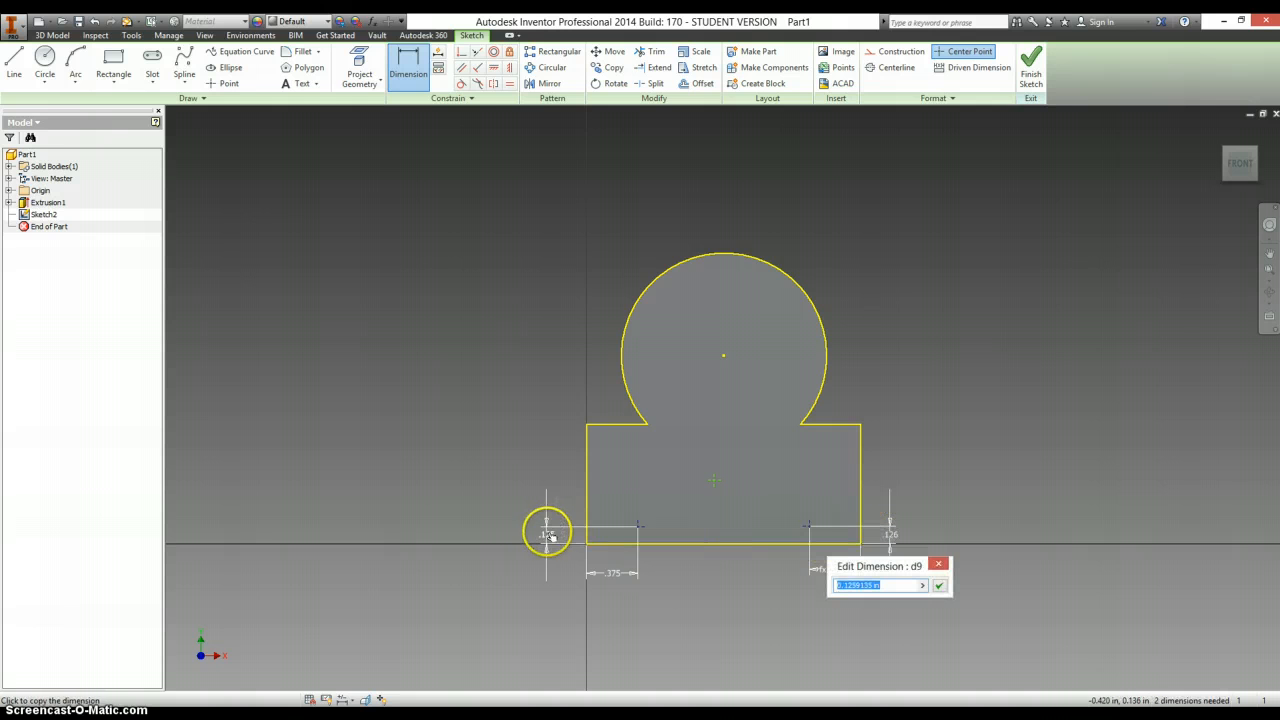
click(938, 584)
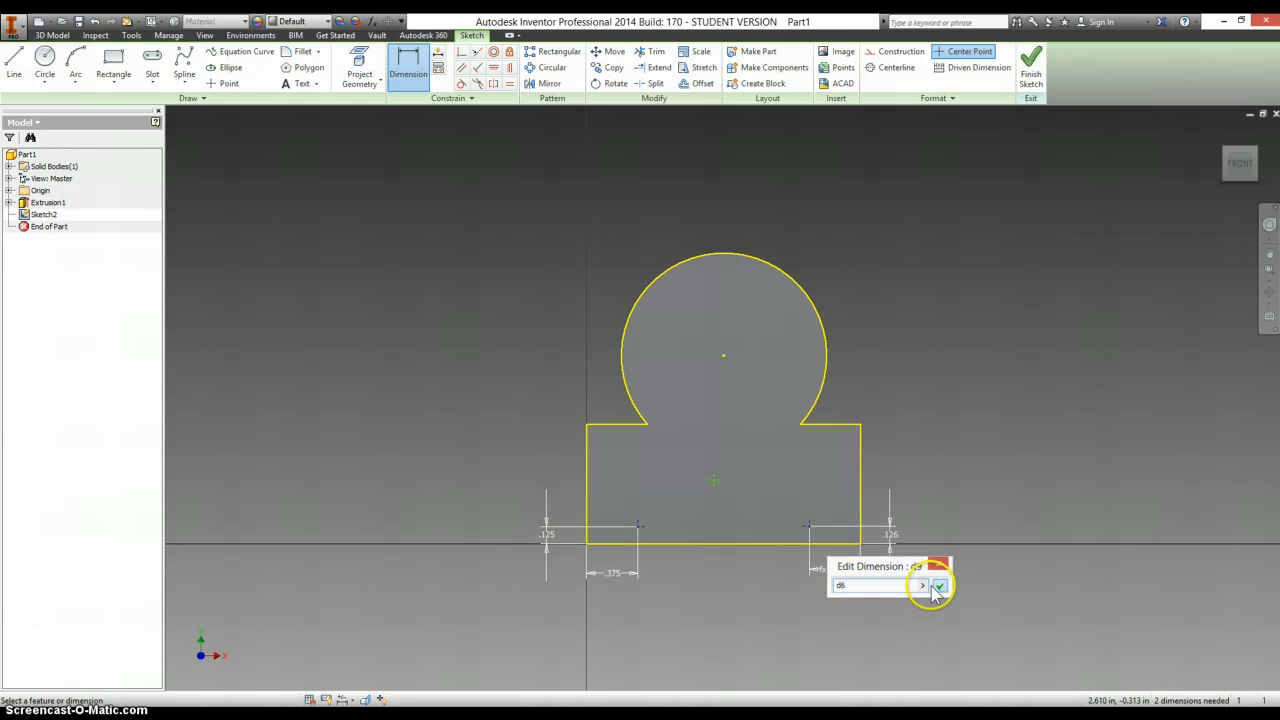
click(938, 584)
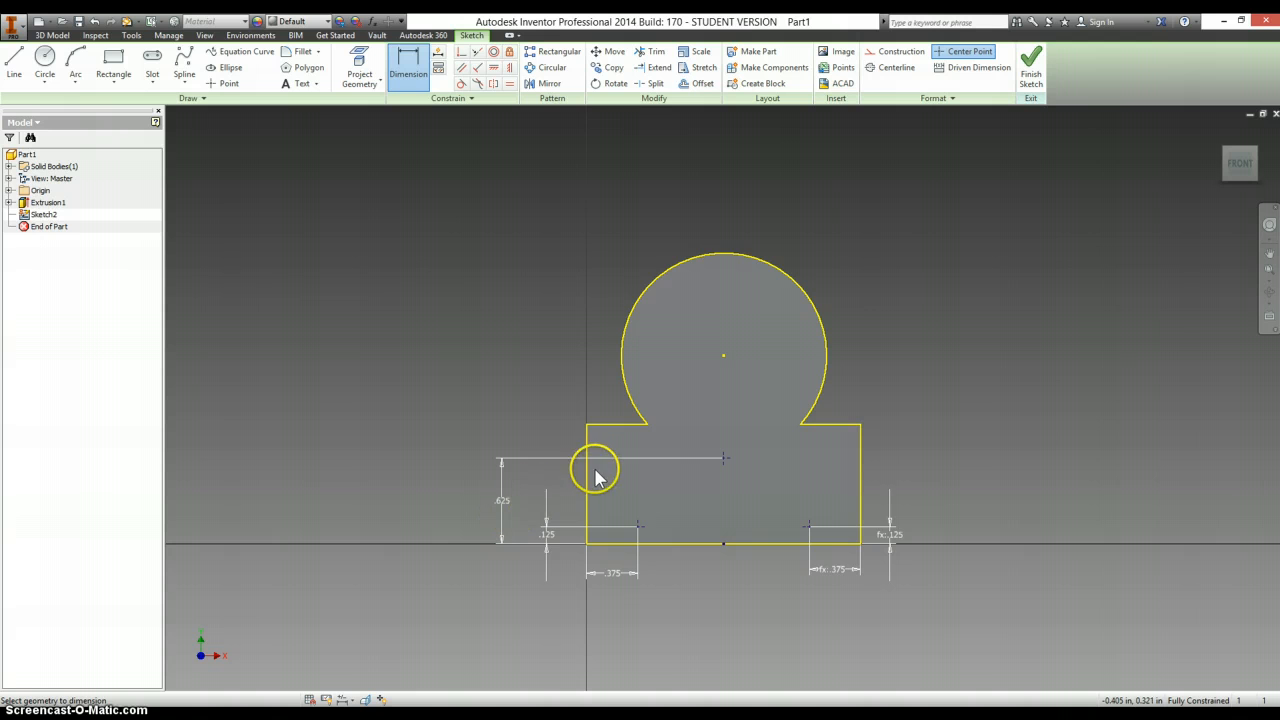
click(1032, 64)
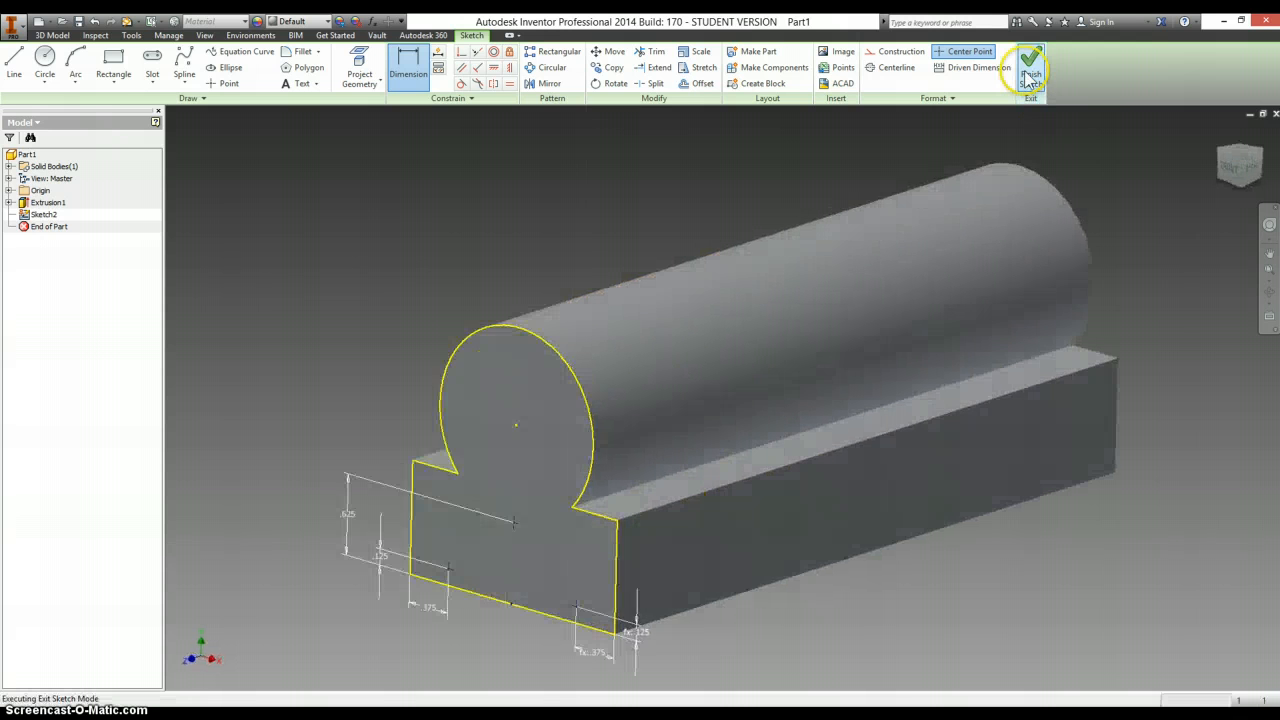
Finish the hole-centre sketch and start the Hole feature on the points.
click(1030, 60)
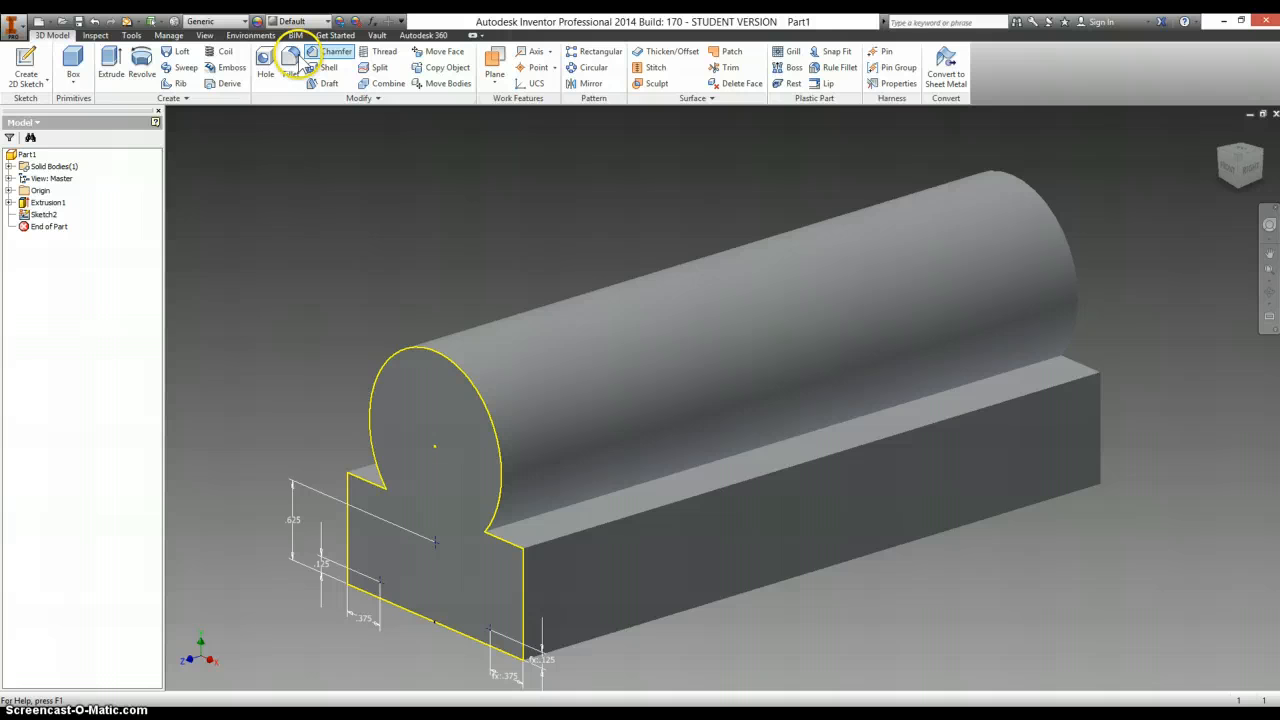
click(264, 64)
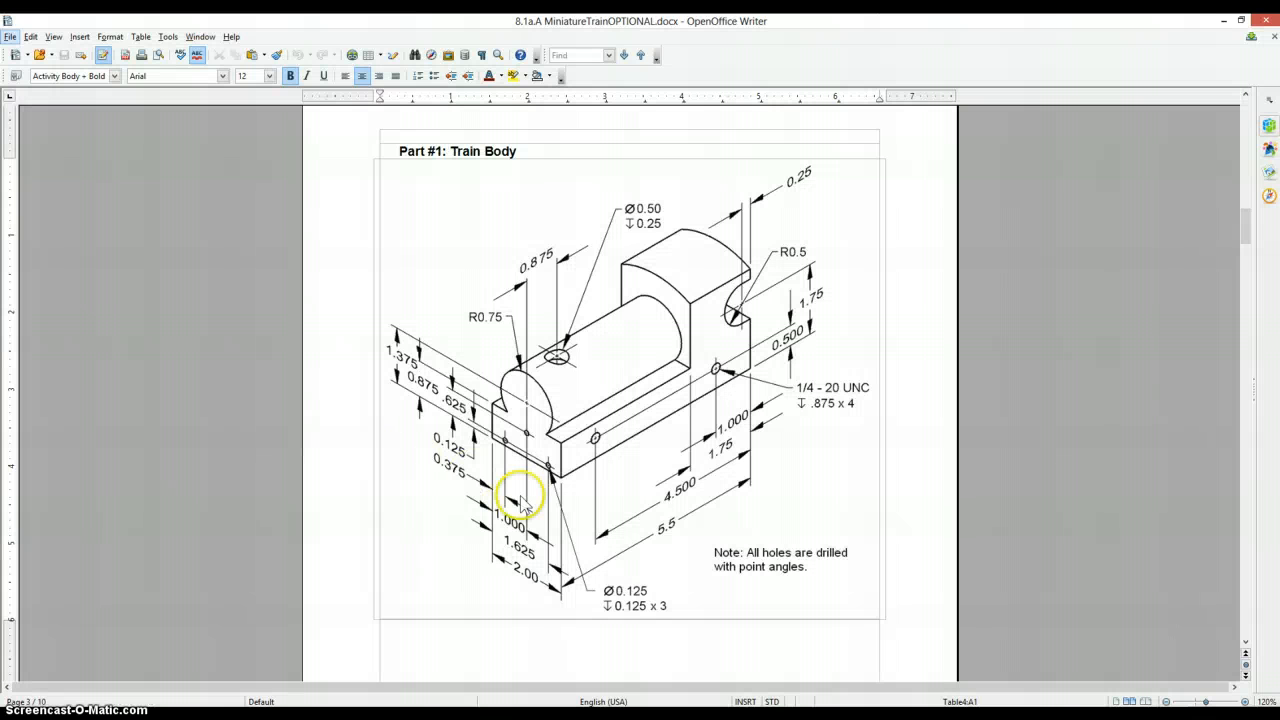
mouse_move(630, 610)
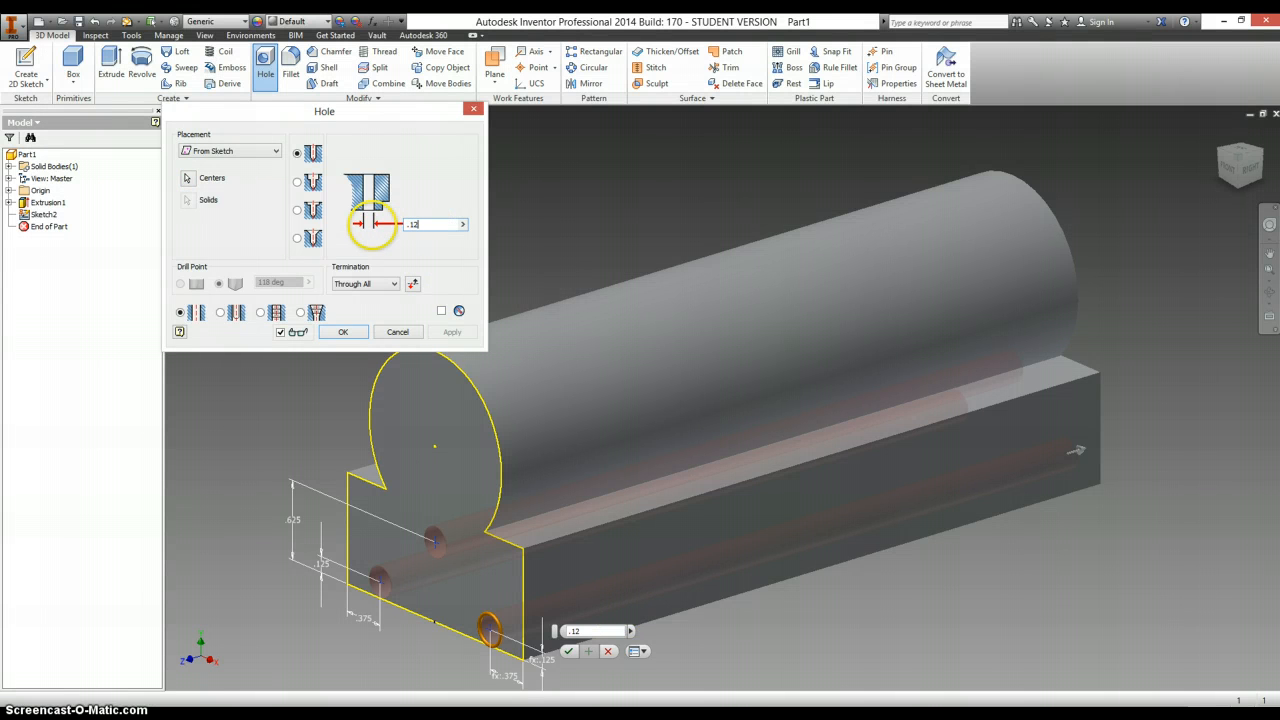
Set the front holes to .125 diameter with Distance termination and a set depth.
click(394, 284)
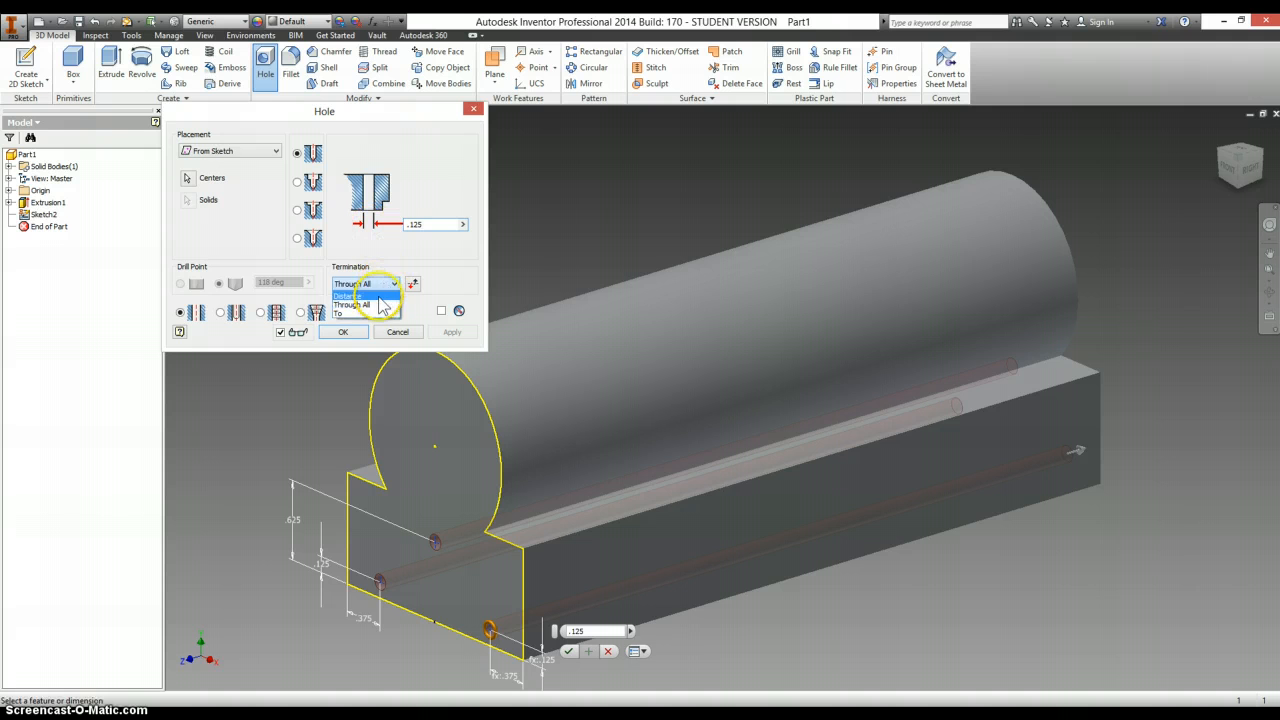
click(348, 294)
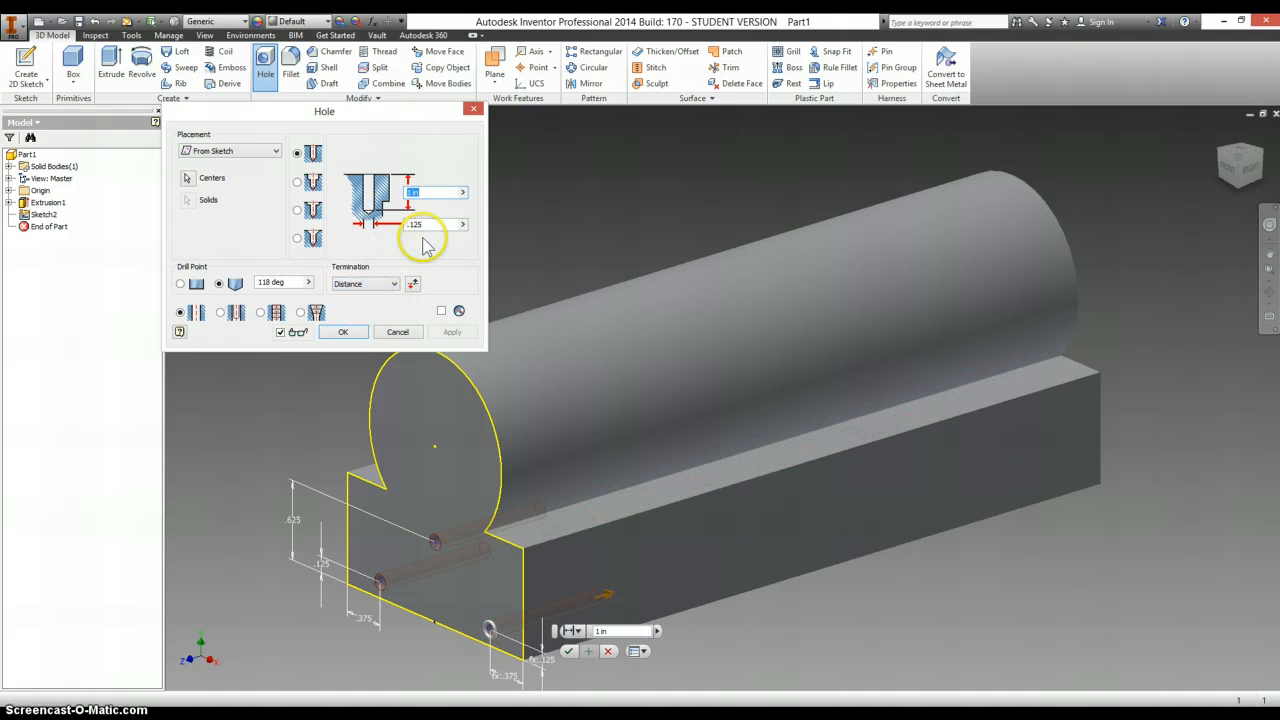
click(342, 332)
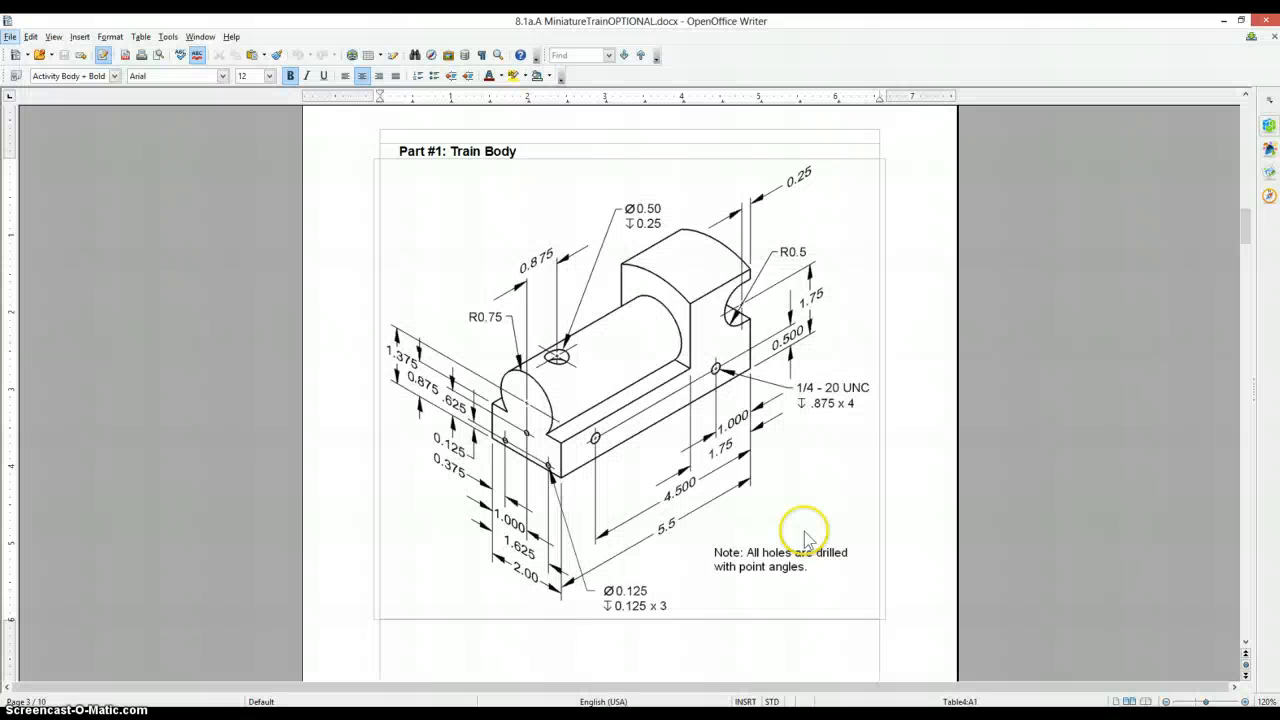
mouse_move(528, 444)
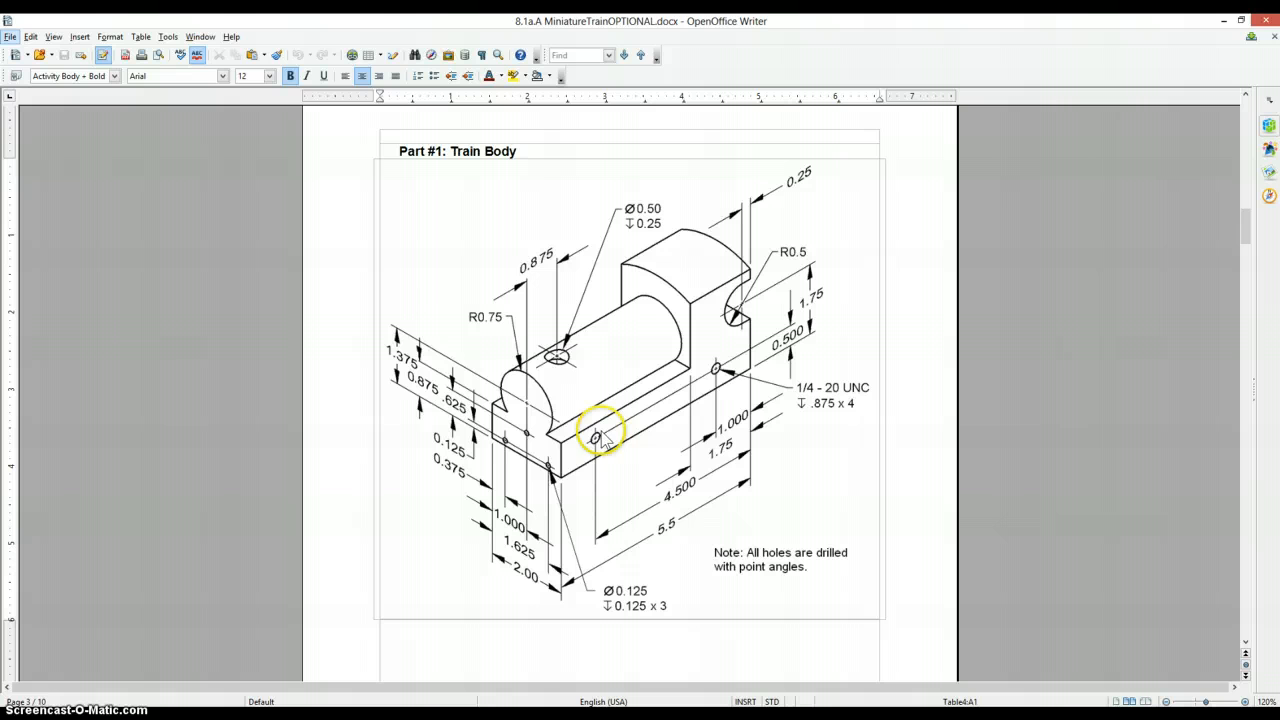
mouse_move(744, 410)
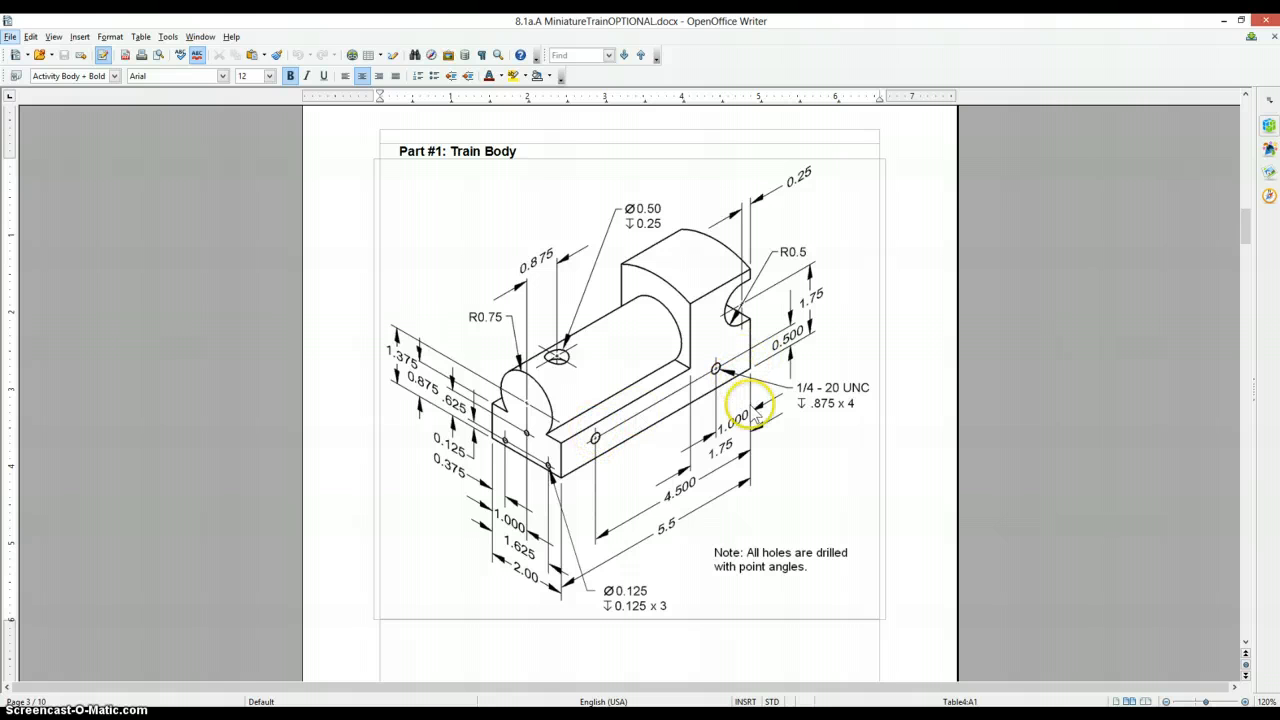
mouse_move(816, 414)
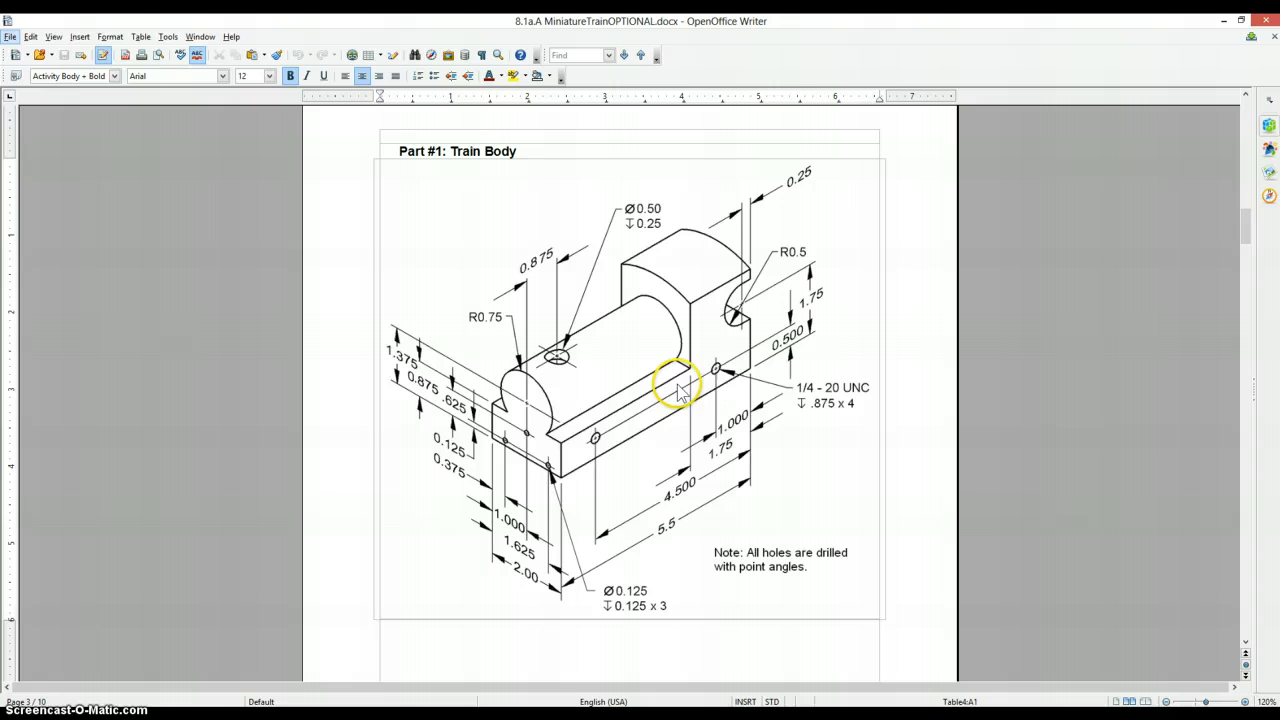
mouse_move(742, 402)
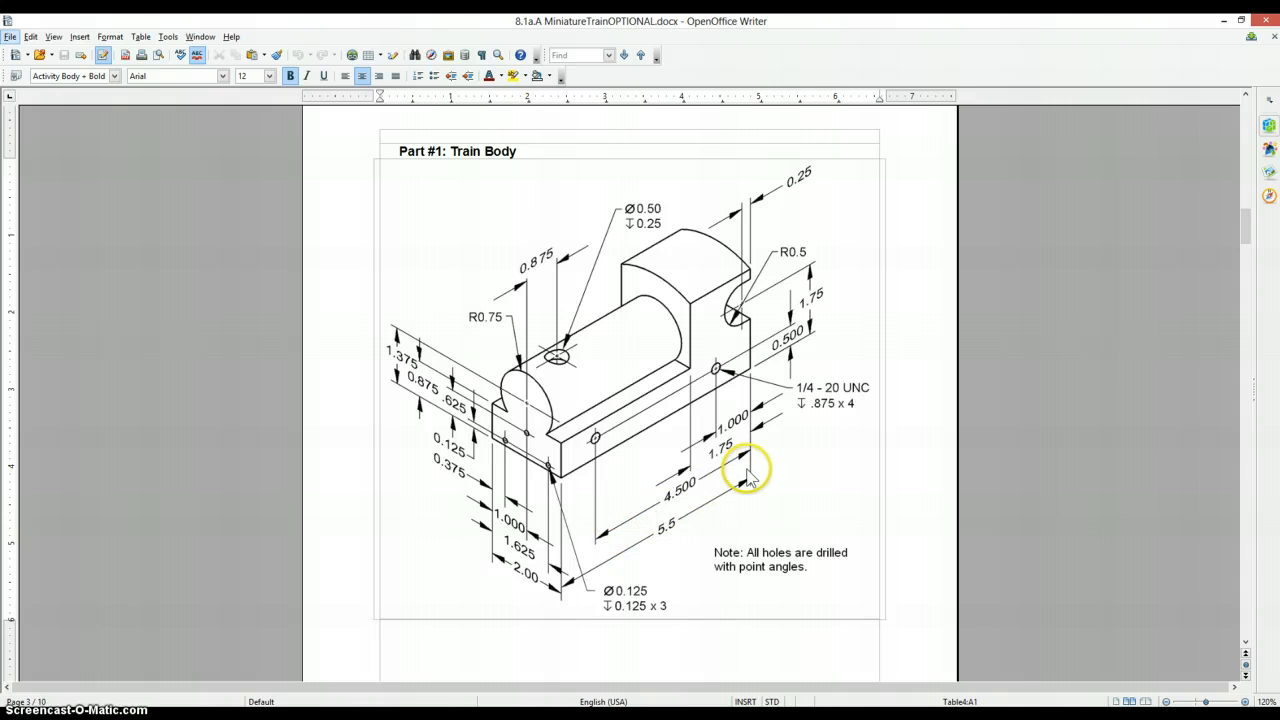
mouse_move(790, 356)
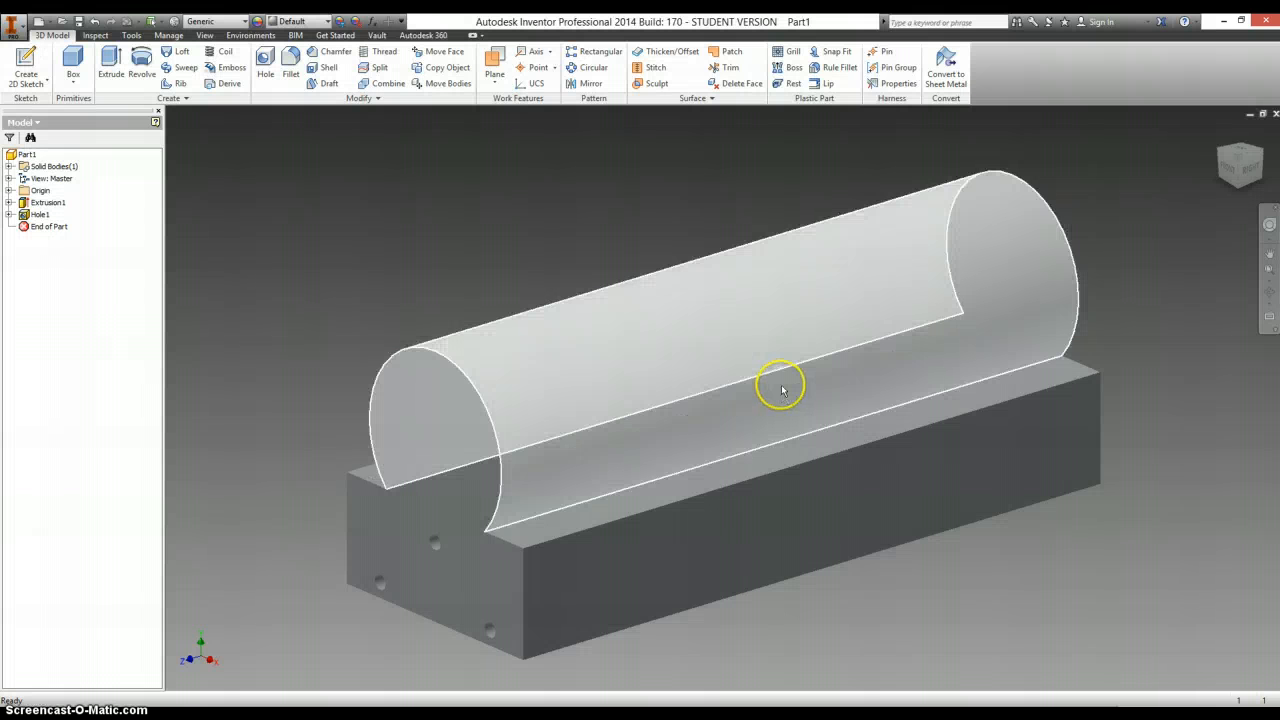
Sketch hole-centre points on the long side face dimensioned 1.000, .500 and 4.500 apart, and finish.
right_click(780, 388)
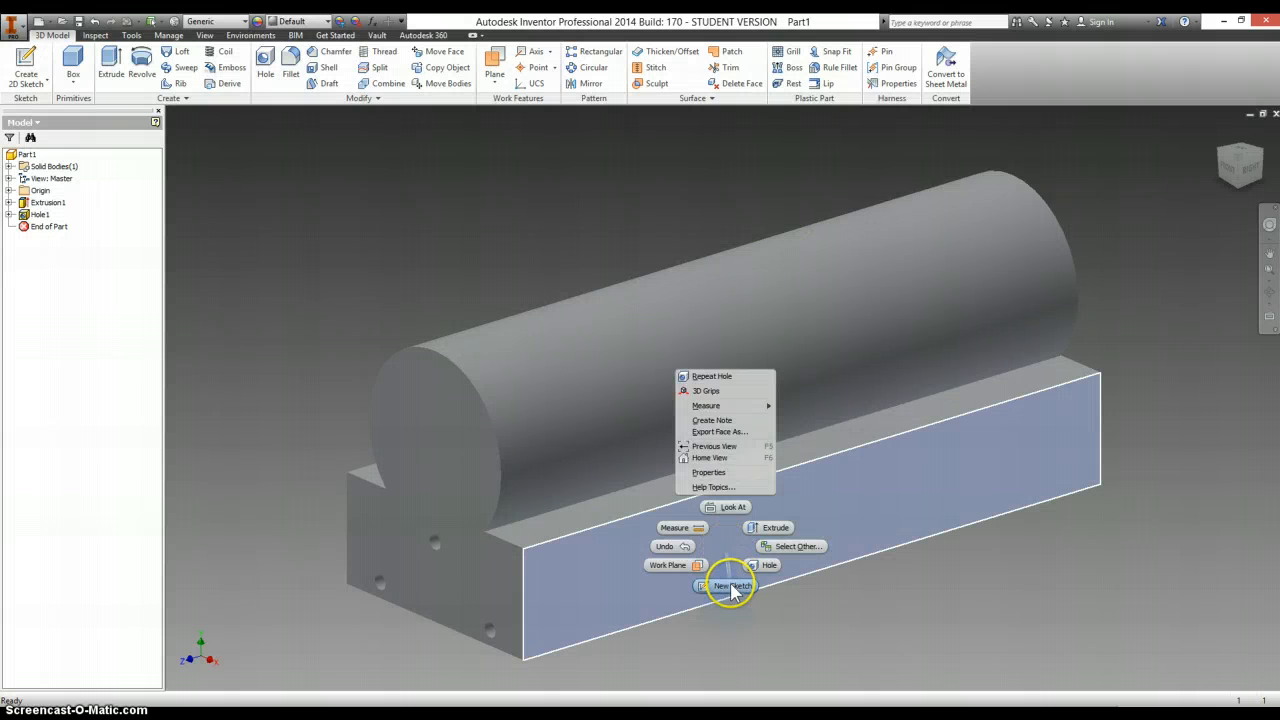
click(732, 584)
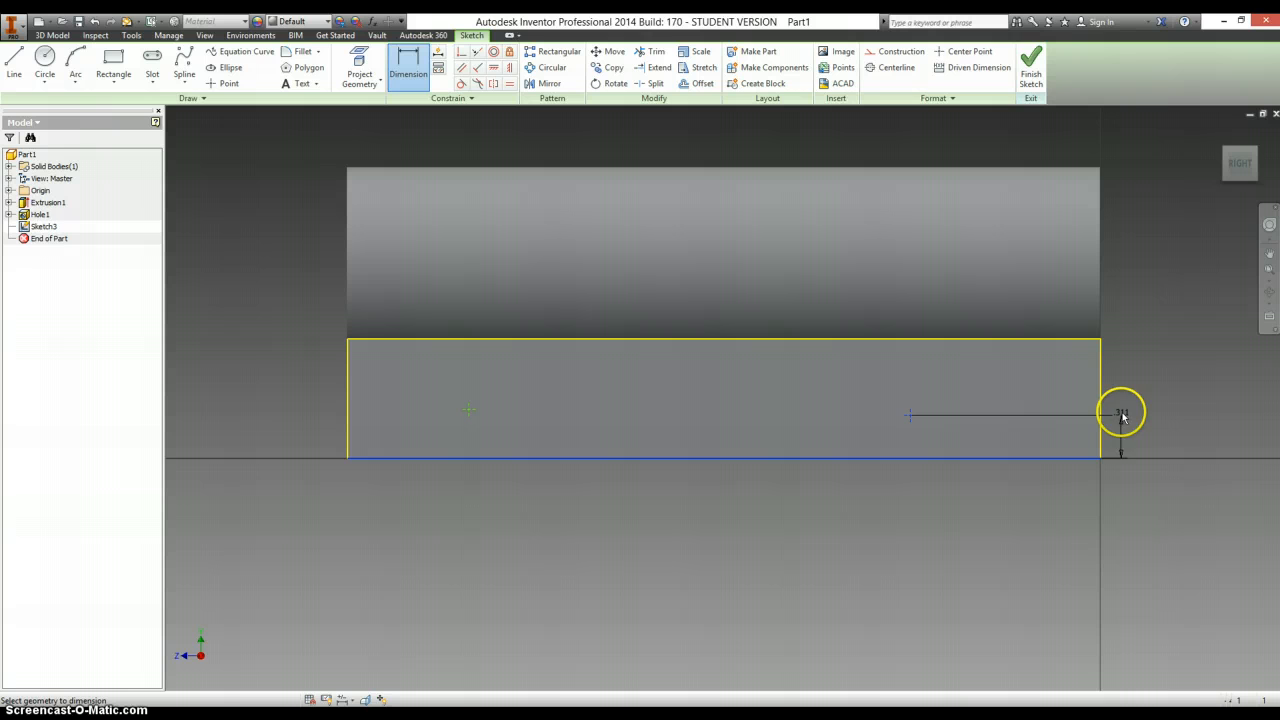
click(1120, 412)
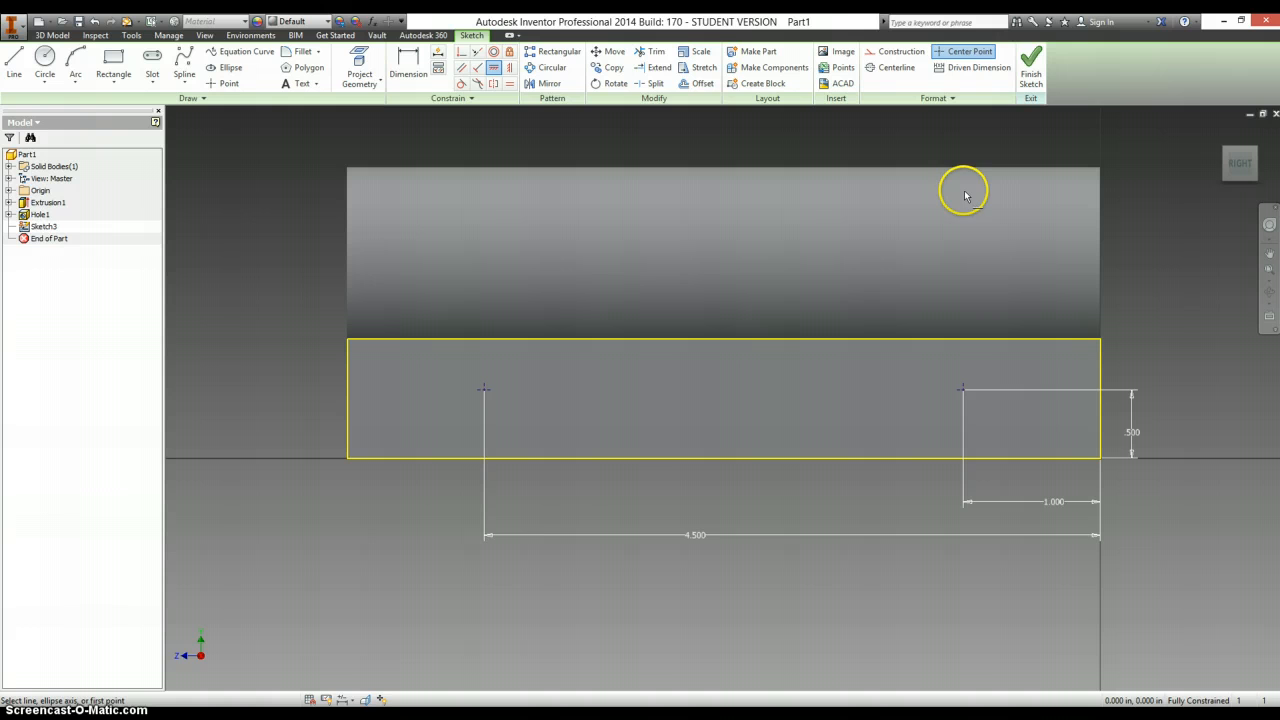
click(1032, 68)
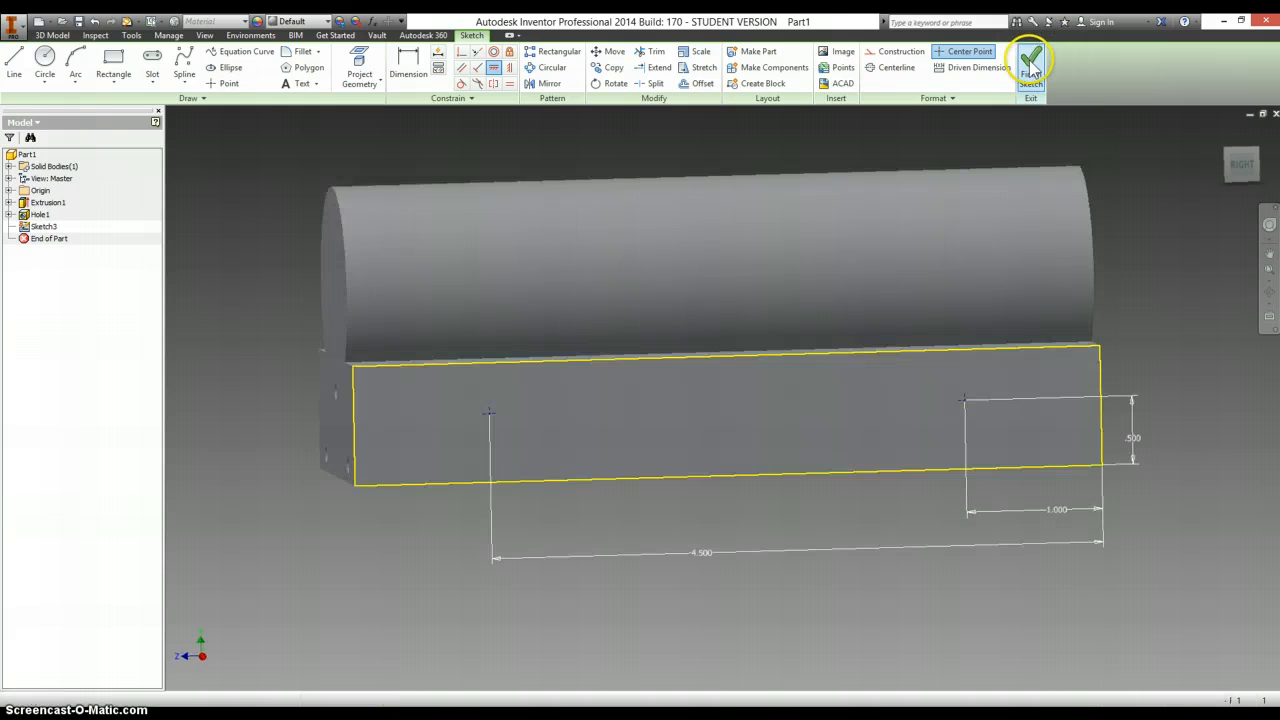
click(1032, 62)
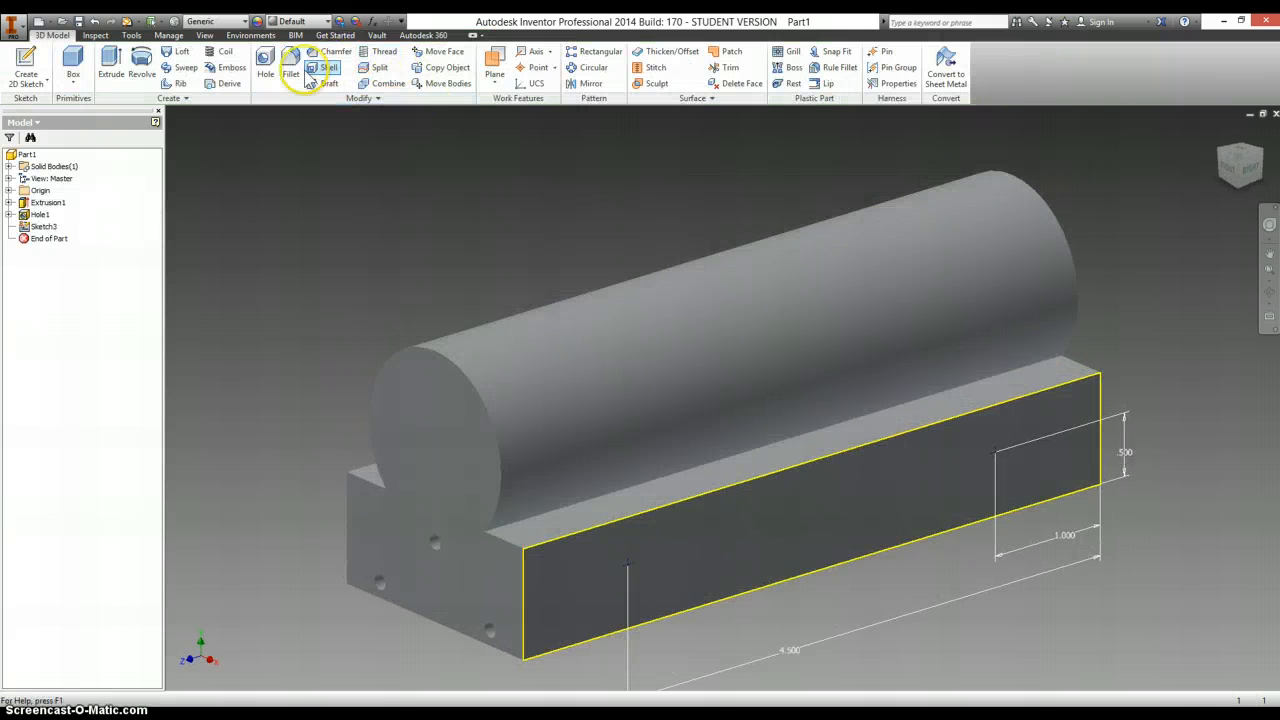
Drill two tapped 1/4-20 UNC holes of size 0.25 to a set depth at the side points.
click(264, 64)
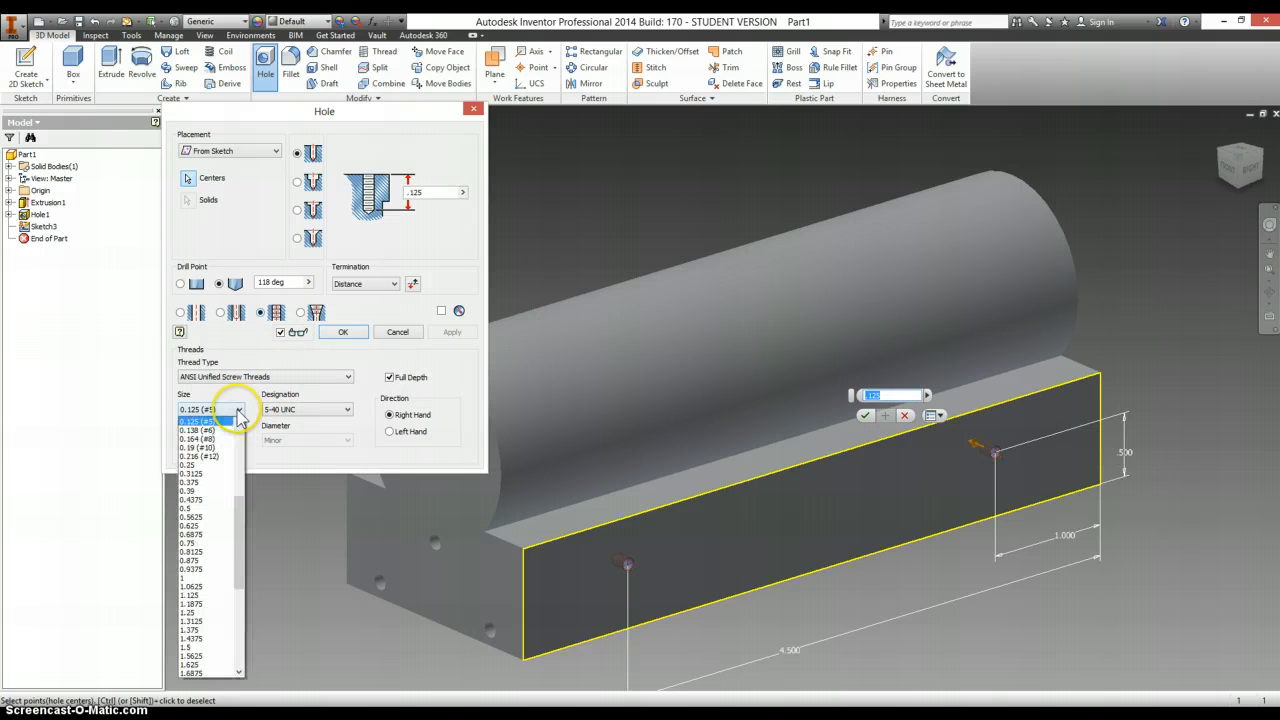
click(190, 464)
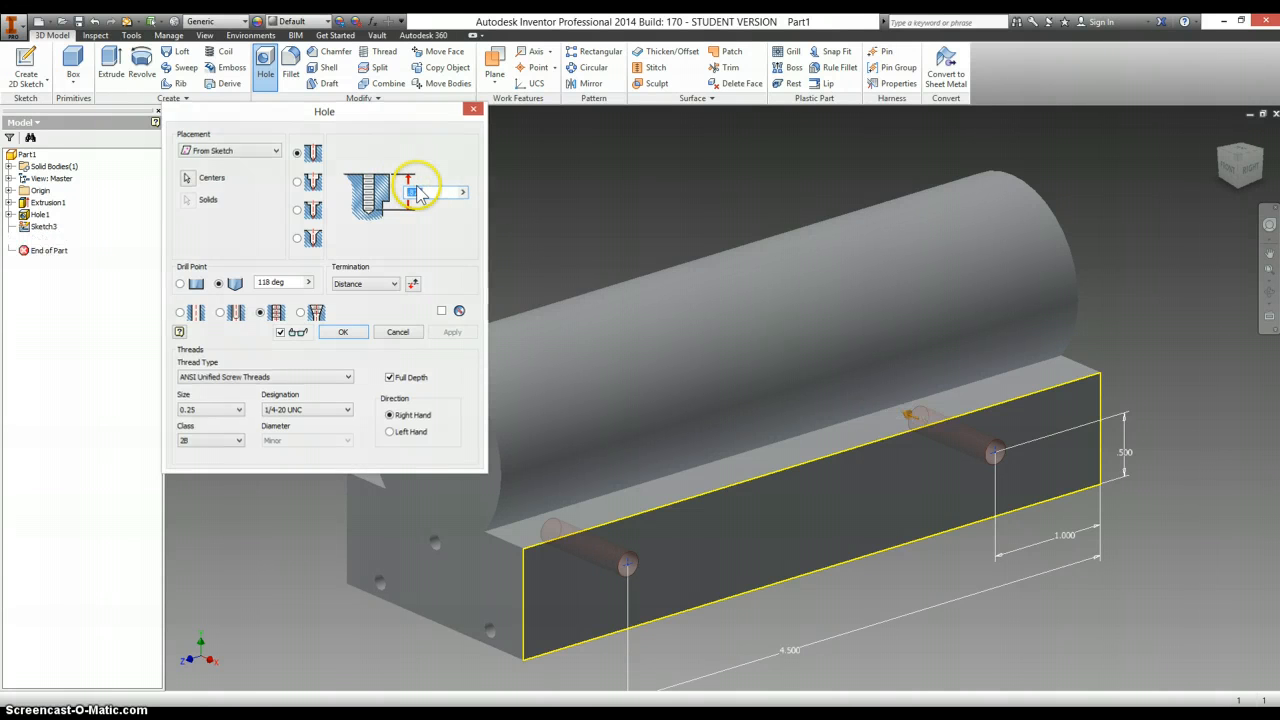
click(342, 332)
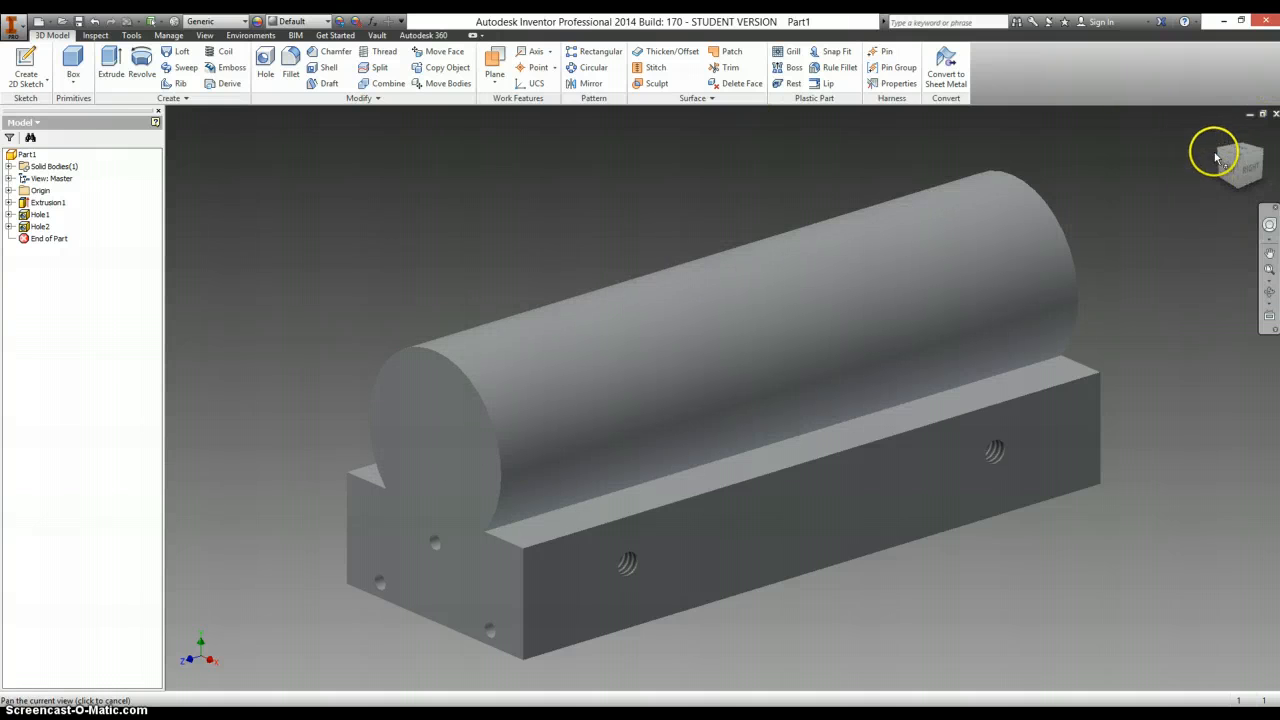
Sketch two hole centre points on the side face using projected base edges, and finish.
drag(1216, 156, 724, 596)
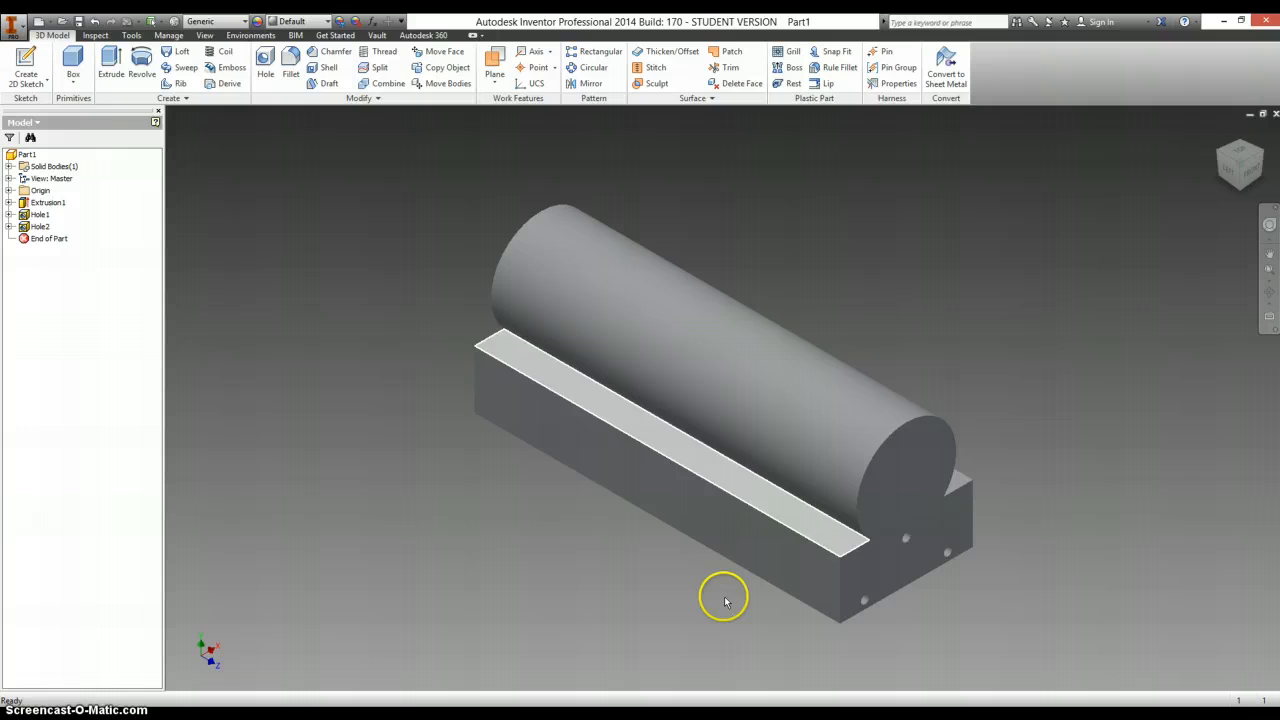
right_click(724, 600)
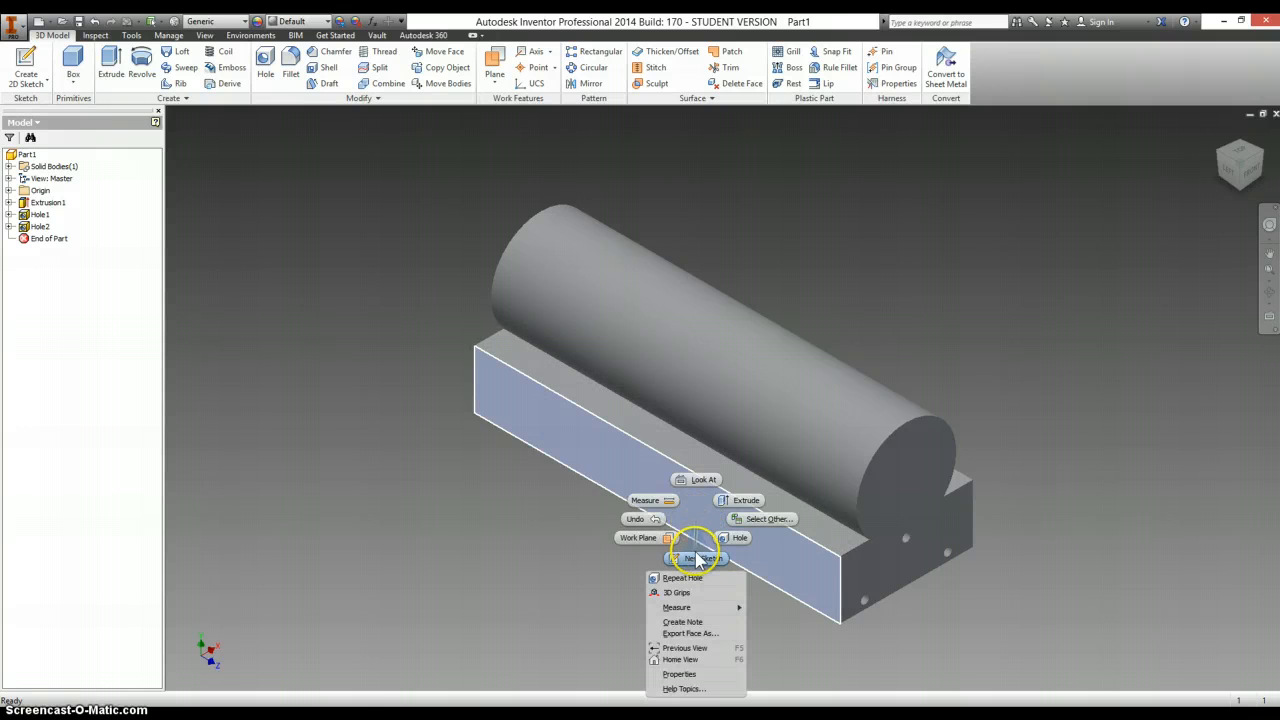
click(696, 556)
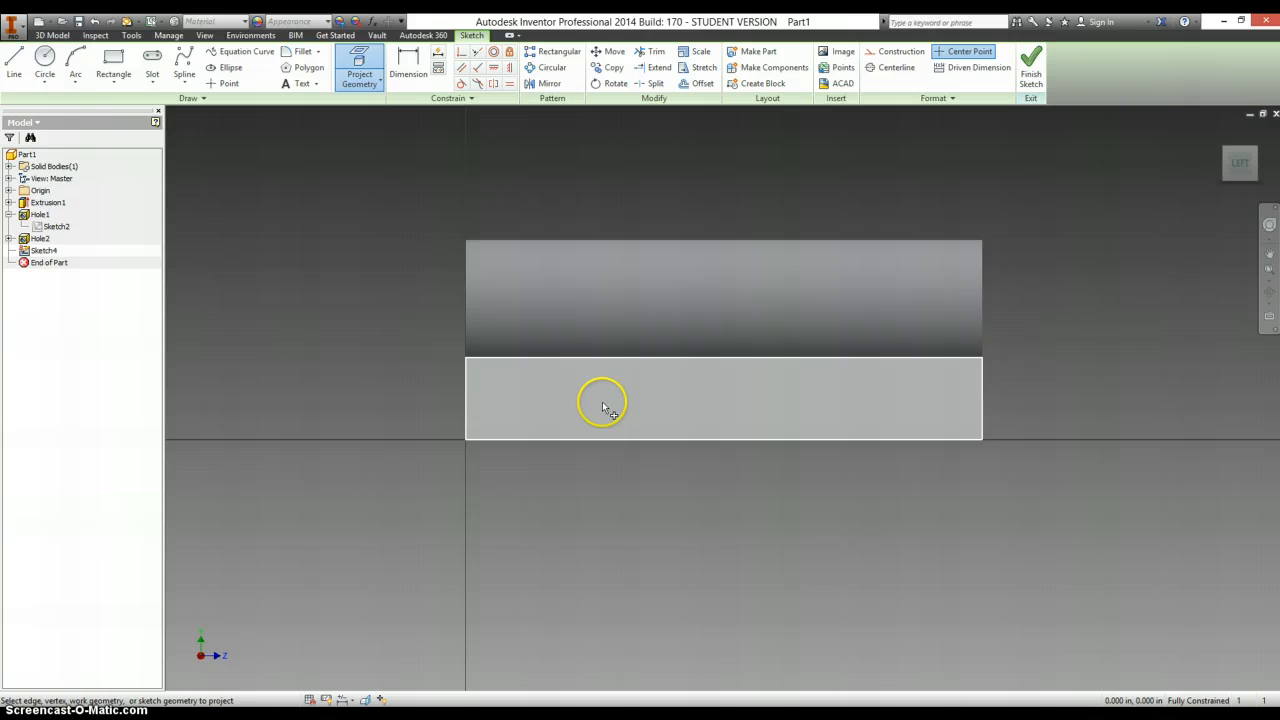
click(600, 404)
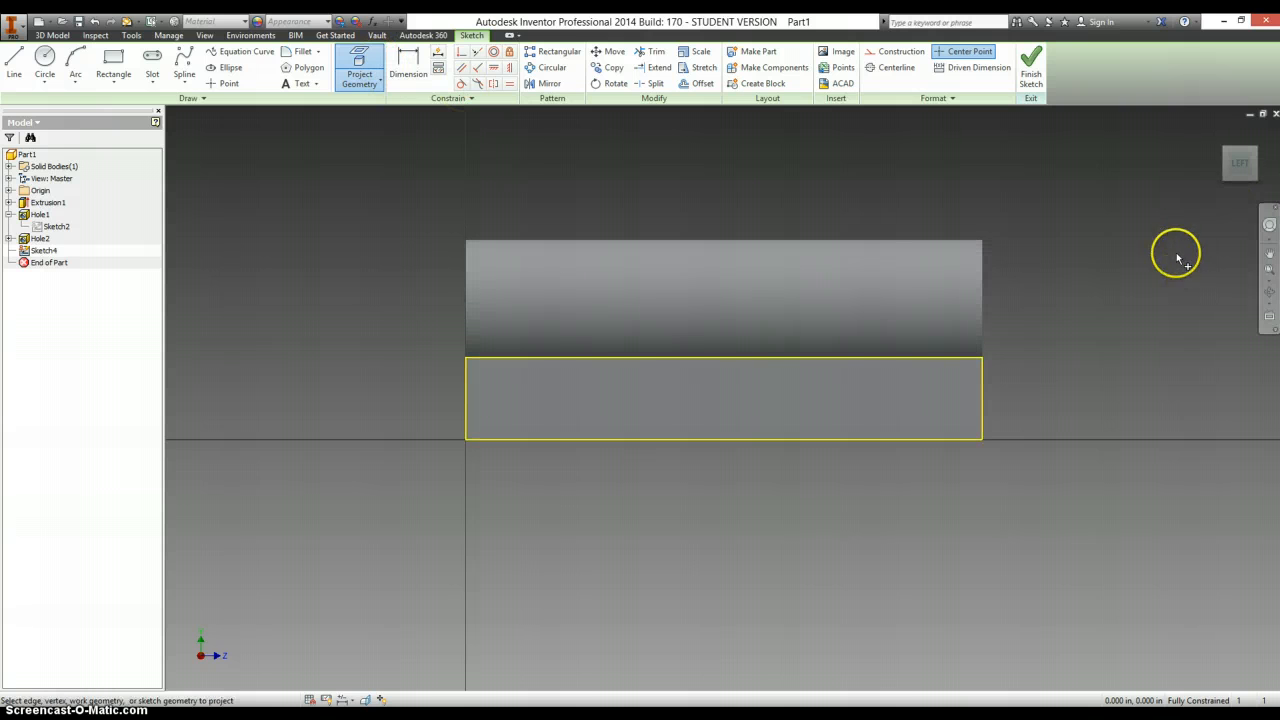
mouse_move(1084, 312)
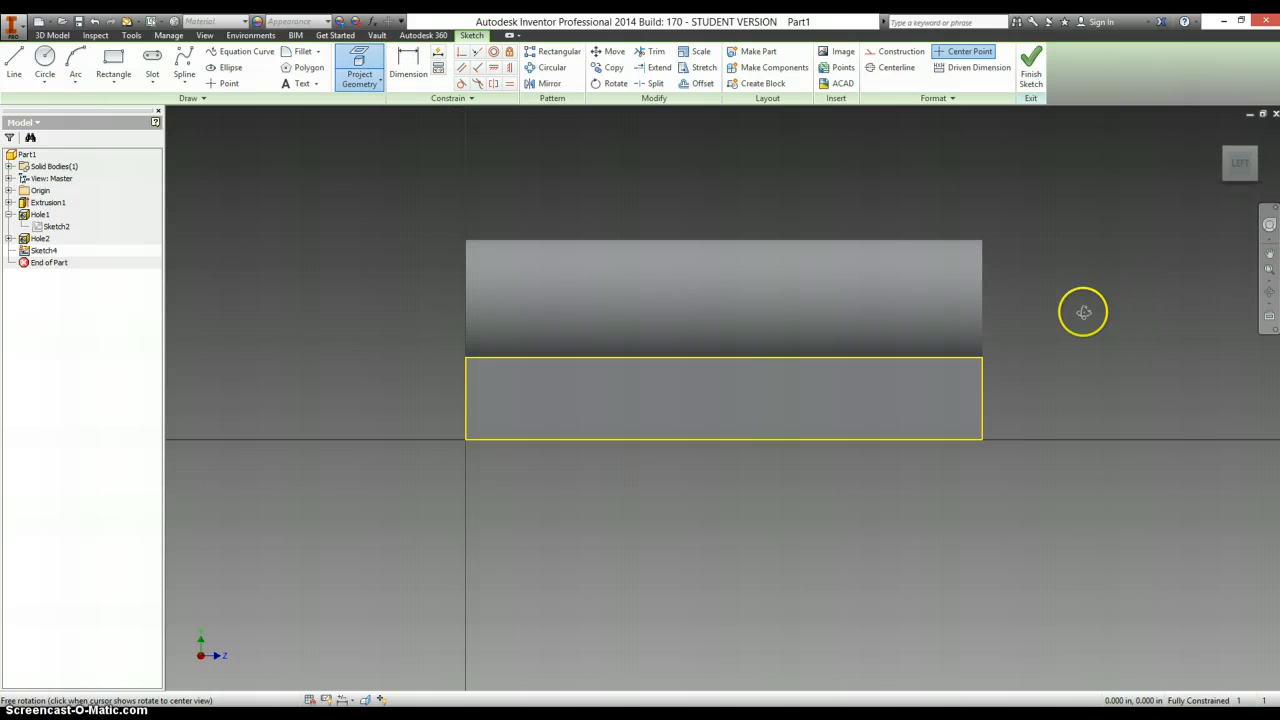
mouse_move(990, 368)
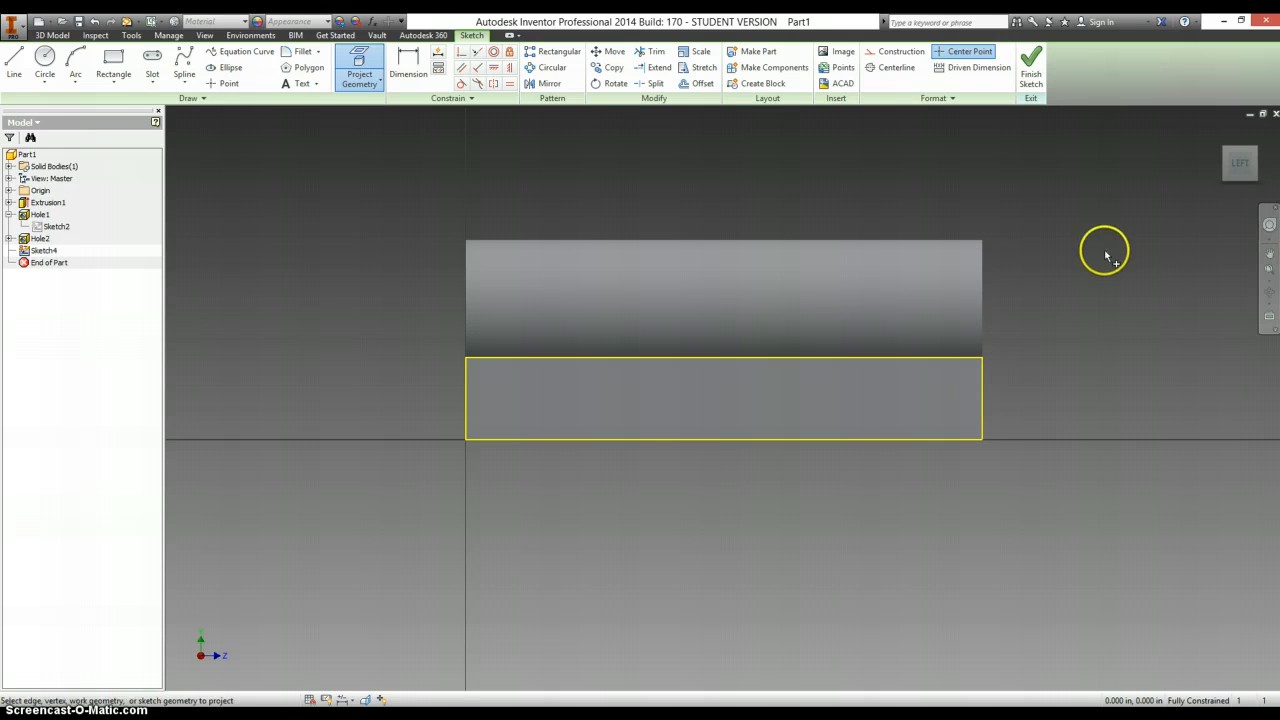
mouse_move(1030, 332)
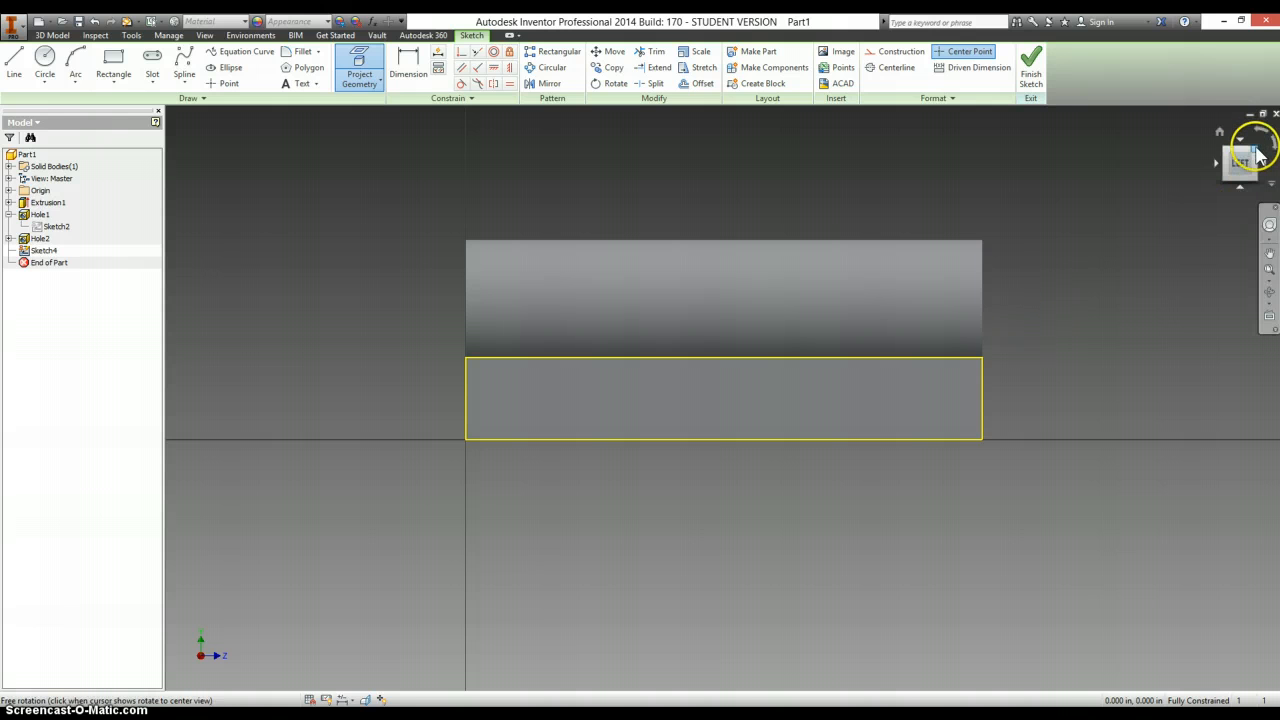
drag(1250, 150, 1256, 160)
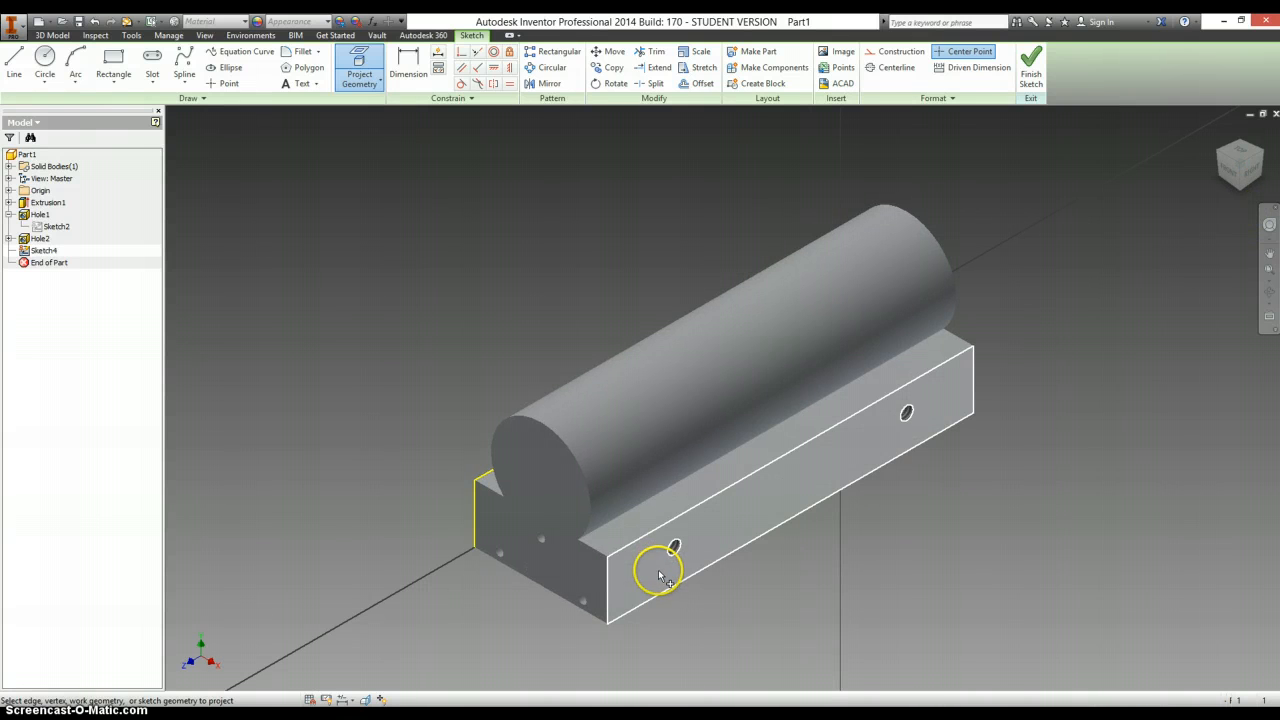
click(1032, 64)
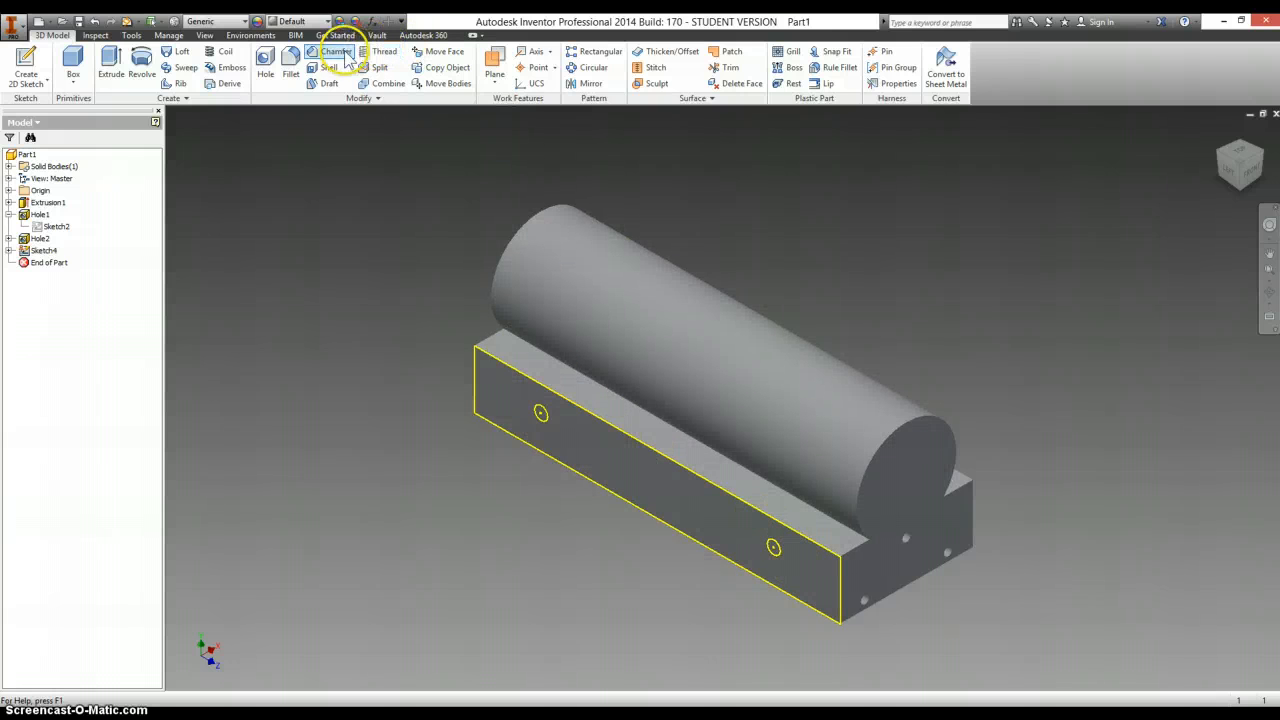
Drill the two small holes at the side-face sketch points with the Hole feature.
click(264, 68)
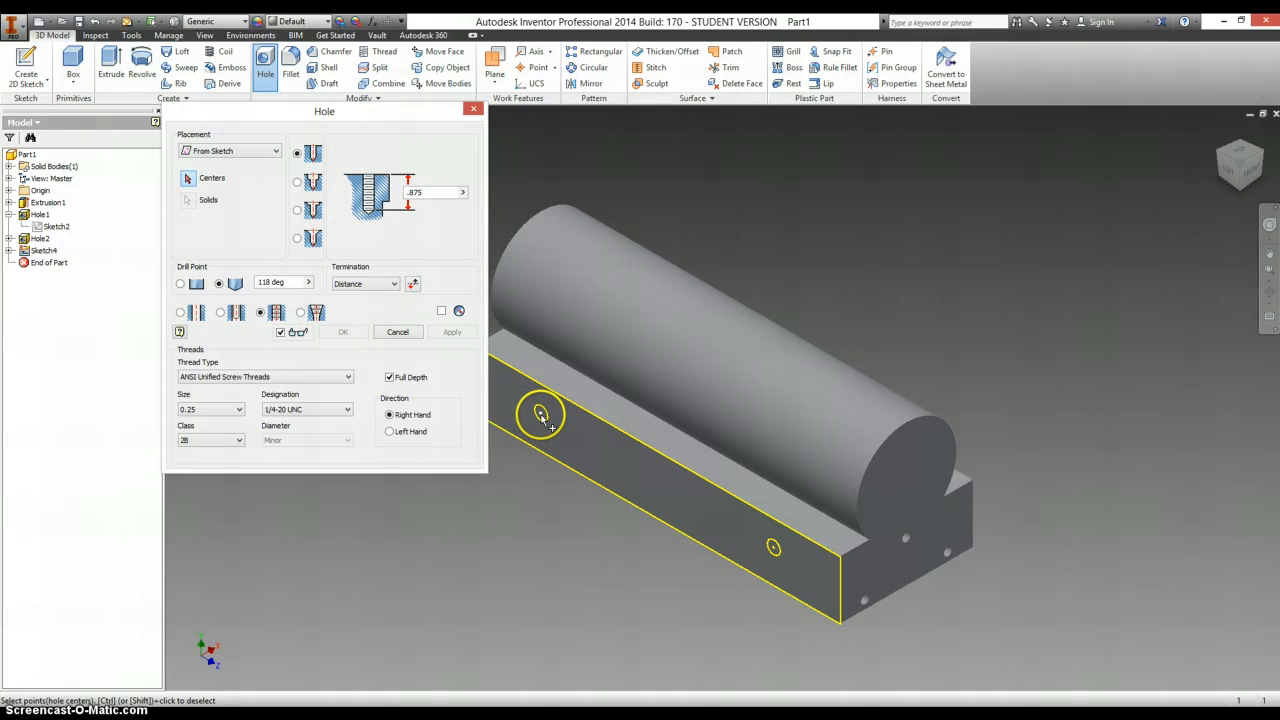
click(772, 548)
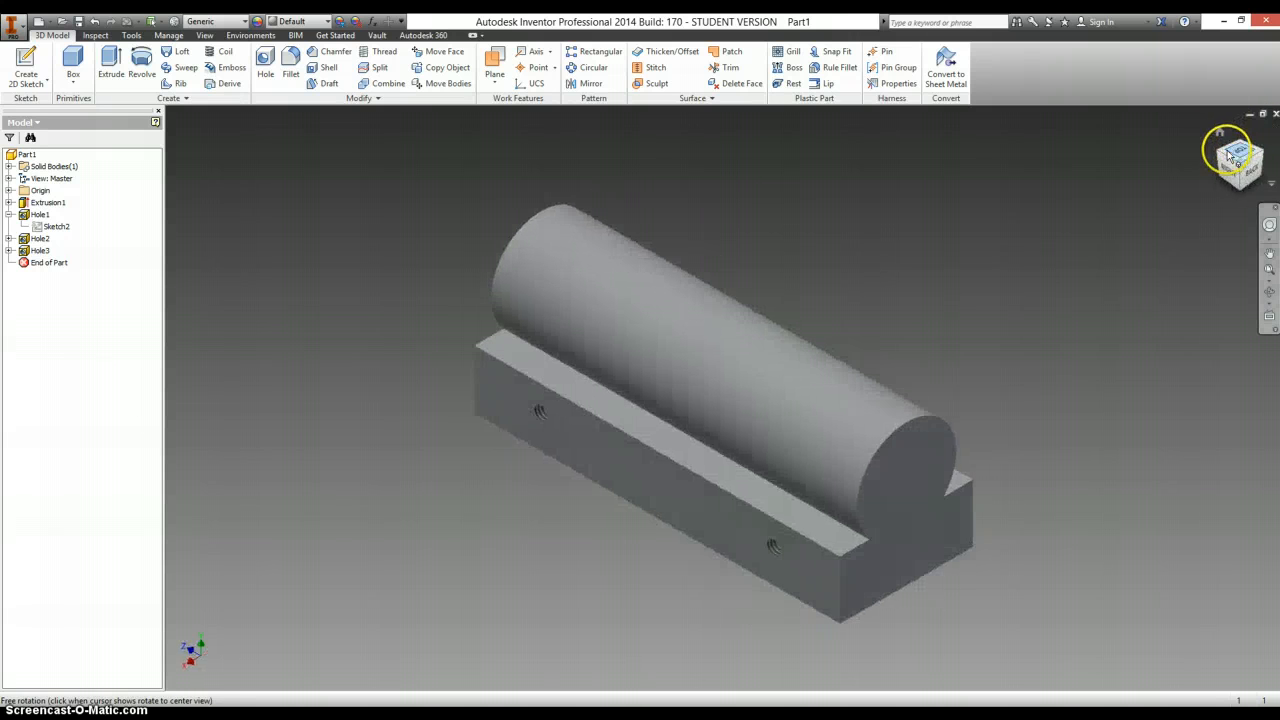
right_click(904, 584)
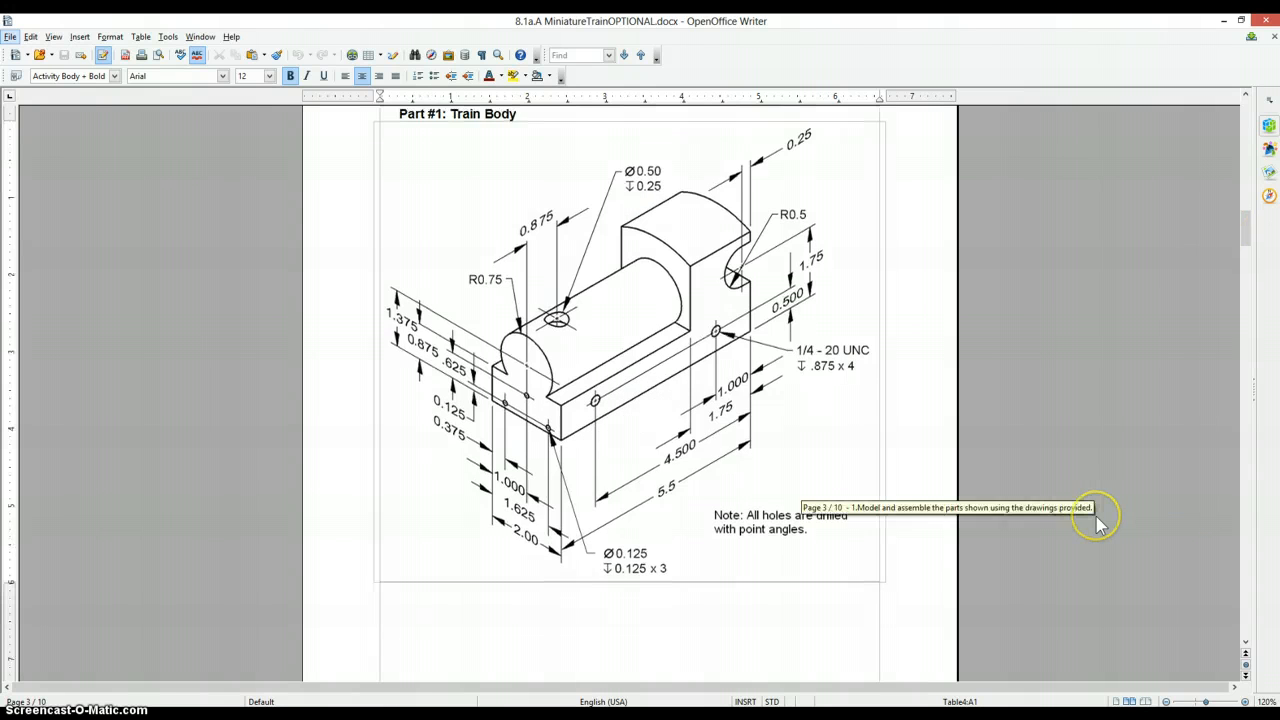
Scroll the assignment document down to the cab front-end drawing with the Ø0.25 hole detail.
scroll(down, 3)
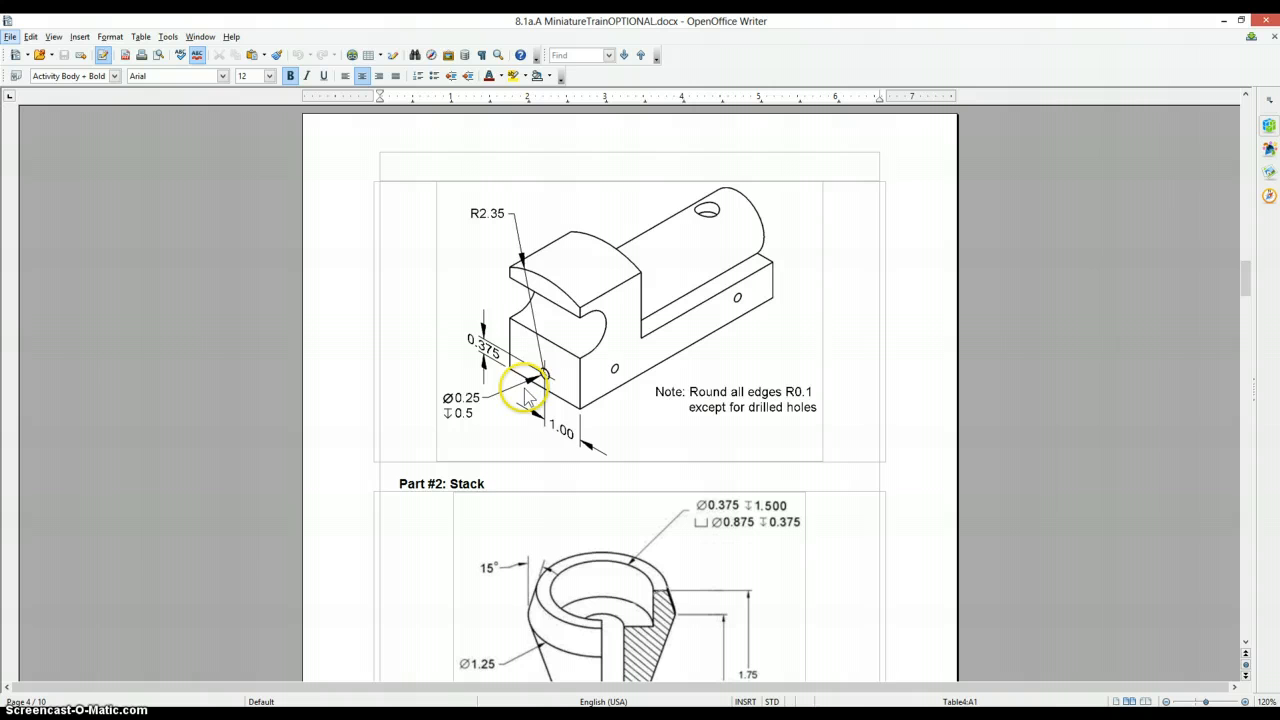
mouse_move(560, 400)
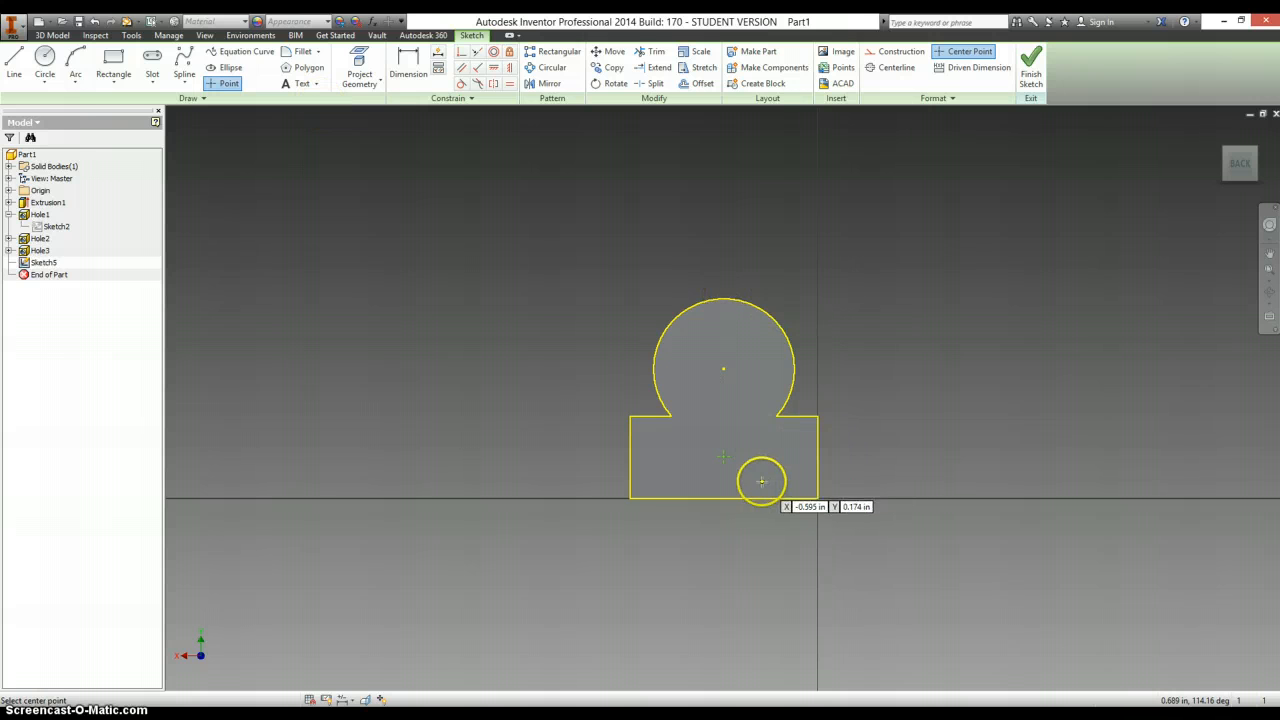
Place the hole centre point on the front sketch and dimension it 1.000 from the side edge.
click(408, 72)
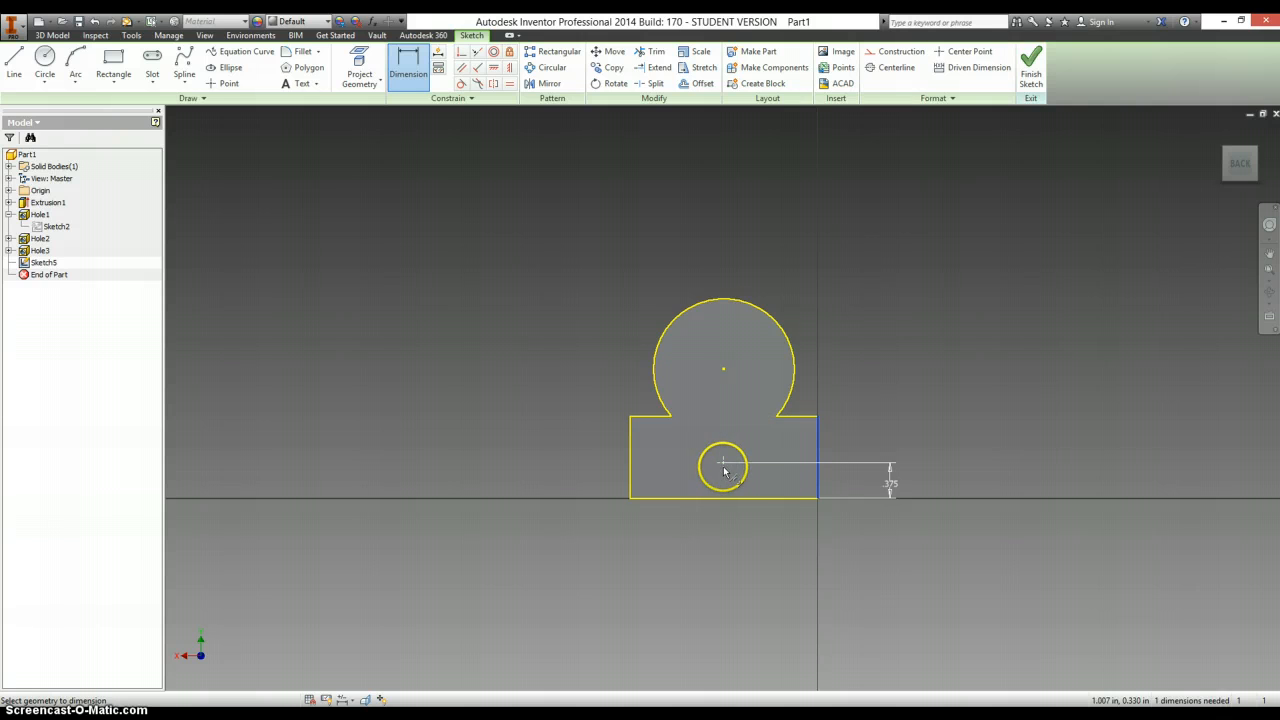
click(724, 464)
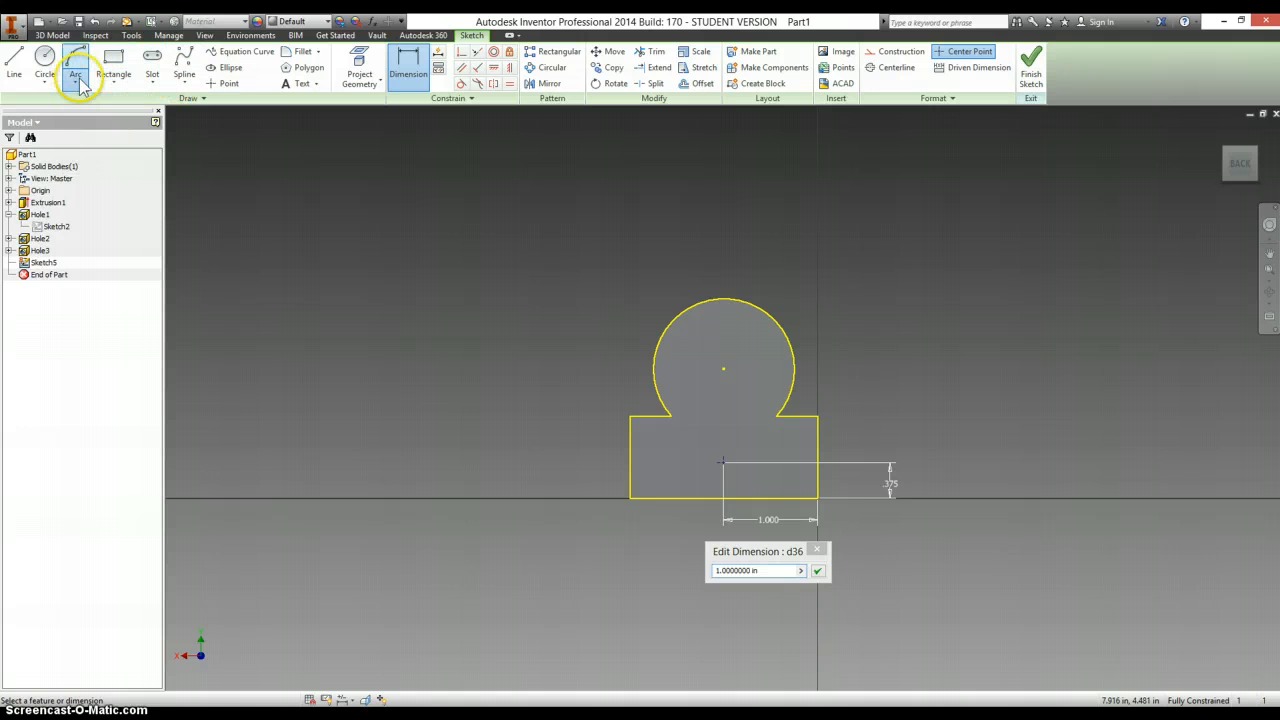
Draw the cab's top arc on the front sketch and dimension its radius to 2.350.
click(76, 78)
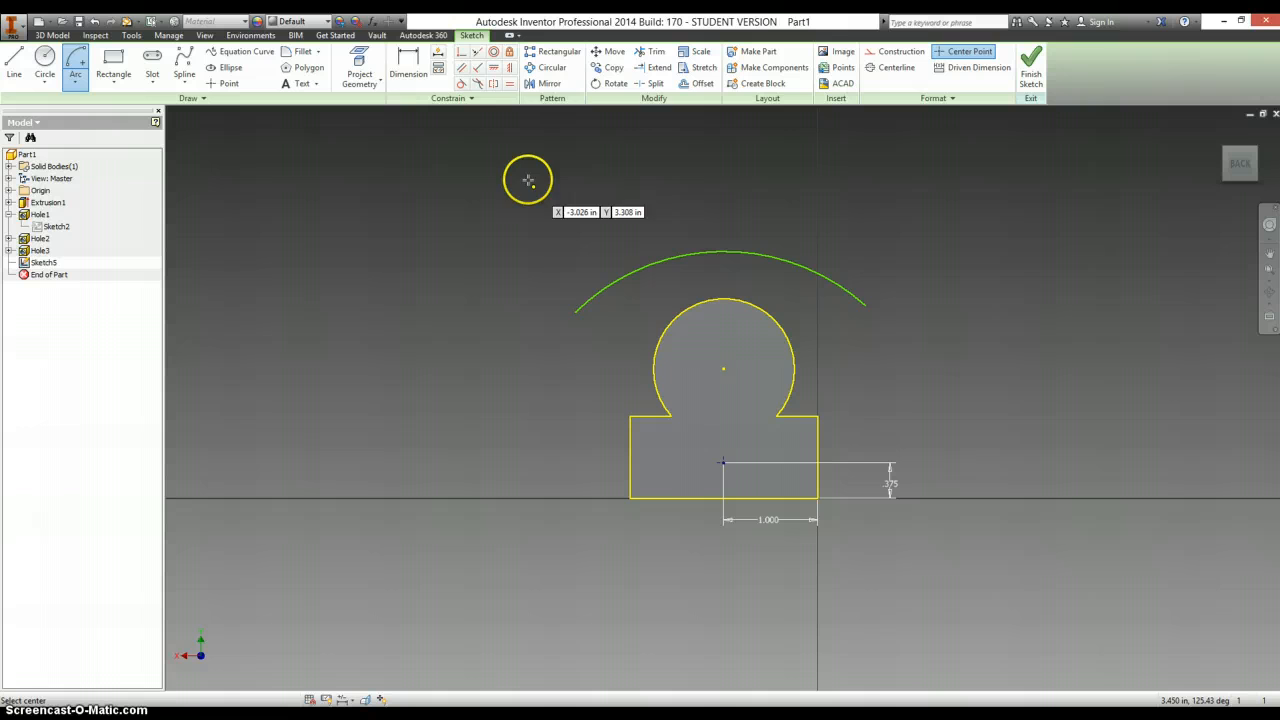
click(408, 72)
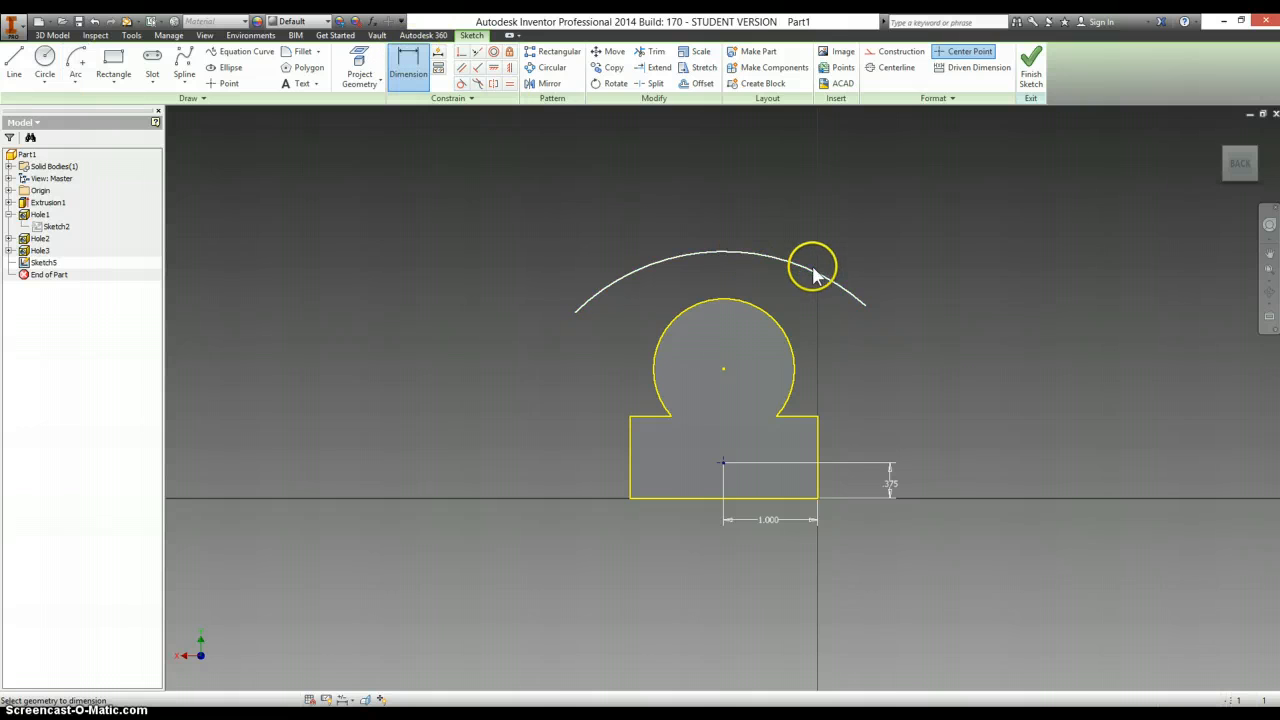
click(810, 268)
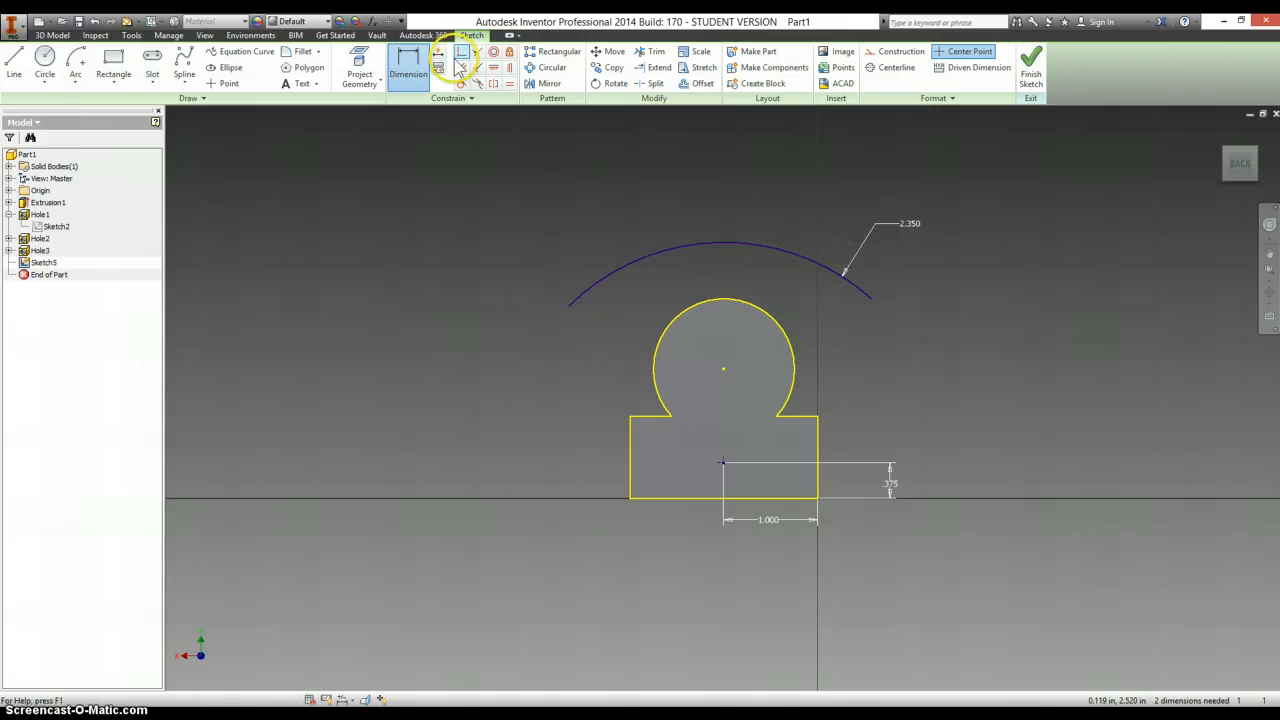
click(460, 56)
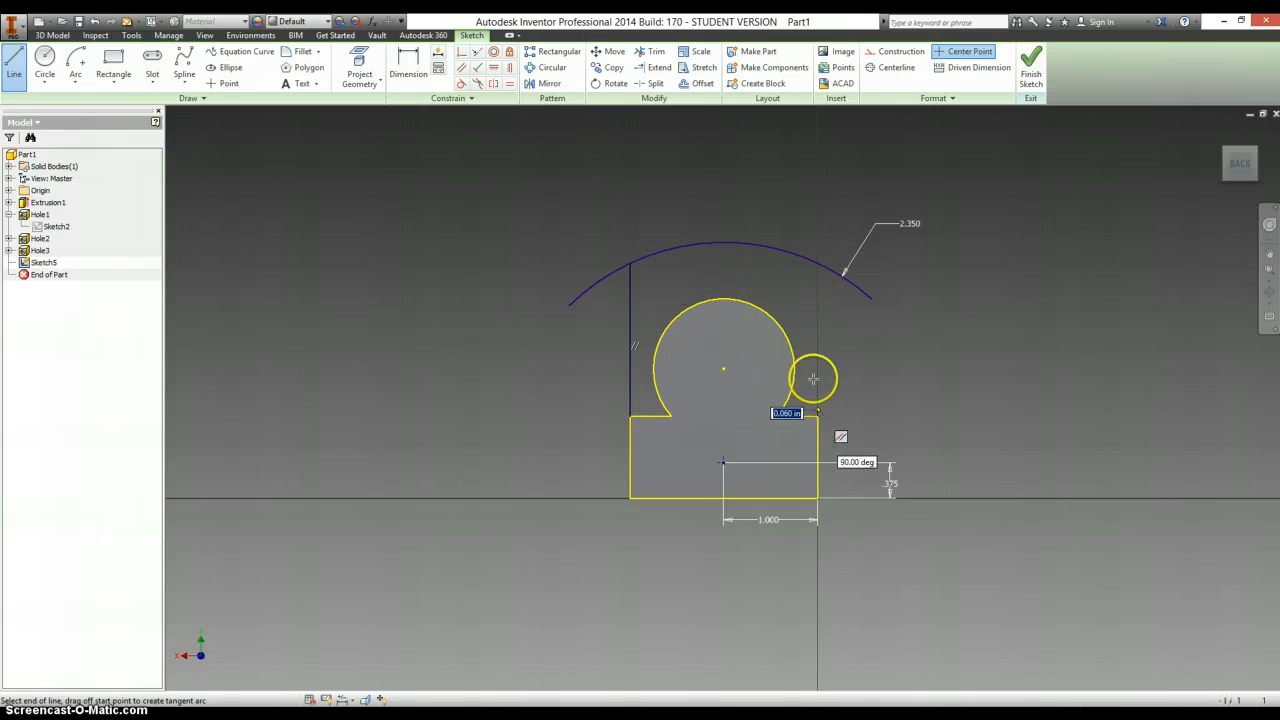
Join the arc to the base with two vertical lines, finish the sketch and preview a 1.75 extrusion.
drag(812, 378, 816, 268)
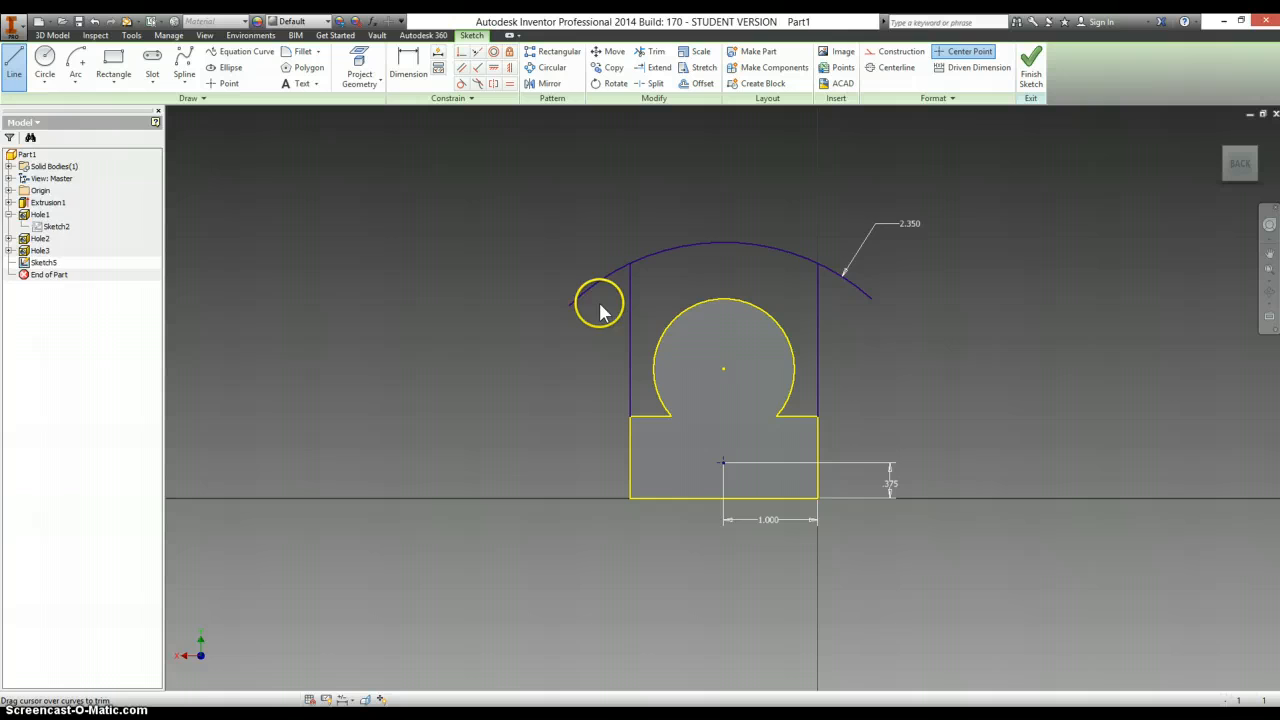
click(656, 52)
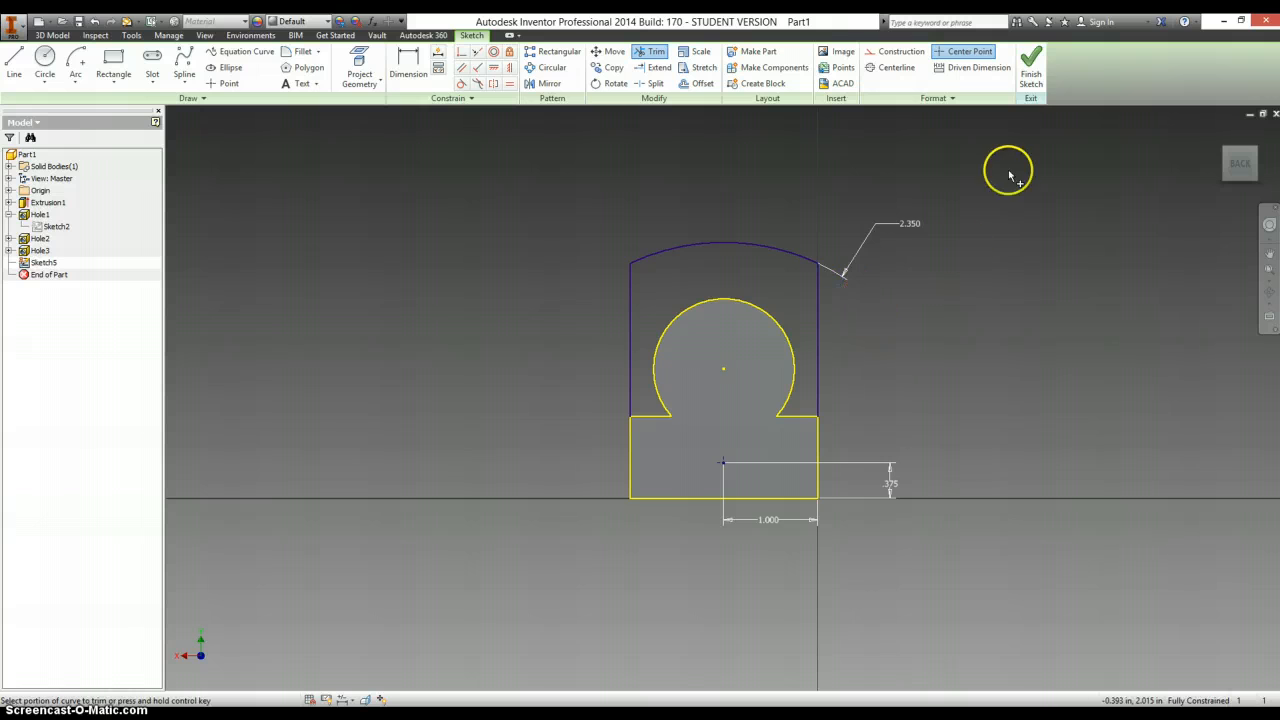
click(1032, 64)
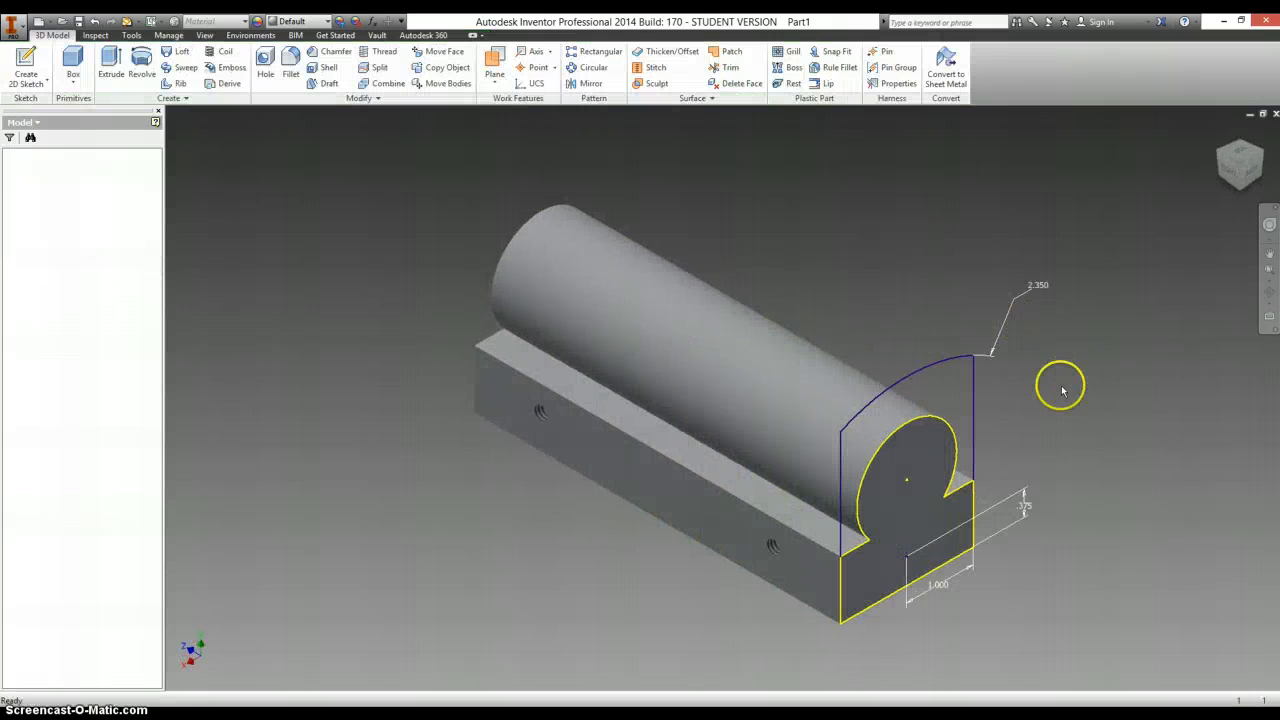
click(110, 64)
text(1.75)
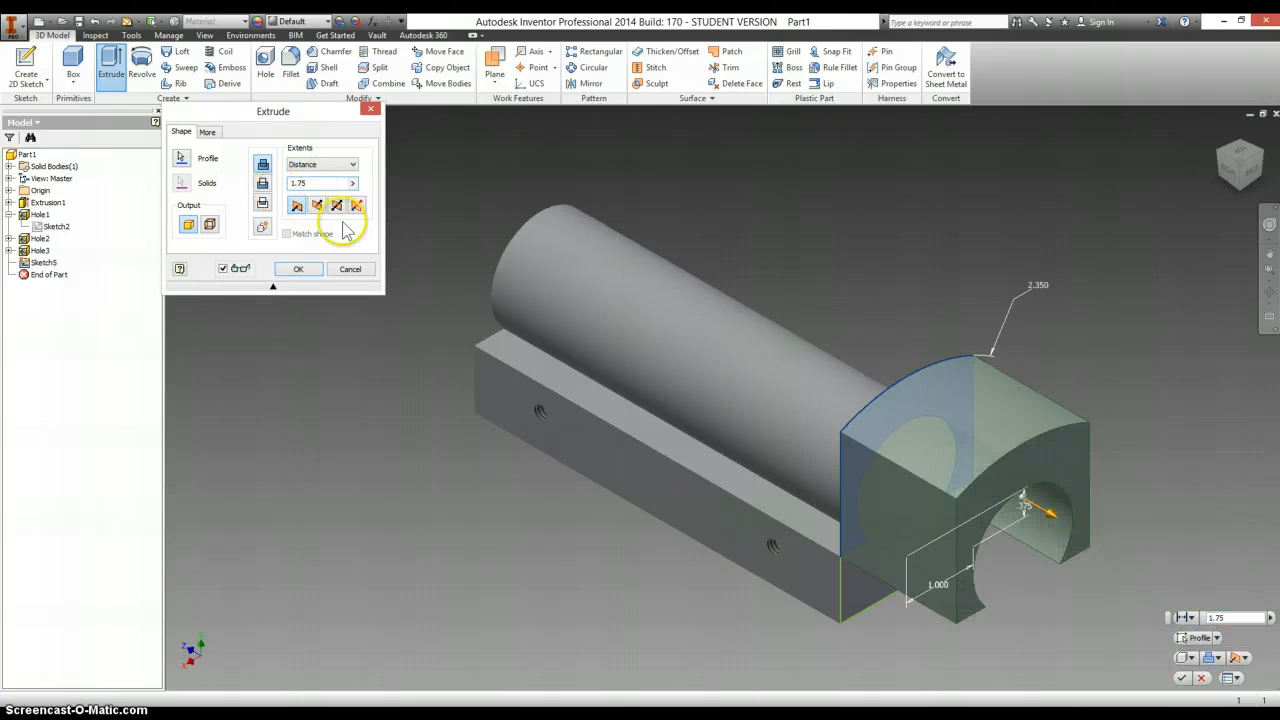
Extrude the arched profile toward the back to form the curved-top cab block.
click(316, 204)
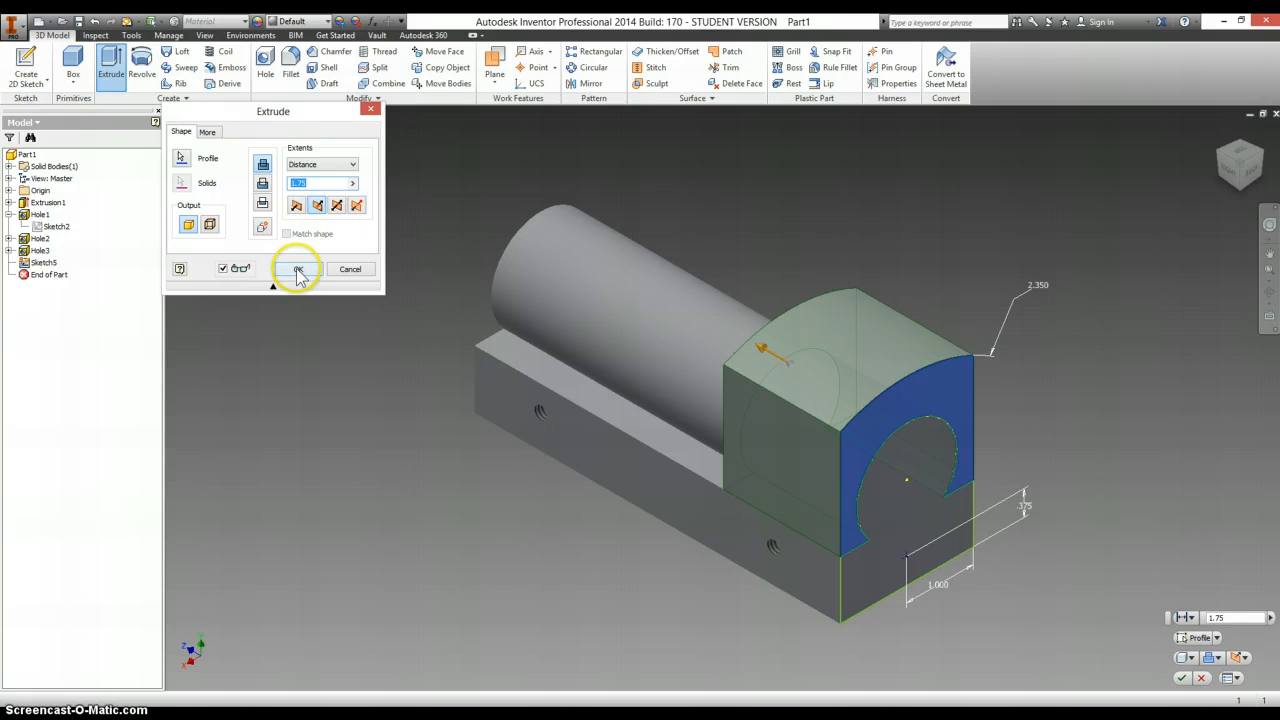
click(296, 268)
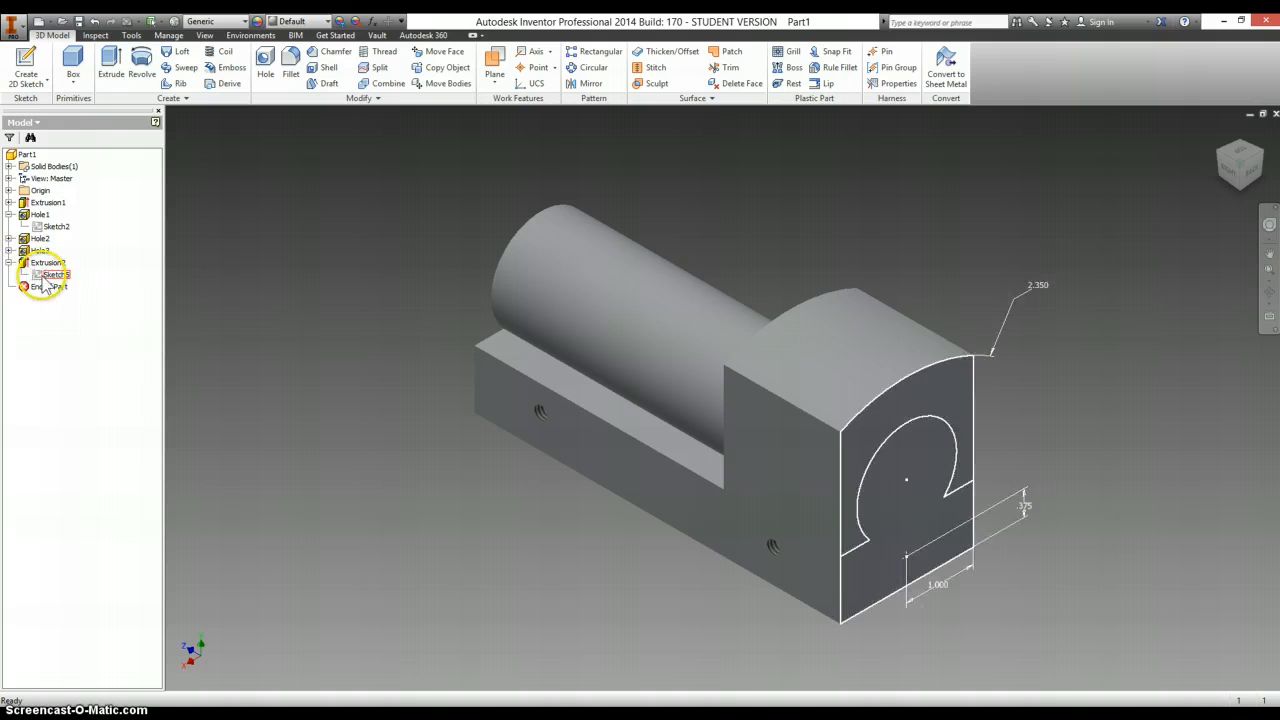
Share the cab sketch and set a .25-deep hole at its dimensioned front-face point.
right_click(56, 274)
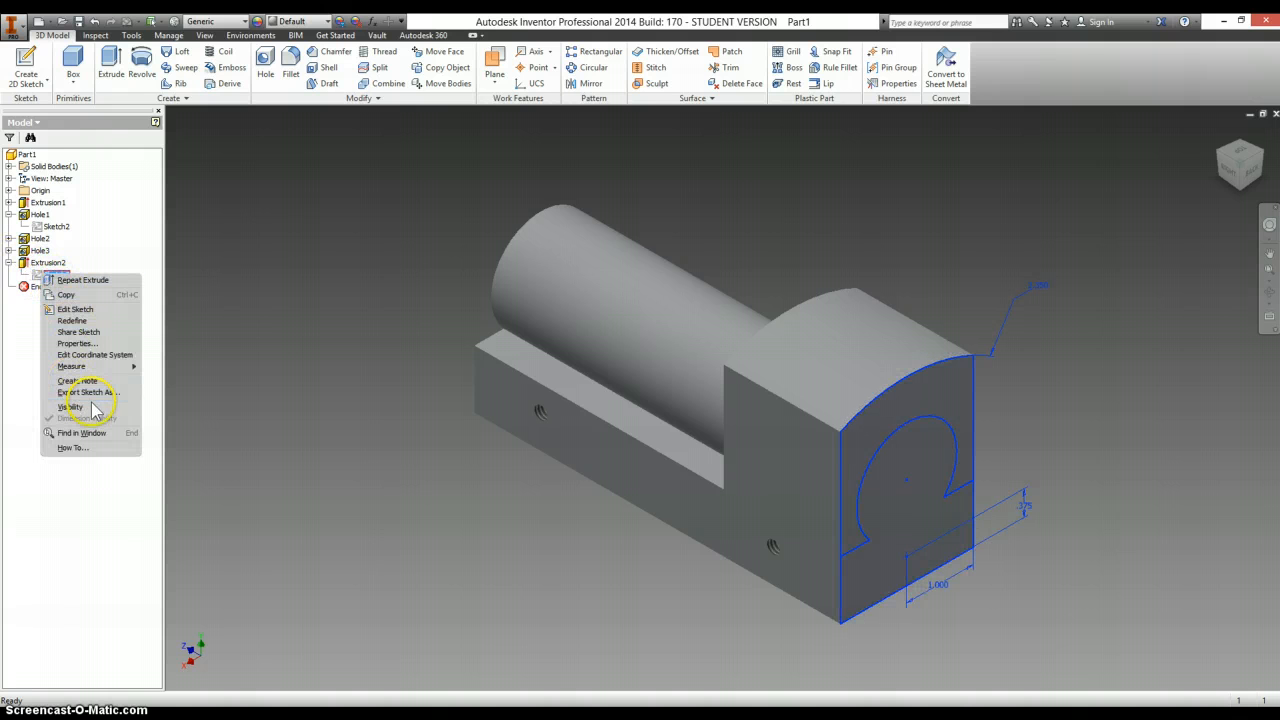
click(72, 408)
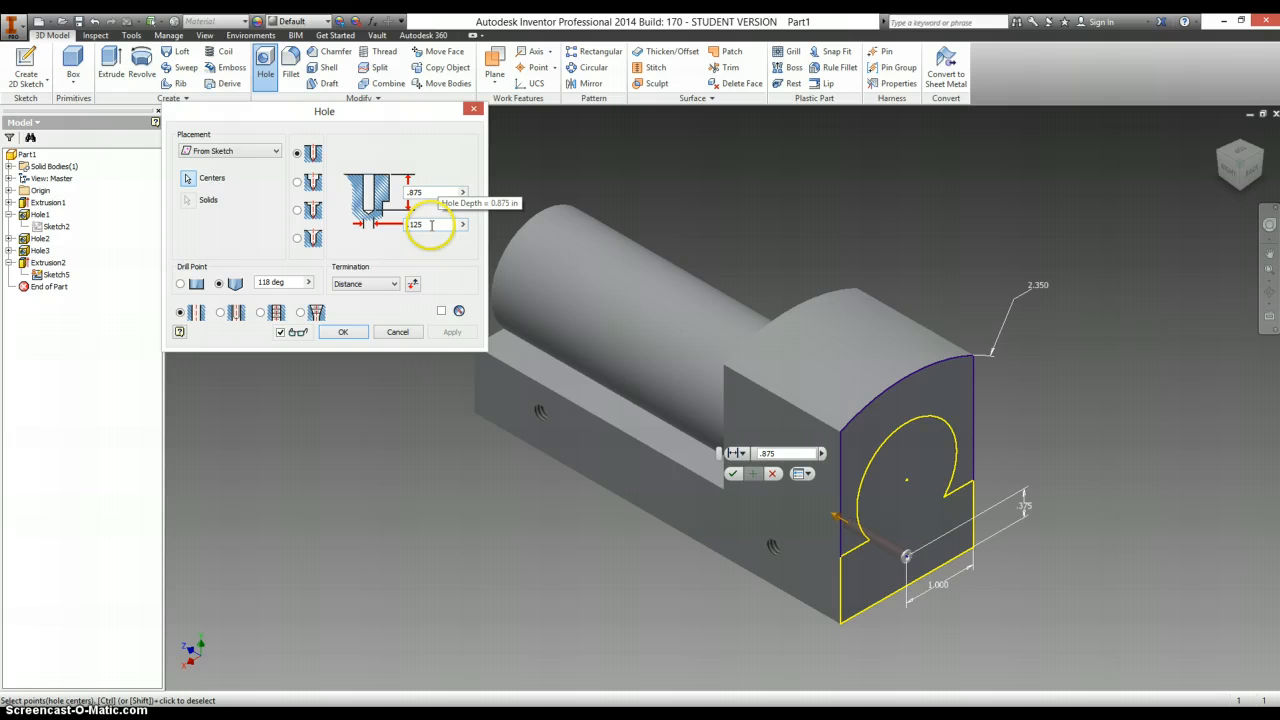
text(.25)
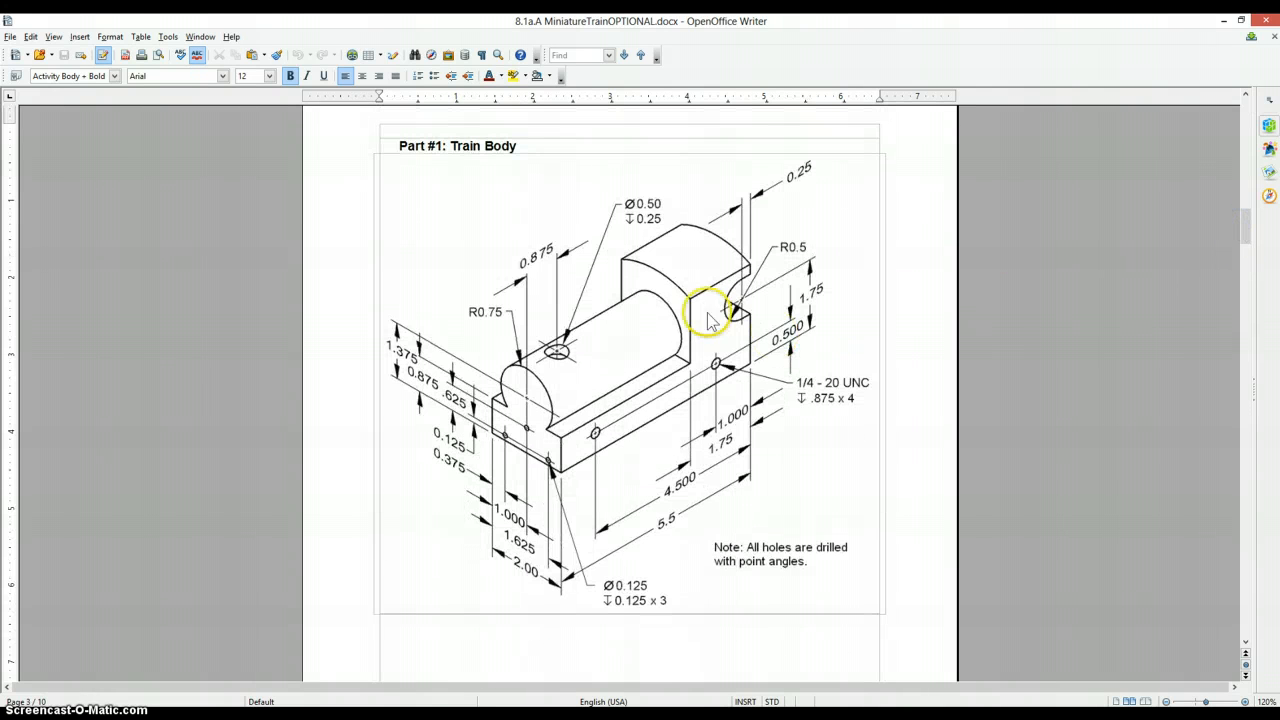
mouse_move(756, 290)
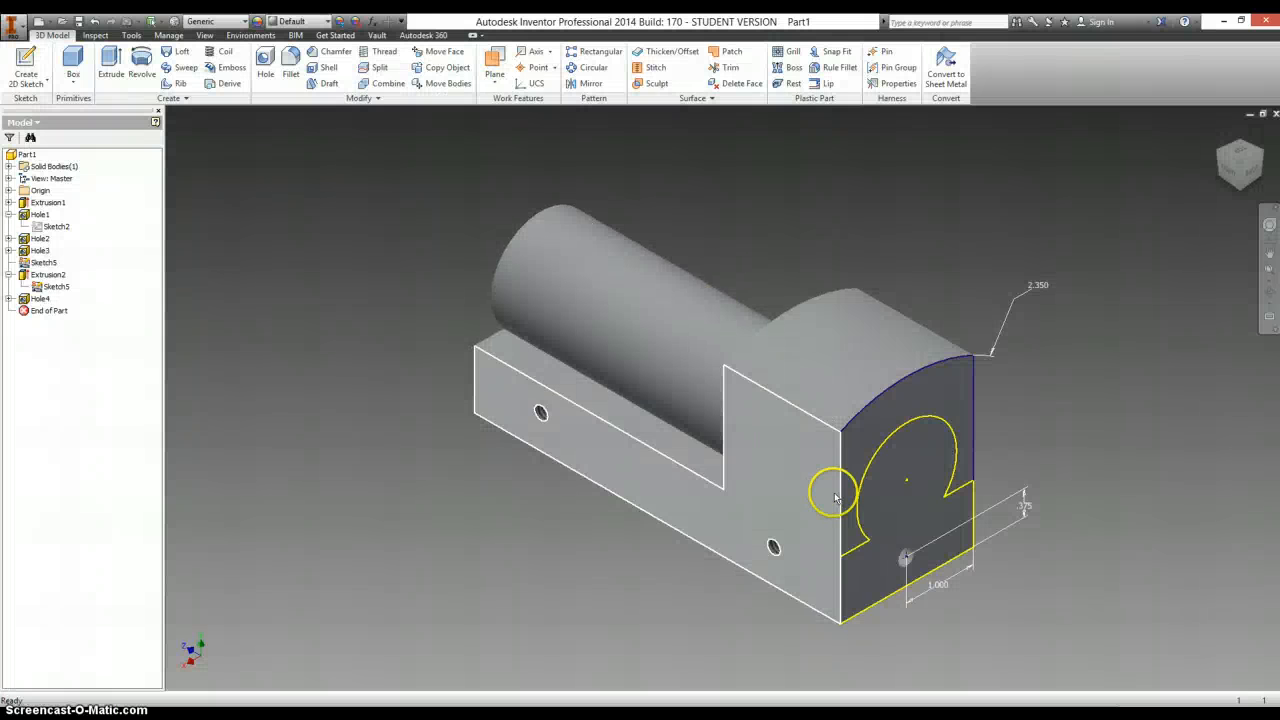
right_click(48, 288)
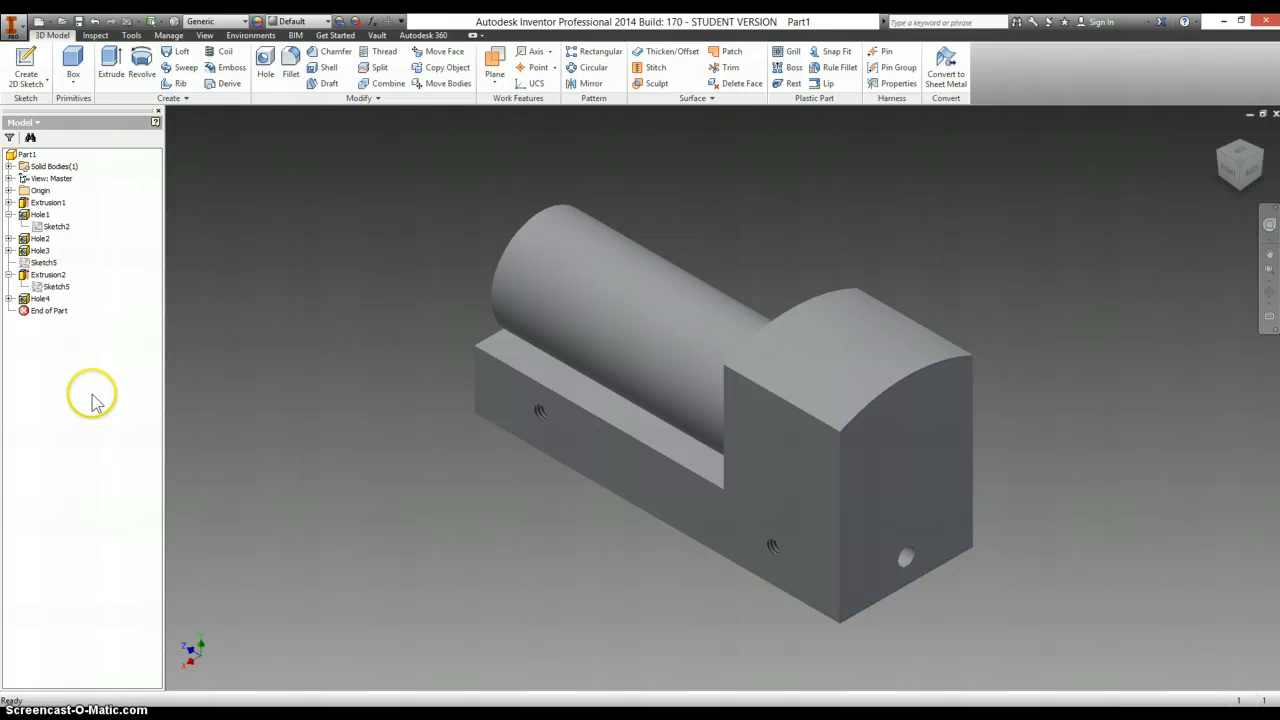
right_click(816, 464)
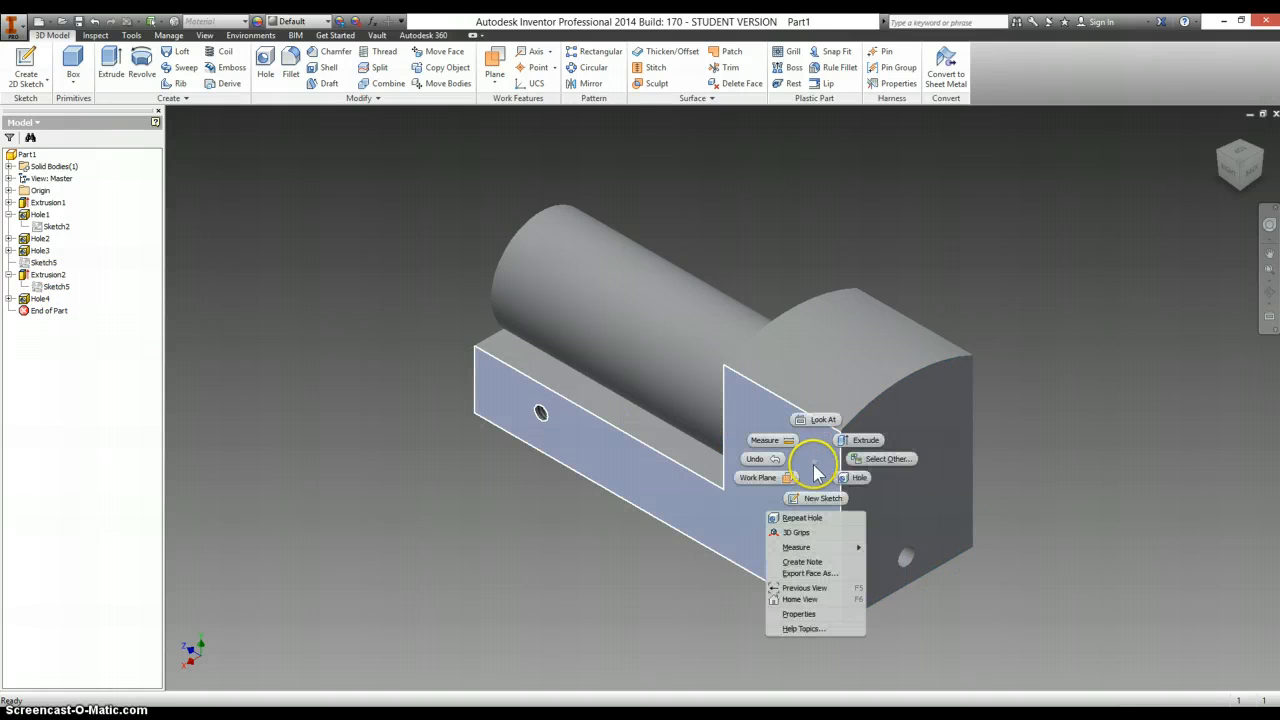
Sketch a circle on the cab's side face and dimension it 1.750 above the bottom edge.
click(822, 498)
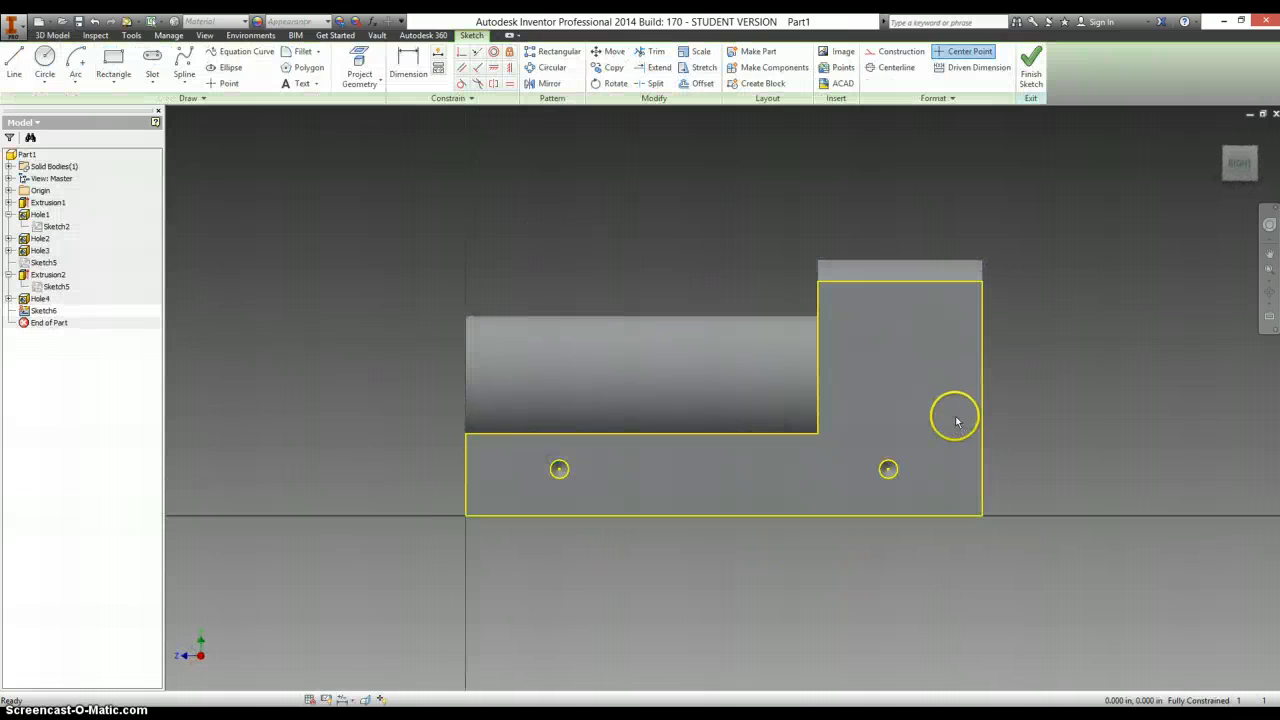
mouse_move(930, 352)
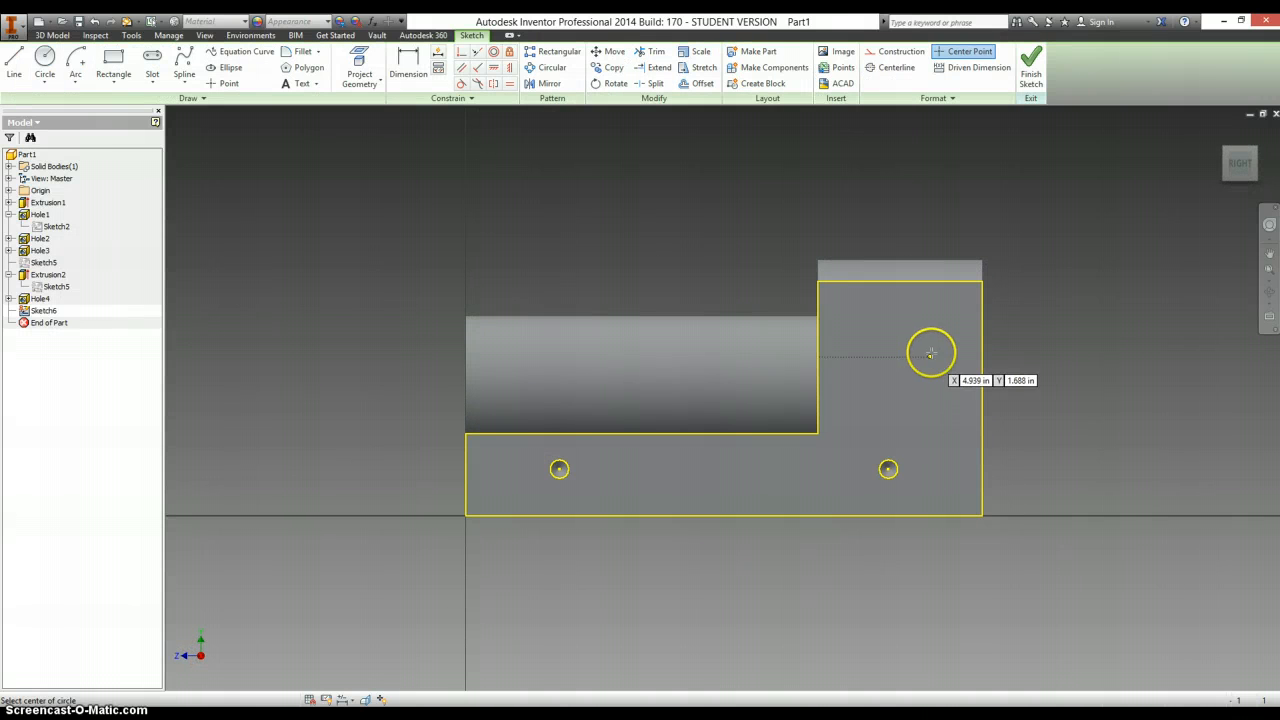
click(930, 354)
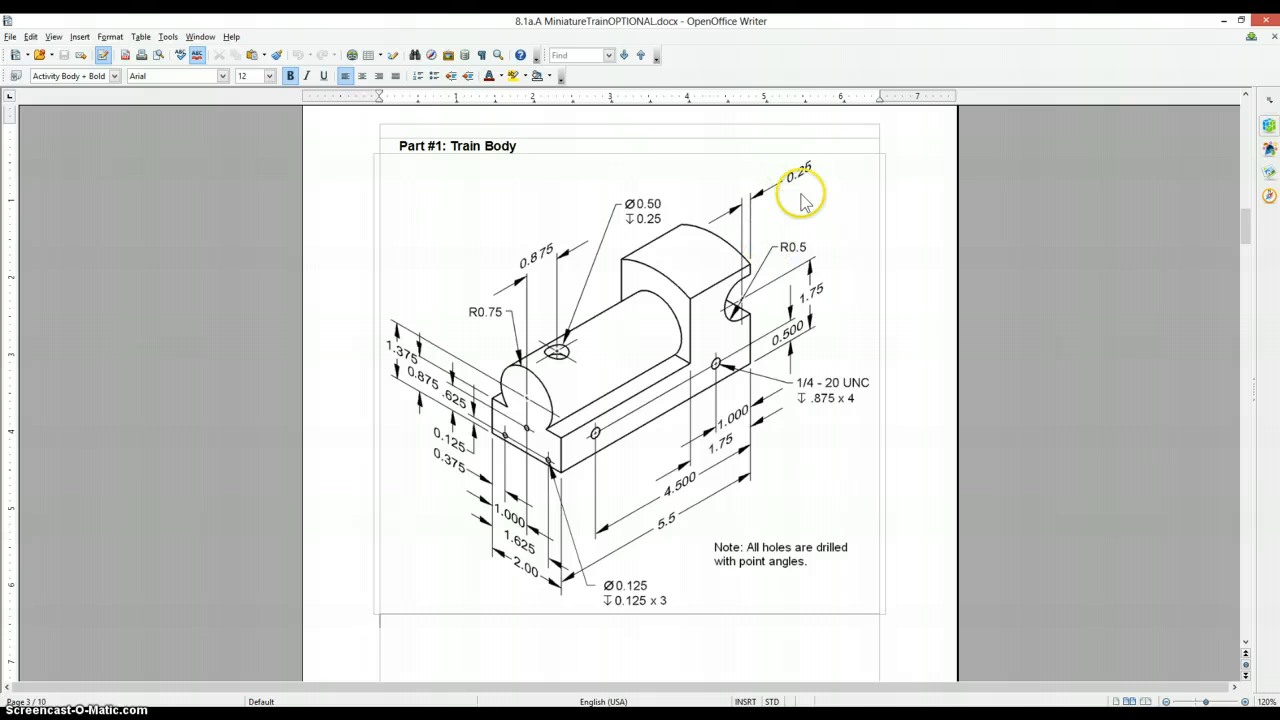
mouse_move(840, 300)
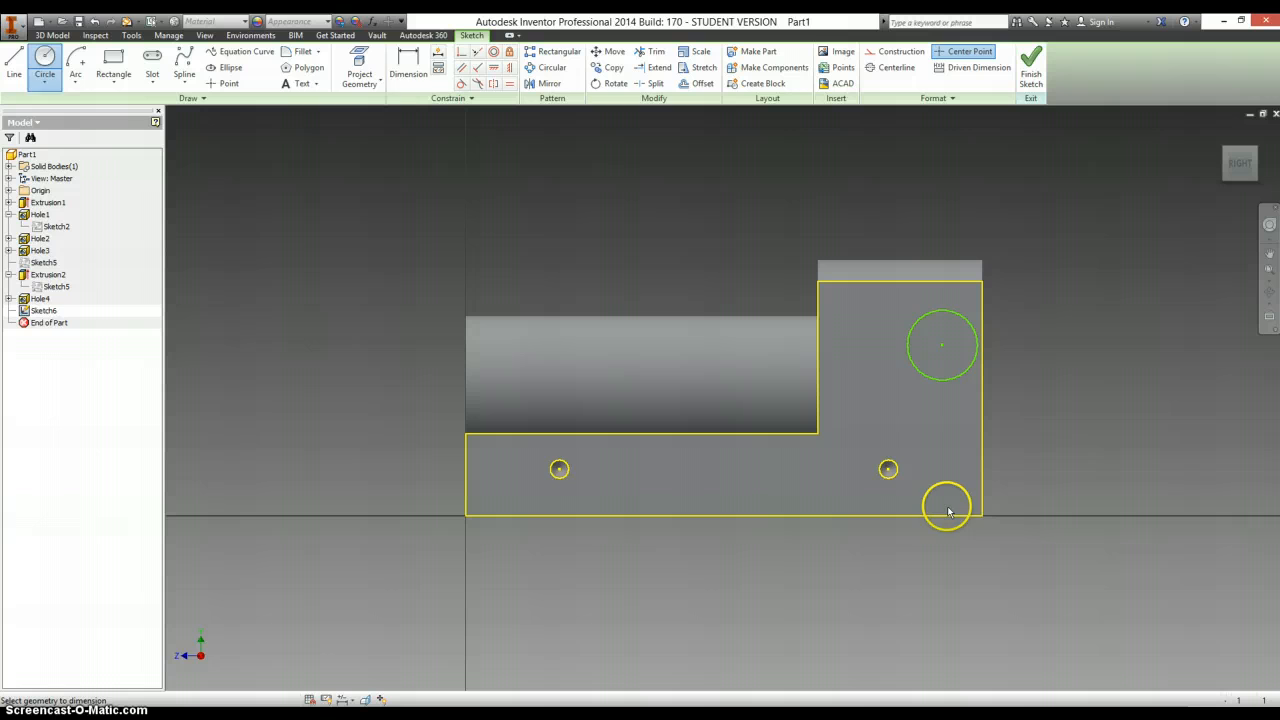
click(408, 68)
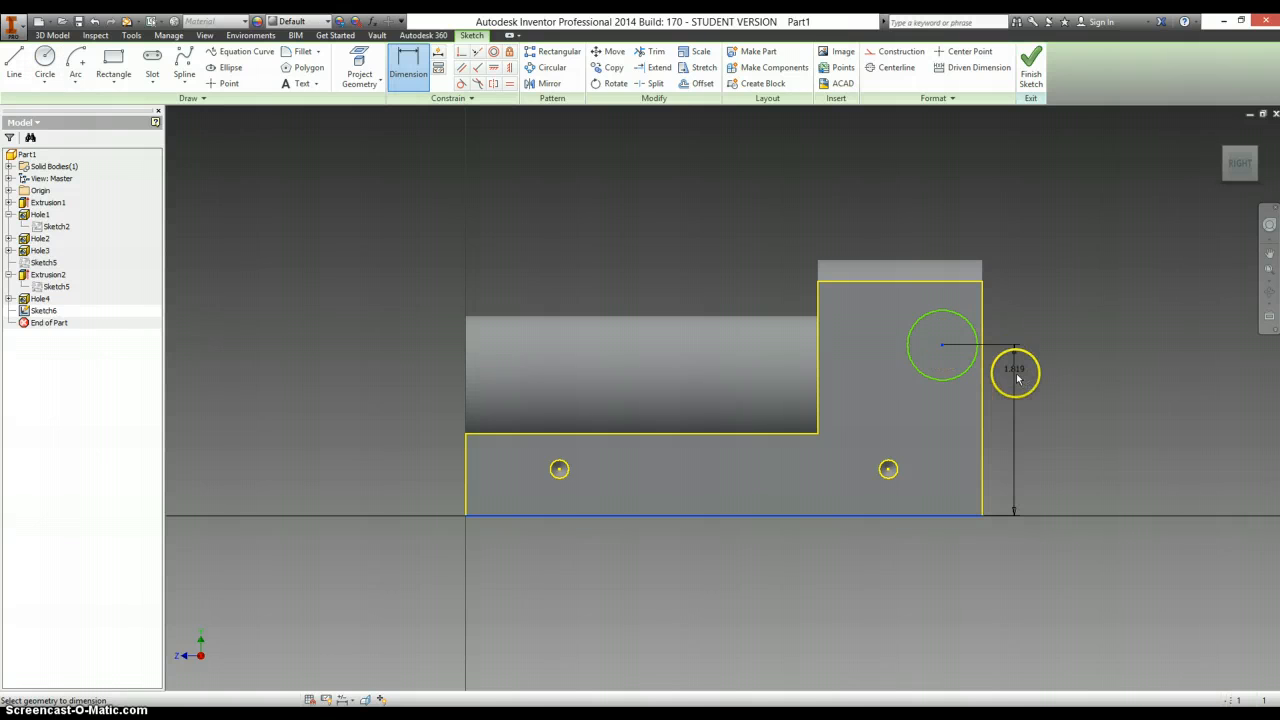
click(1016, 376)
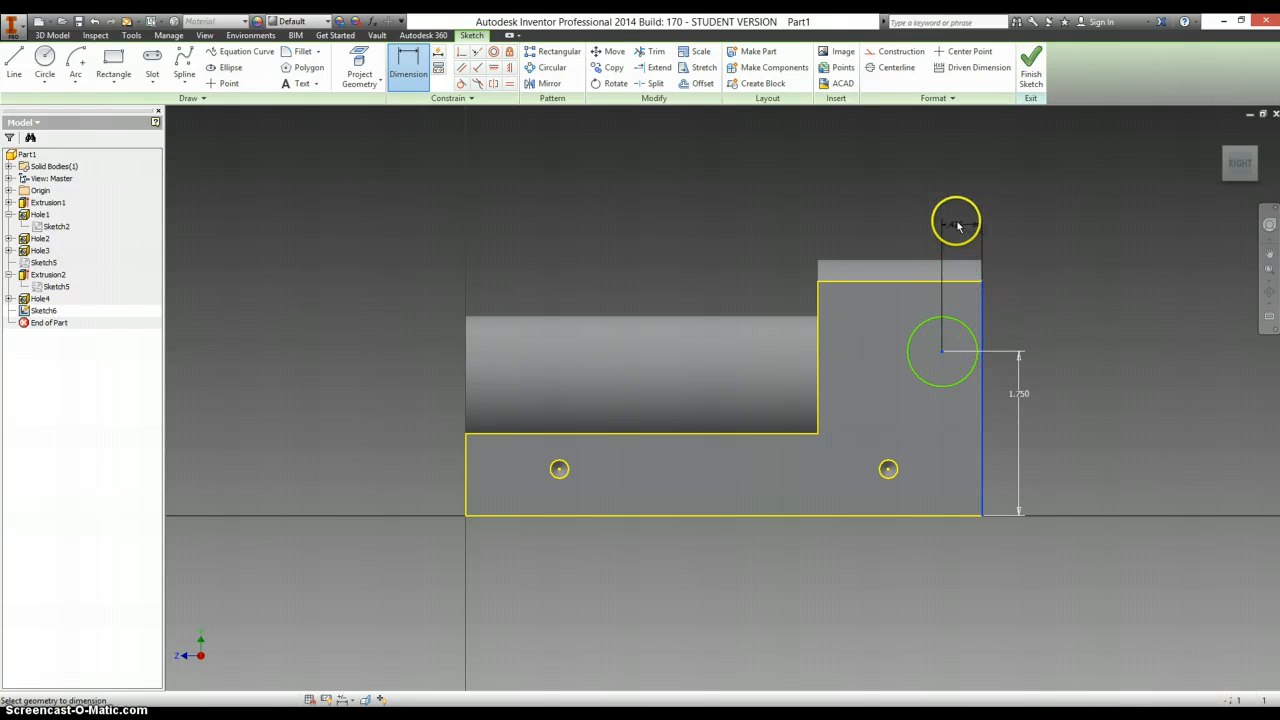
Dimension the circle .250 from the end edge and begin a line at its top.
click(956, 218)
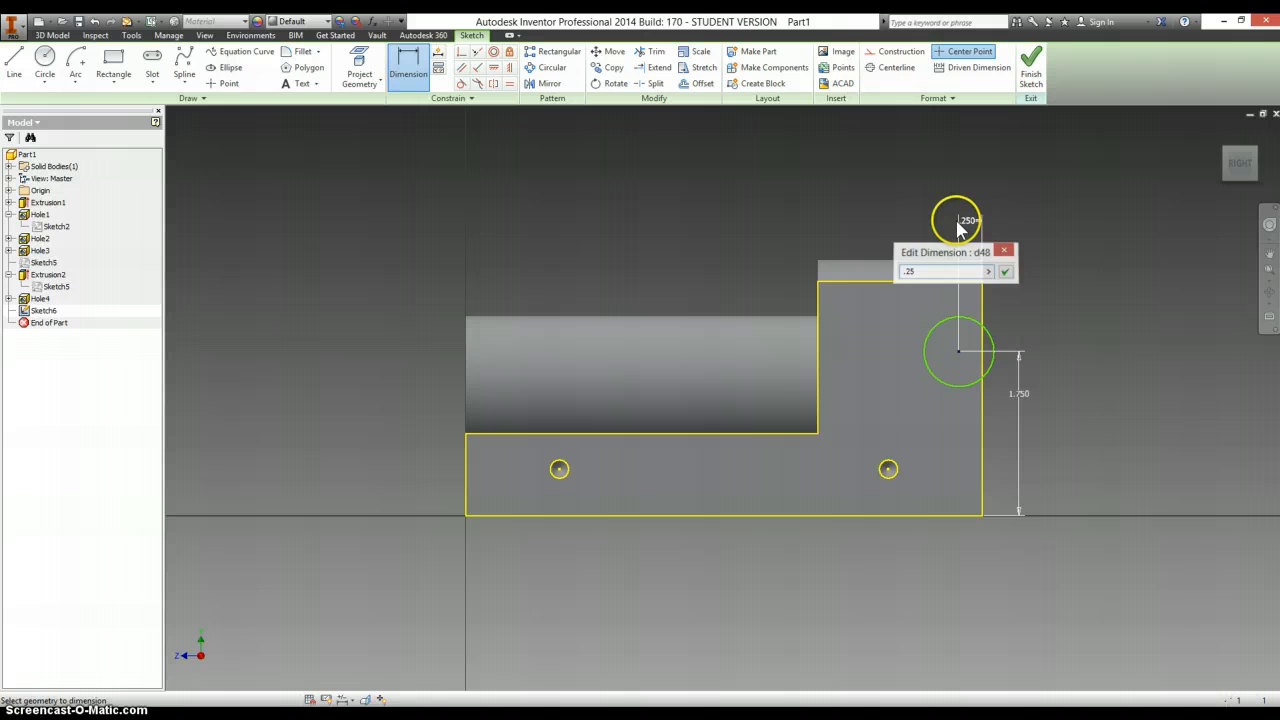
click(1004, 272)
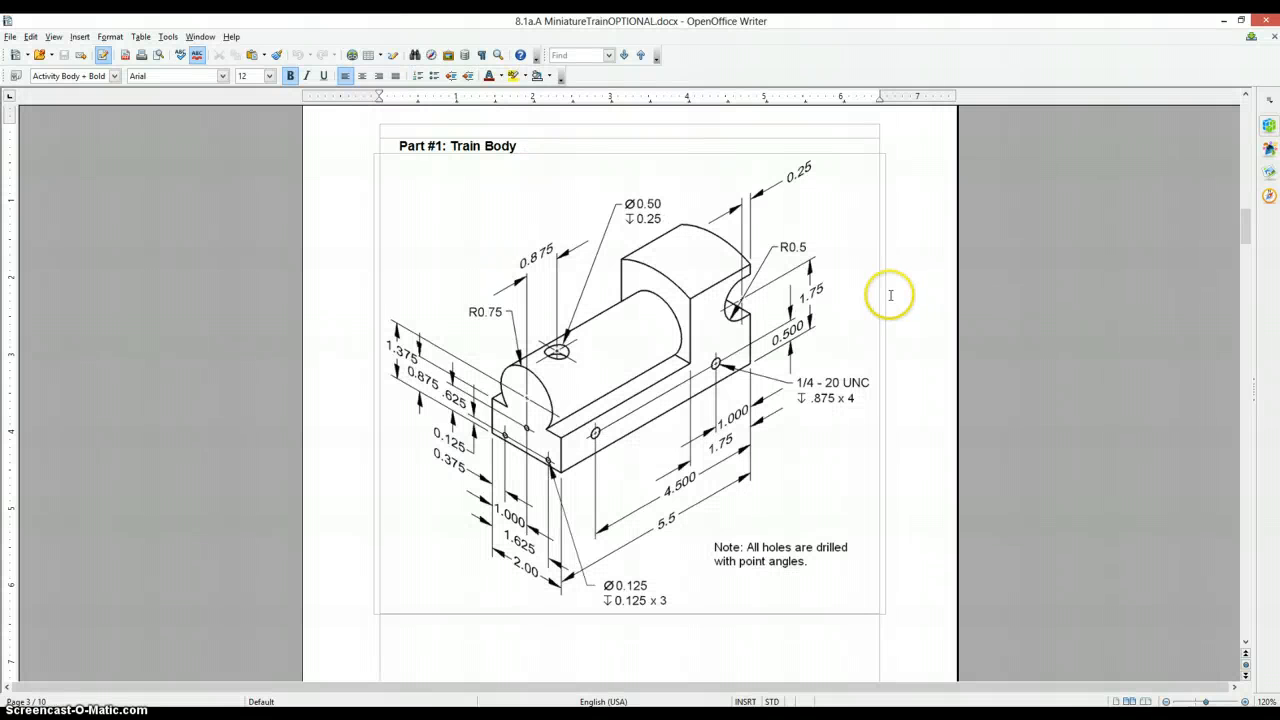
mouse_move(800, 296)
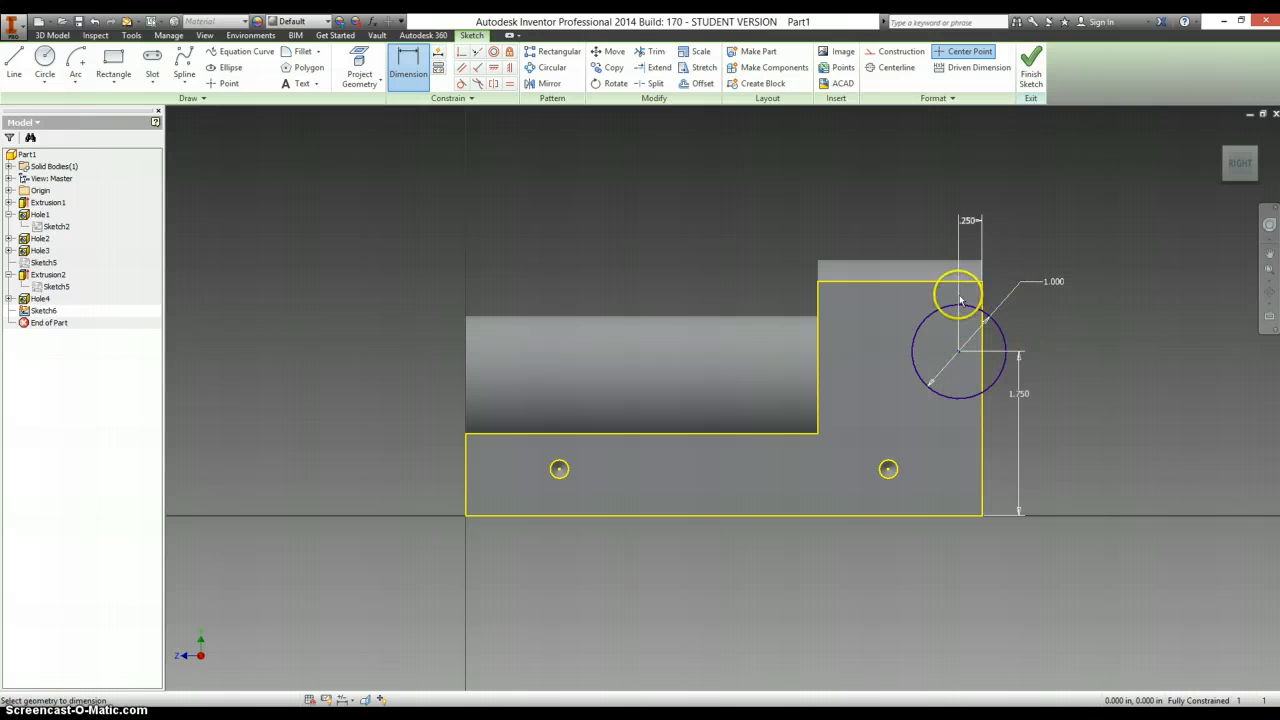
right_click(956, 300)
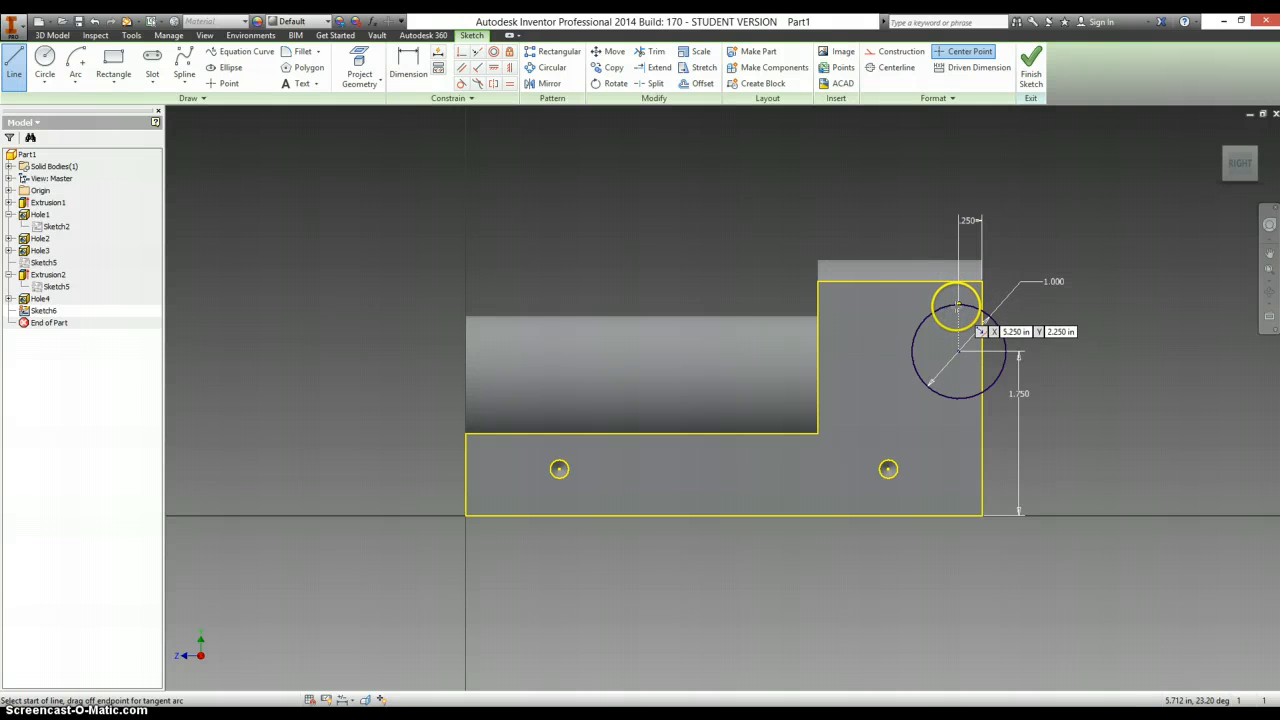
click(956, 304)
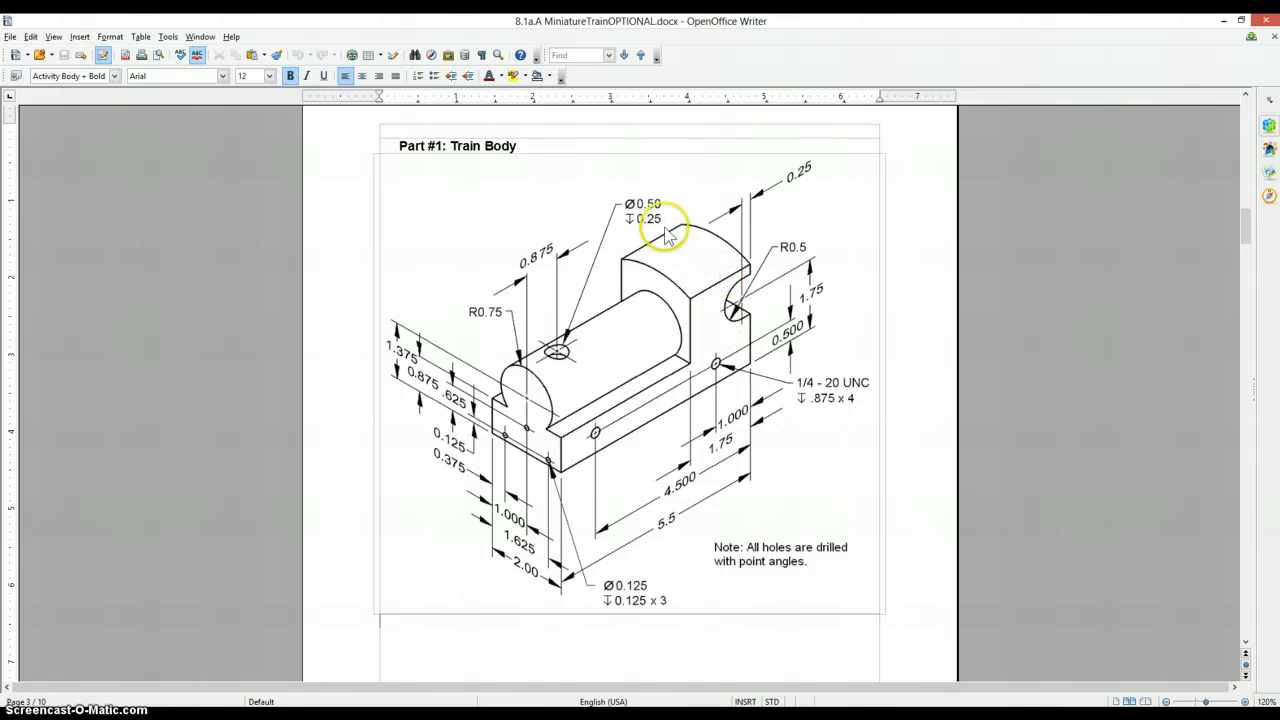
mouse_move(1152, 264)
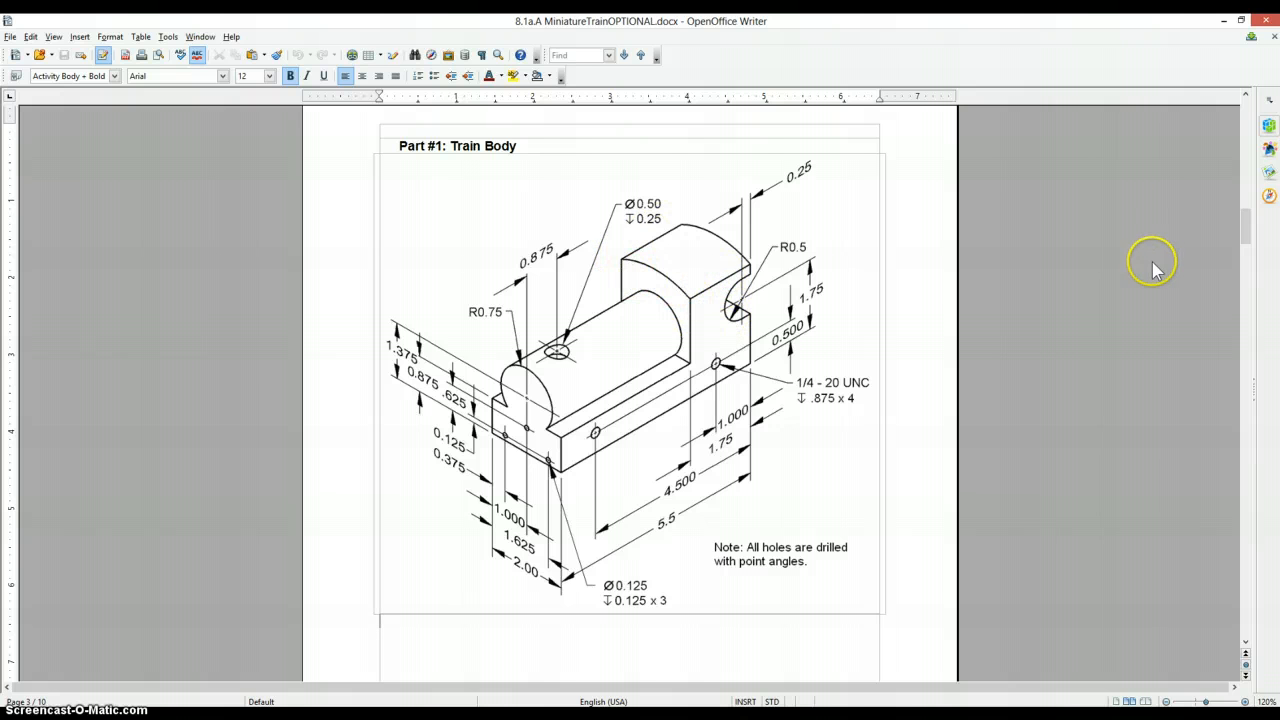
Scroll further through the Train Body drawing to check the rounded cab cutout.
scroll(down, 3)
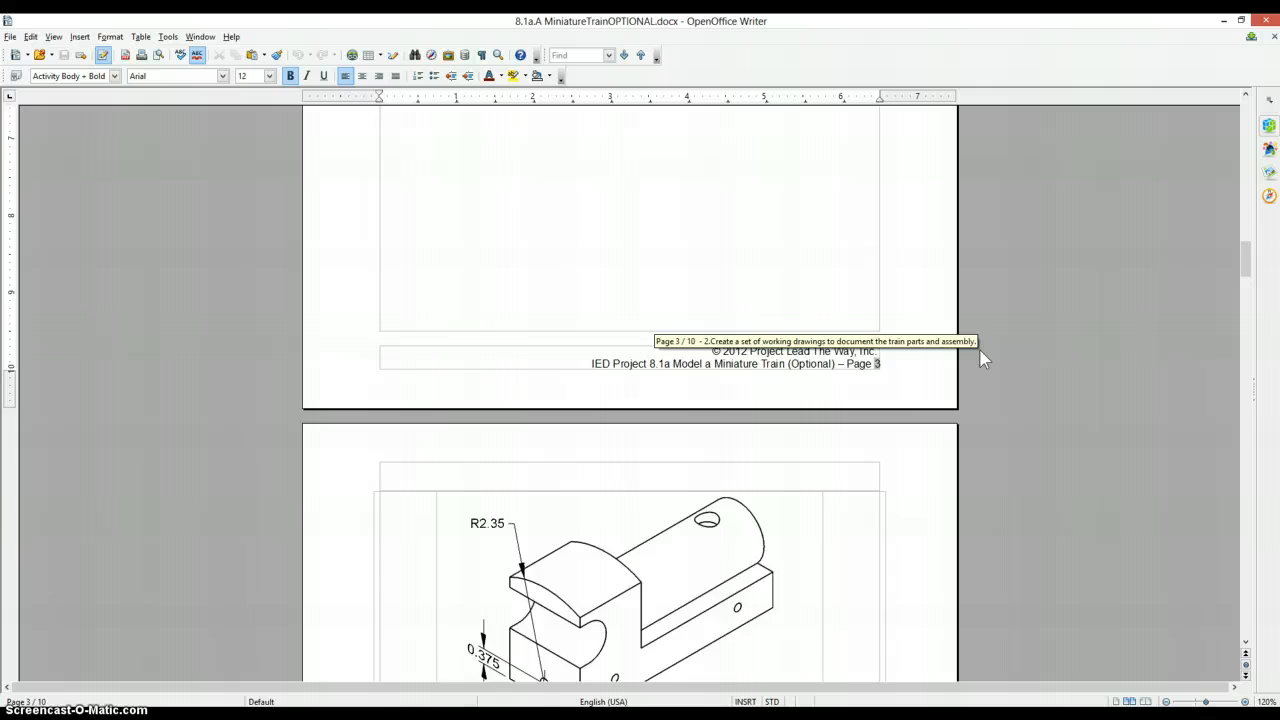
scroll(down, 3)
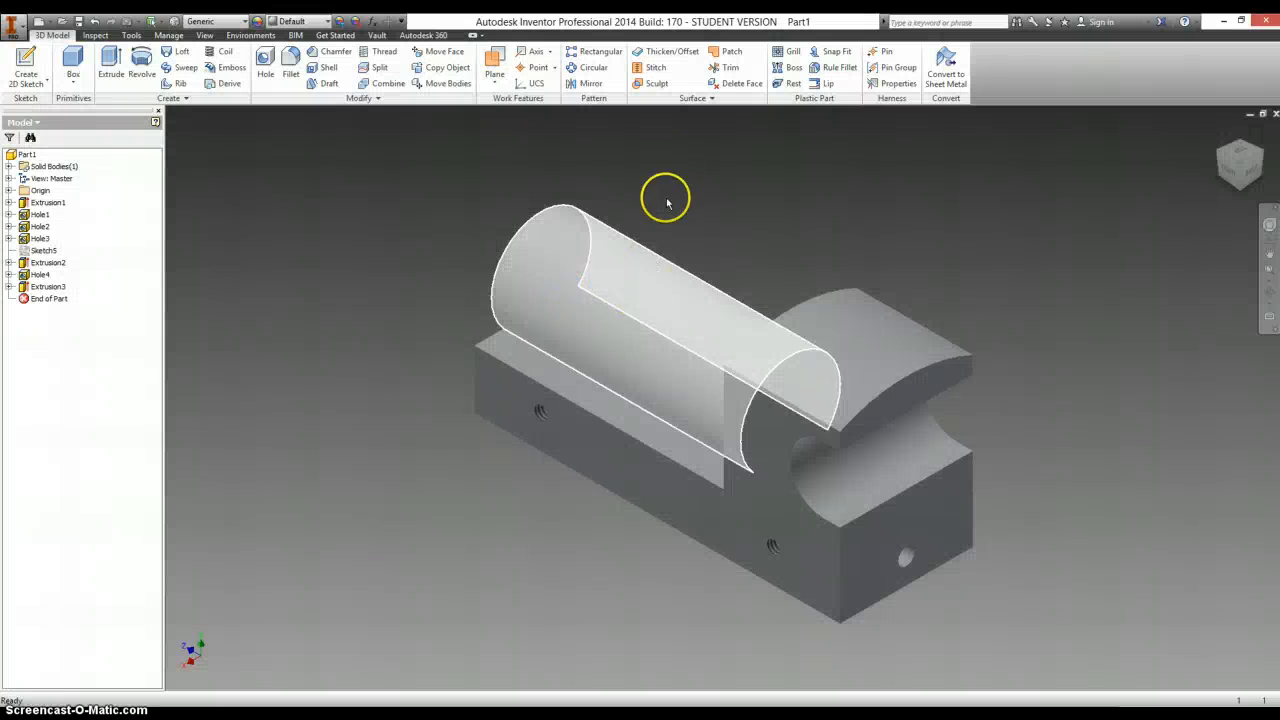
Create a work plane tangent to the cylinder's top and bring up its actions.
click(494, 68)
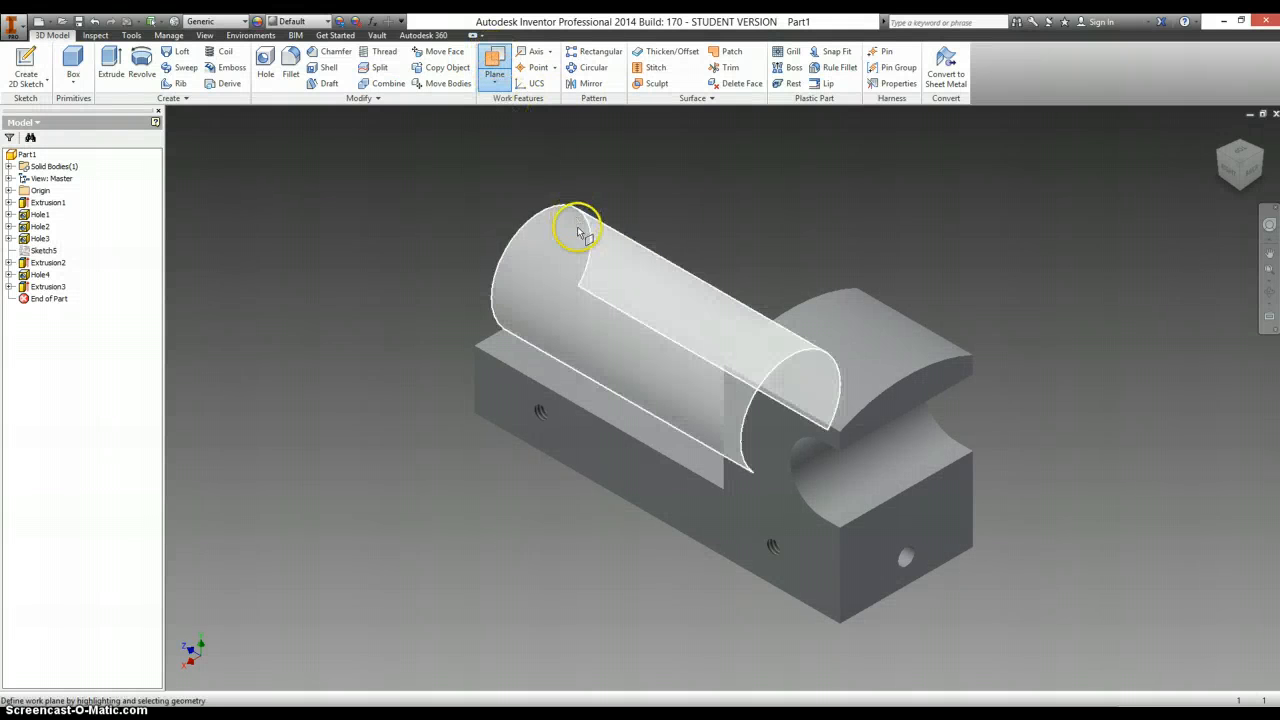
click(650, 276)
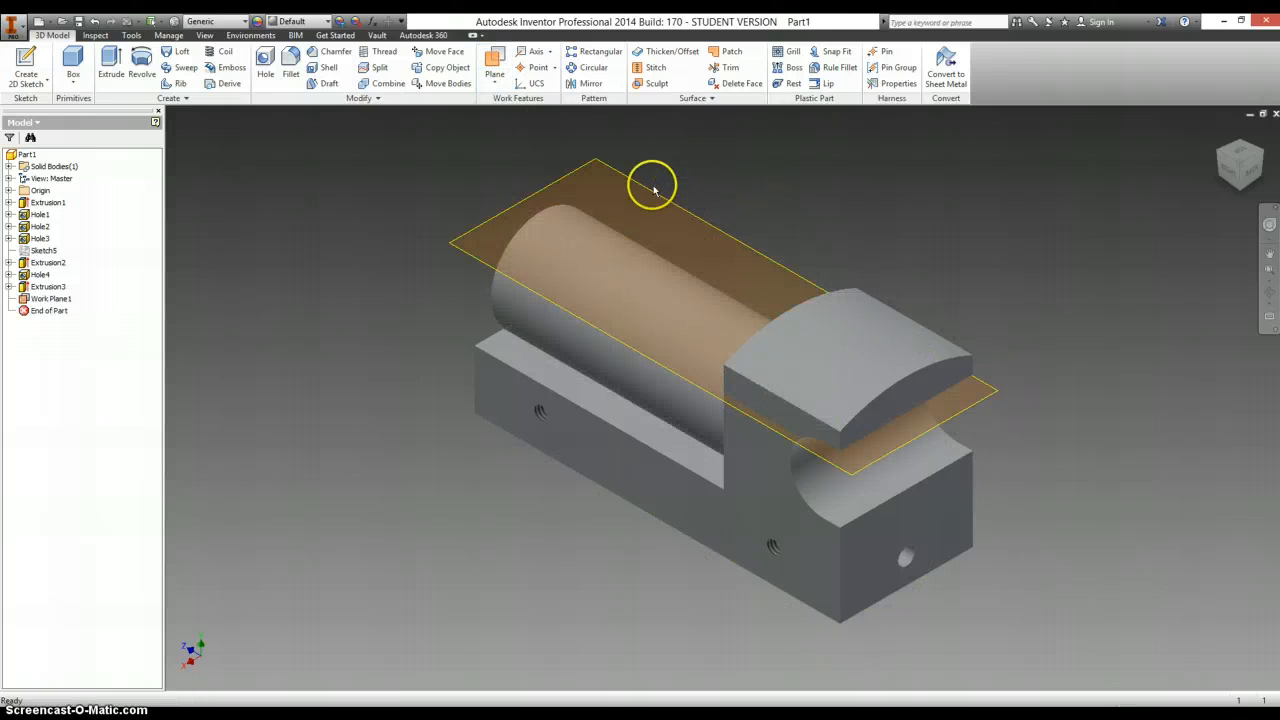
right_click(652, 190)
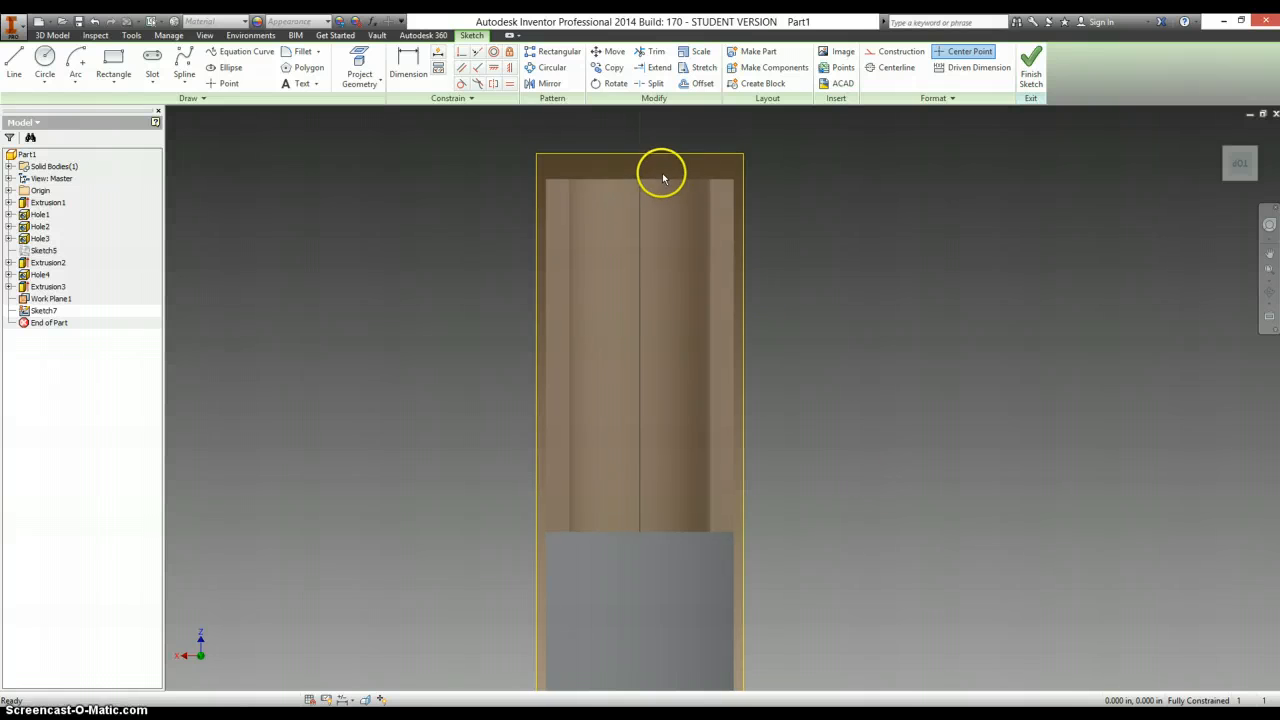
Project the cylinder edges, place the stack hole's centre point .875 from the rear end, and finish the sketch.
click(360, 72)
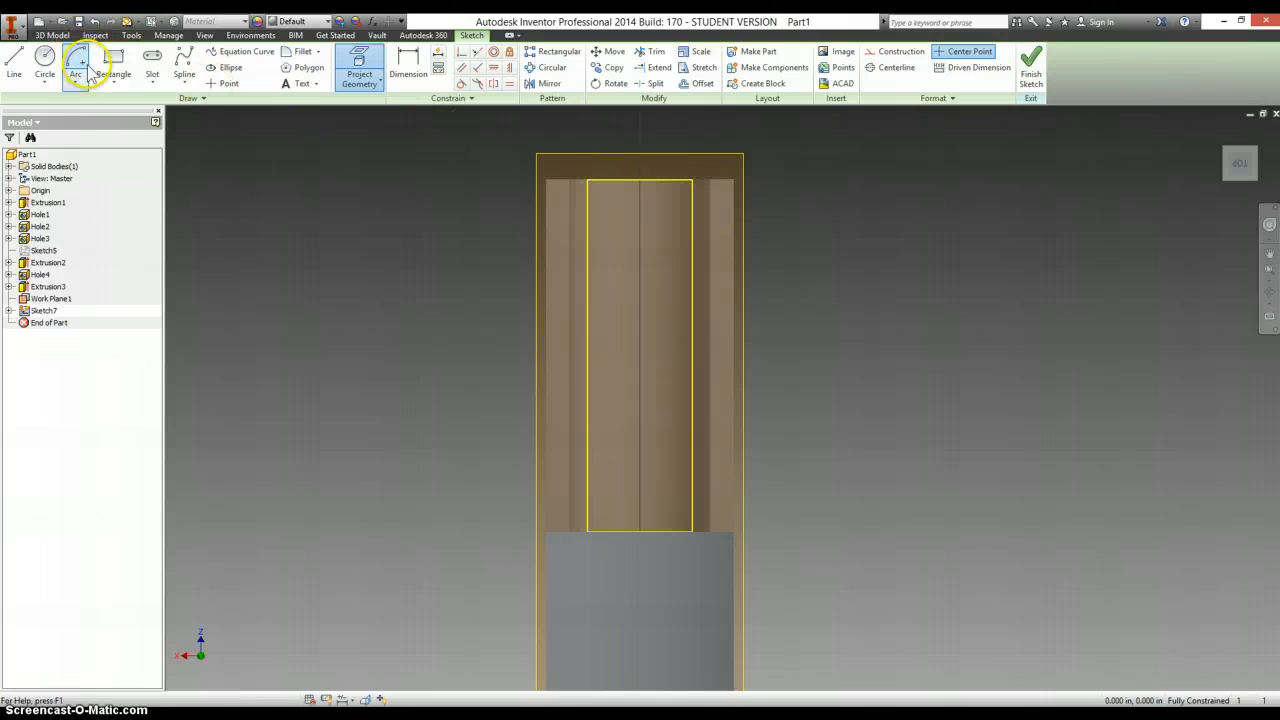
click(44, 60)
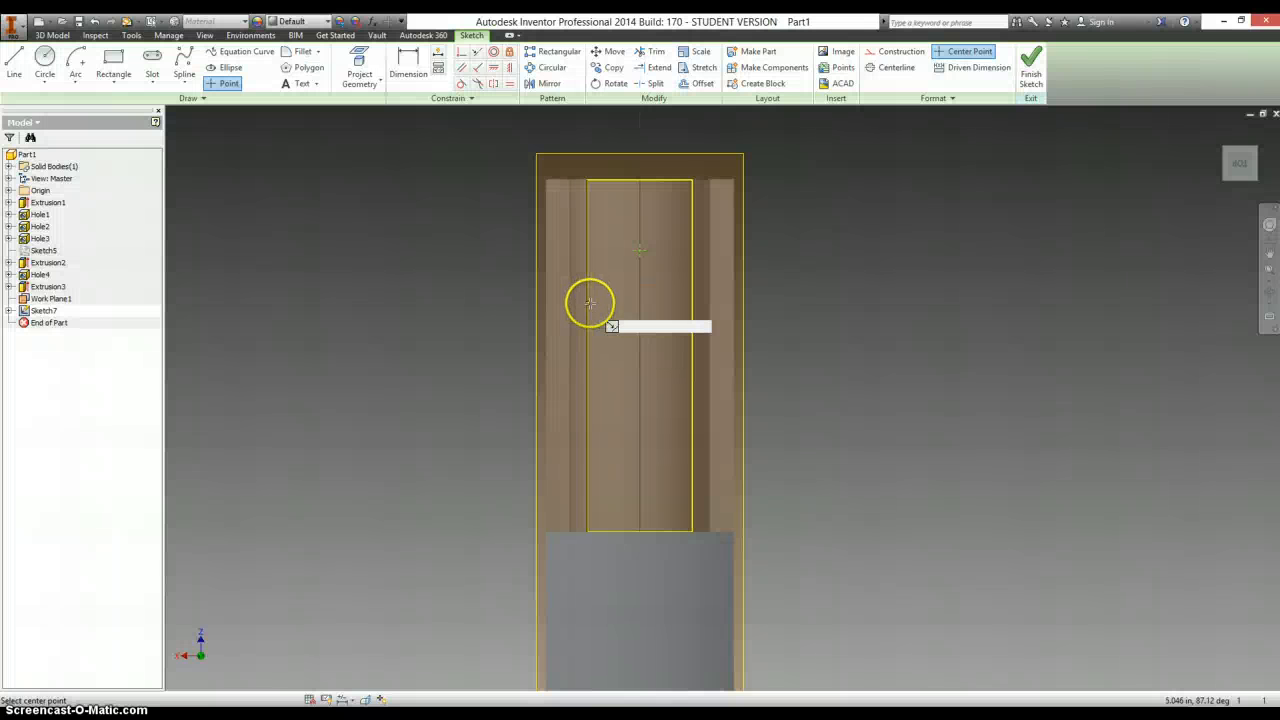
click(408, 72)
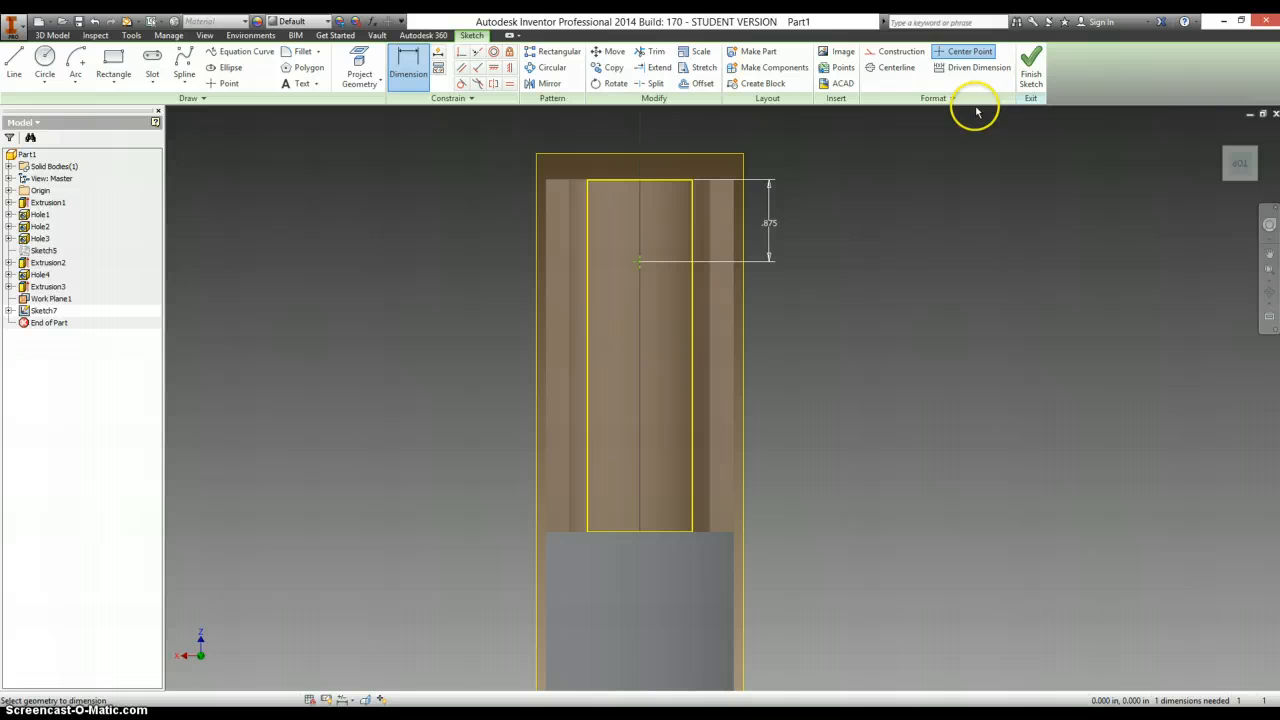
click(1032, 74)
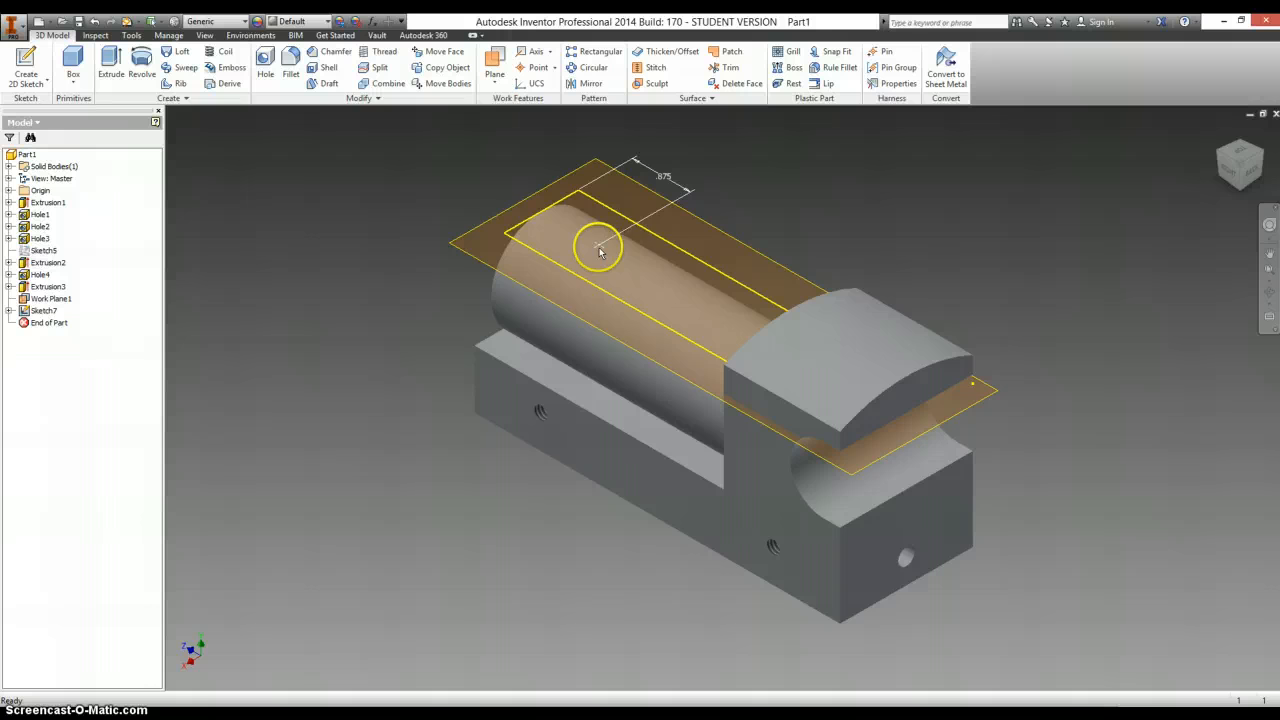
Drill the stack hole into the cylinder top at the work-plane sketch point.
click(264, 68)
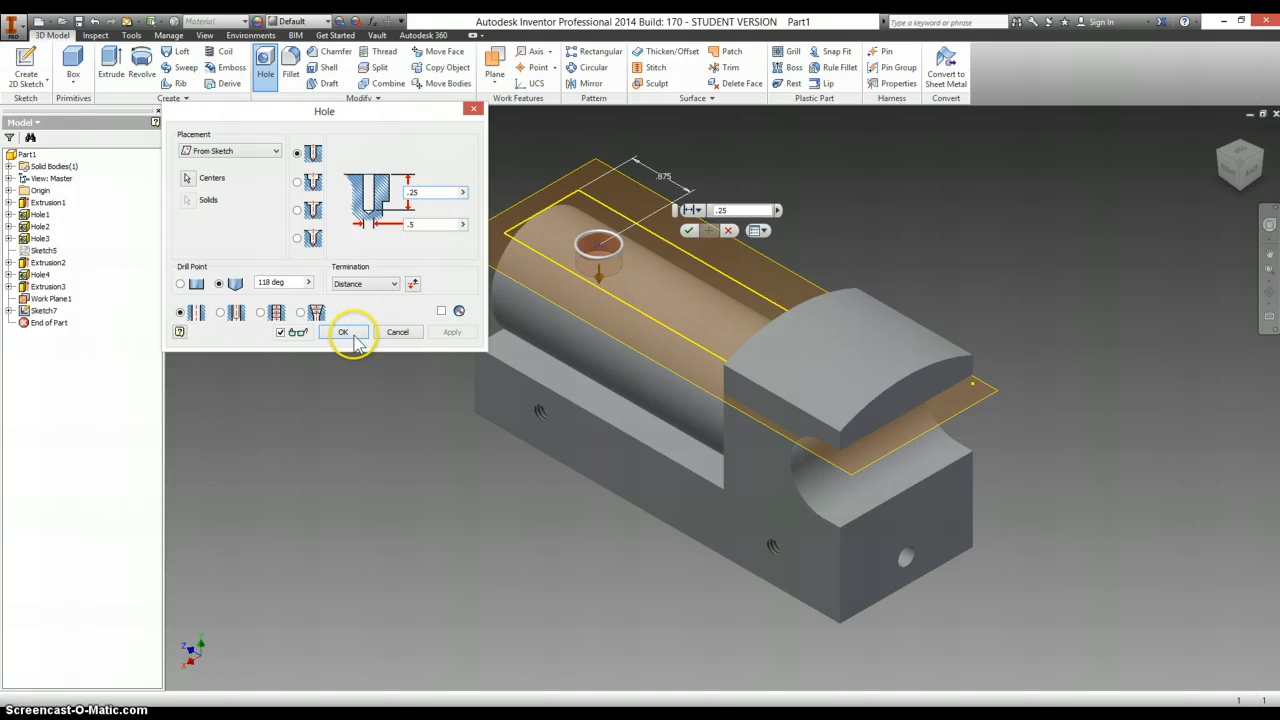
click(342, 332)
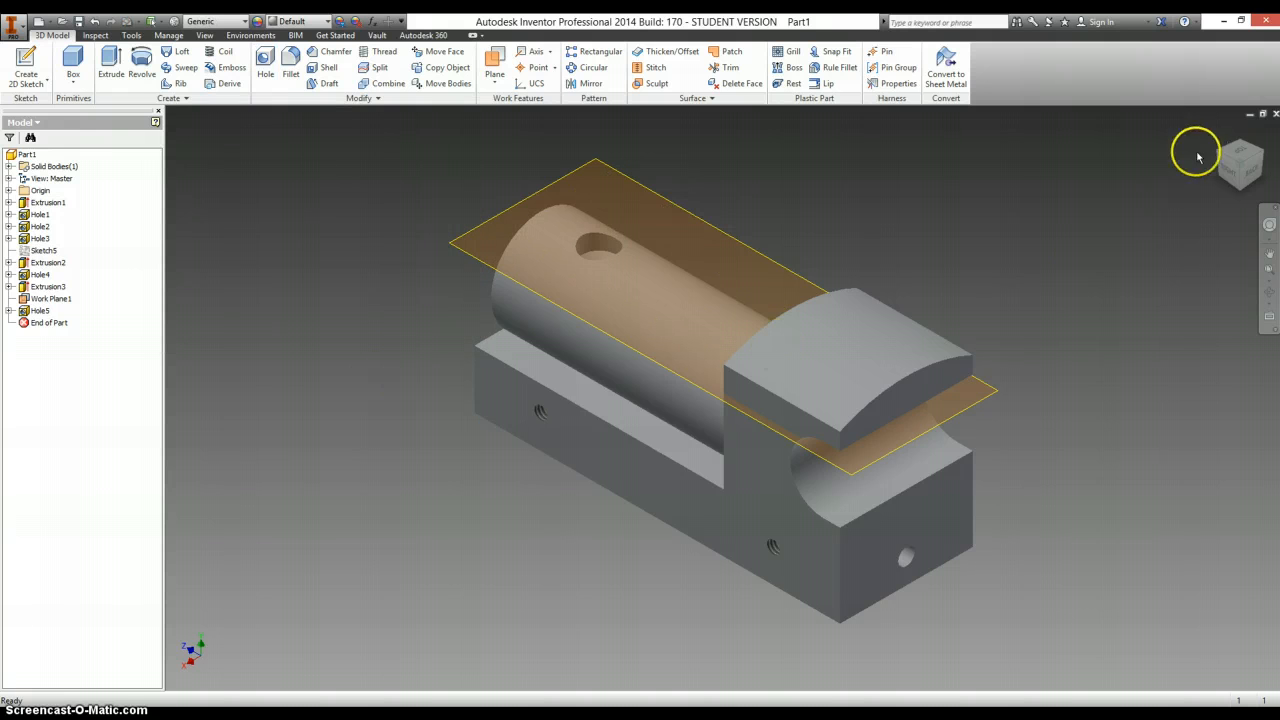